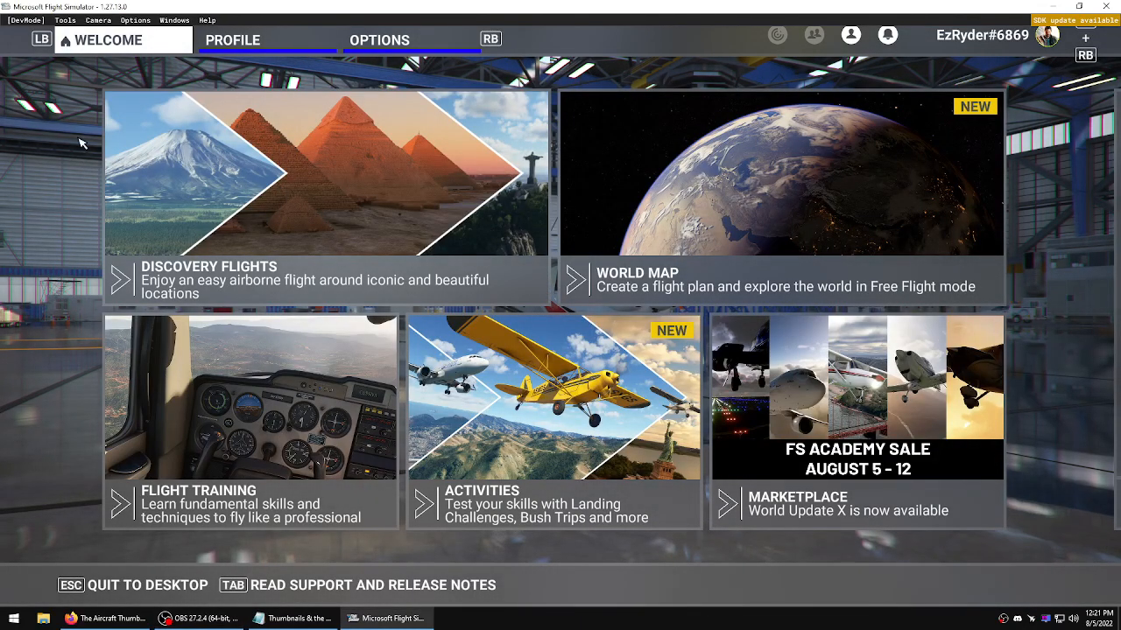
mouse_move(233, 40)
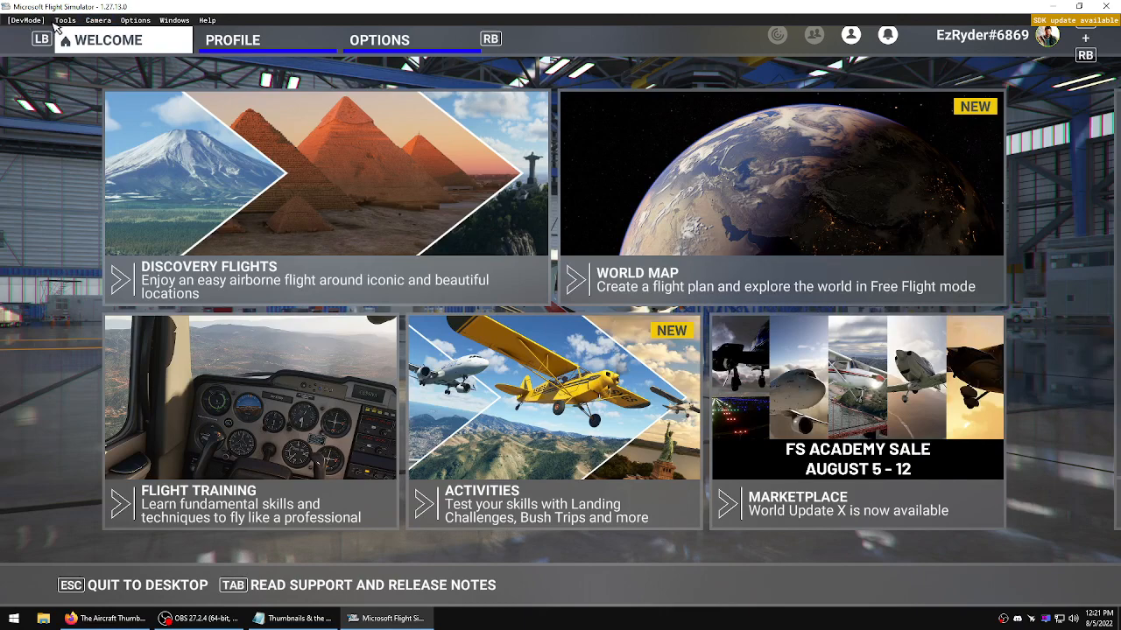
- Check in General Options > Developers that Developer Mode is ON
click(379, 38)
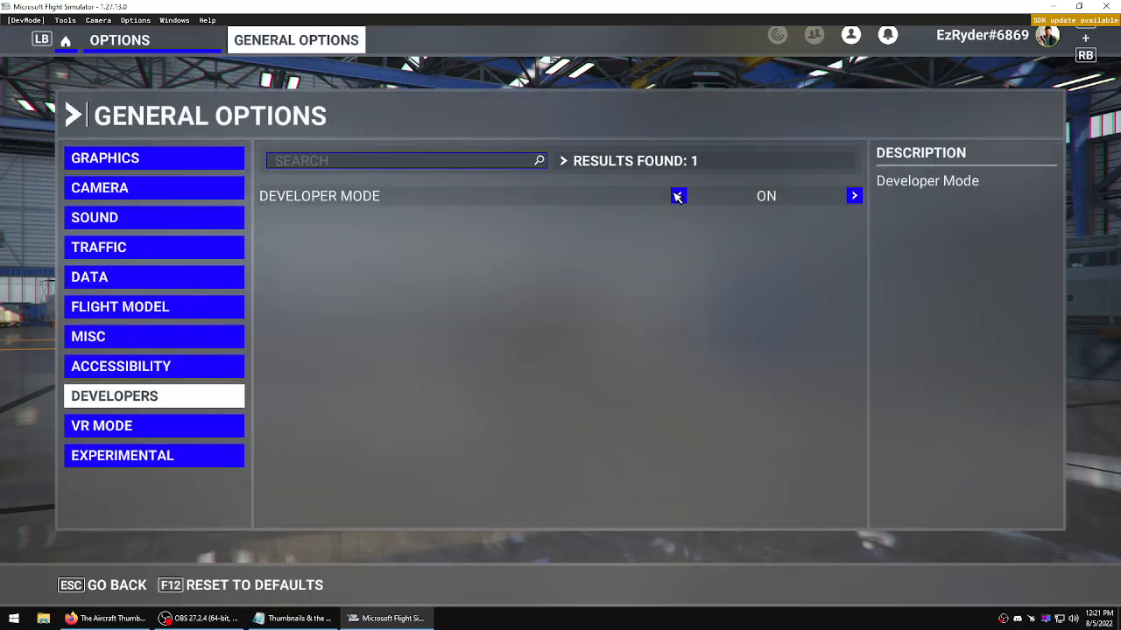
mouse_move(616, 207)
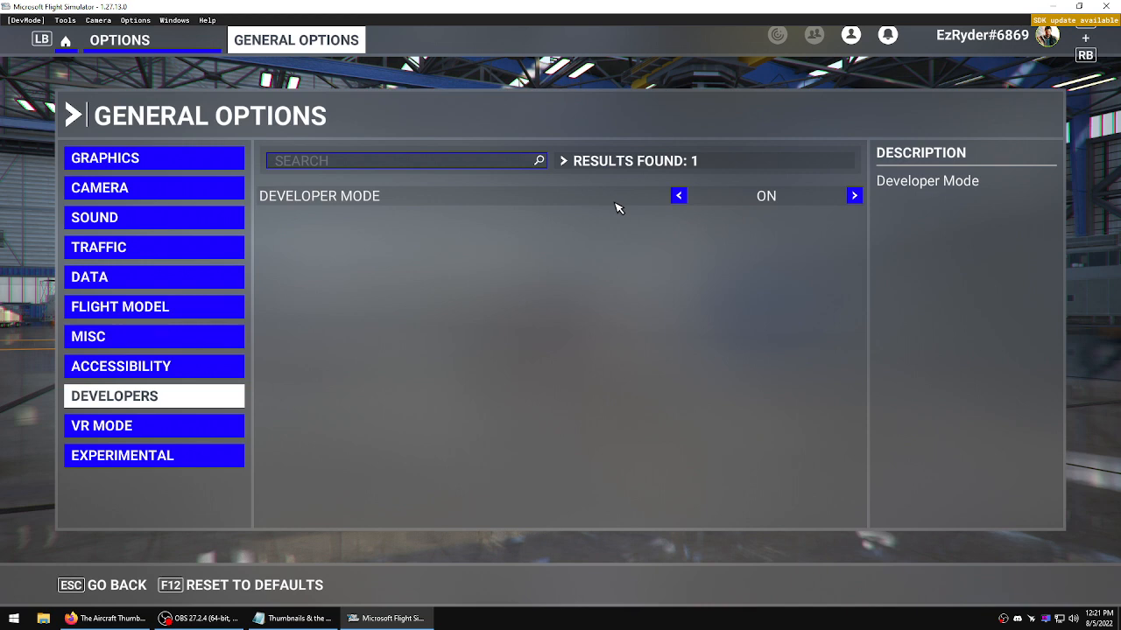
mouse_move(314, 380)
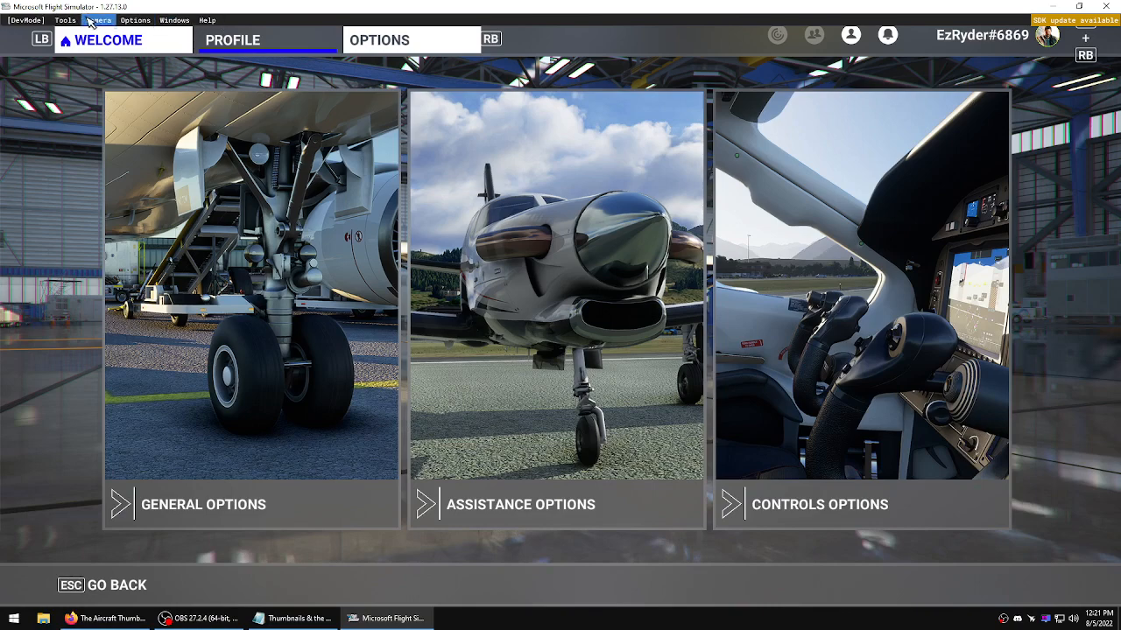
- Go to the hangar with the NXCub and launch the Aircraft Capture Tool from DevMode Tools
click(231, 38)
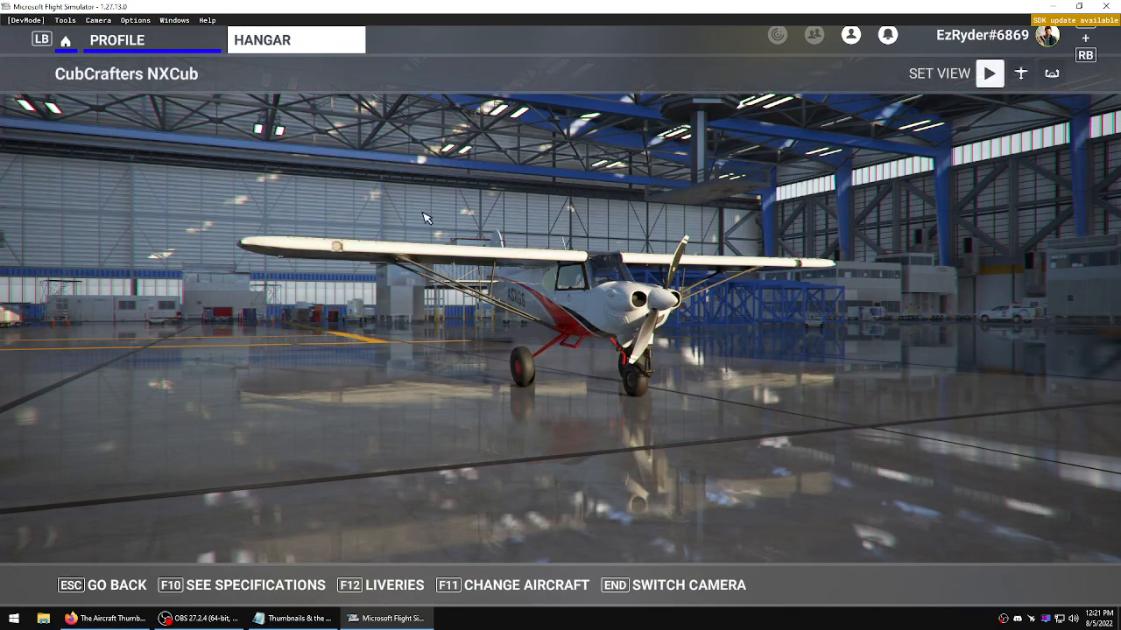
click(64, 21)
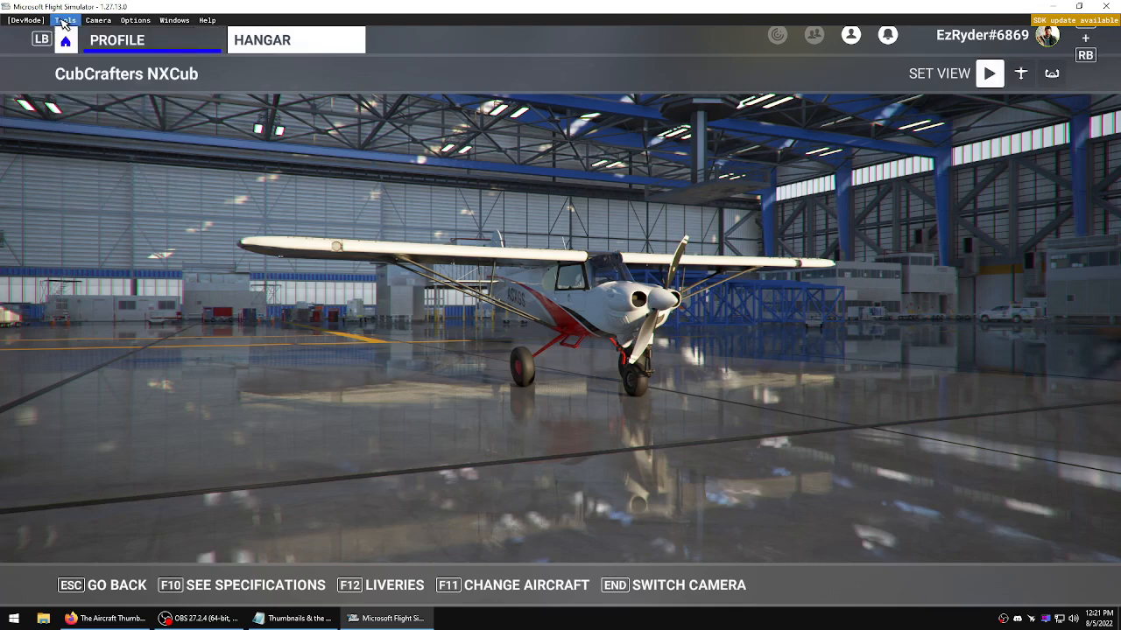
click(65, 21)
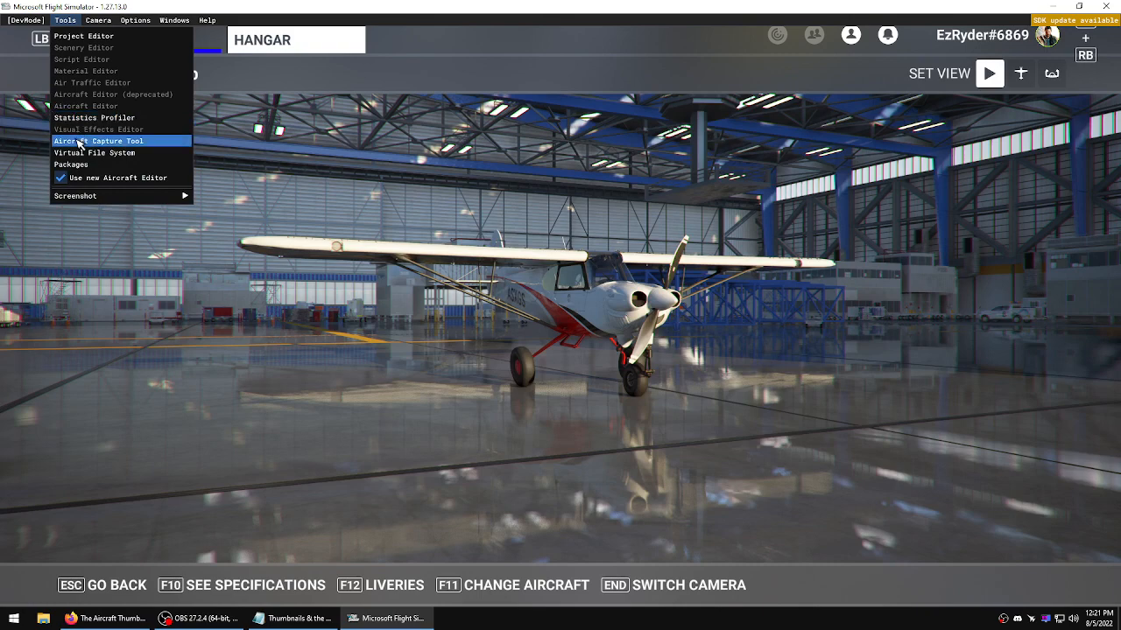
click(100, 140)
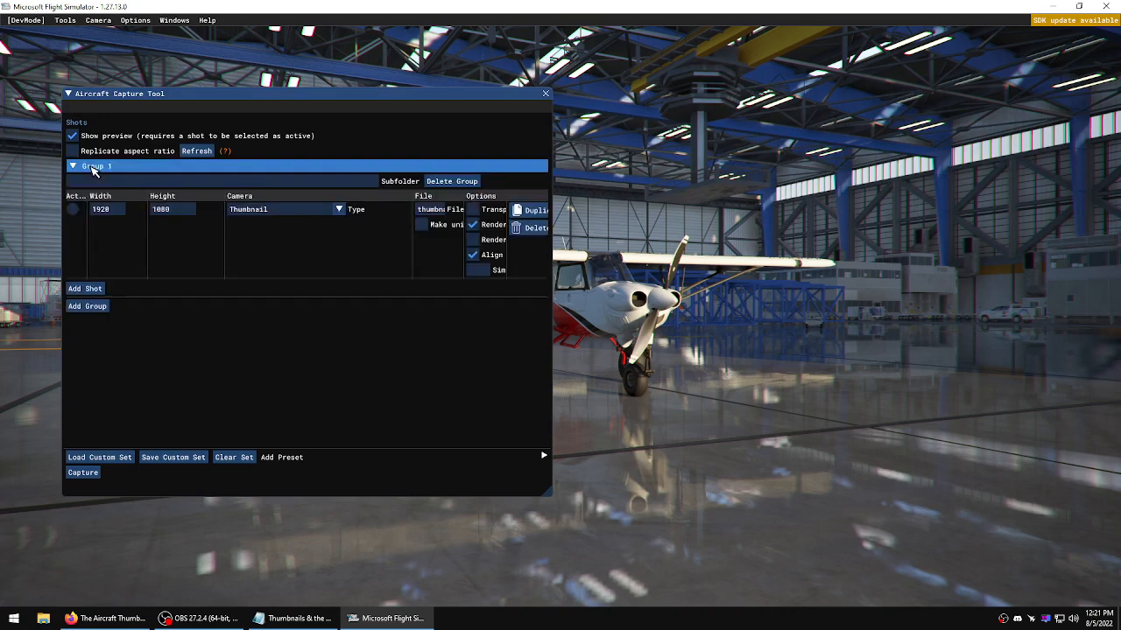
mouse_move(429, 260)
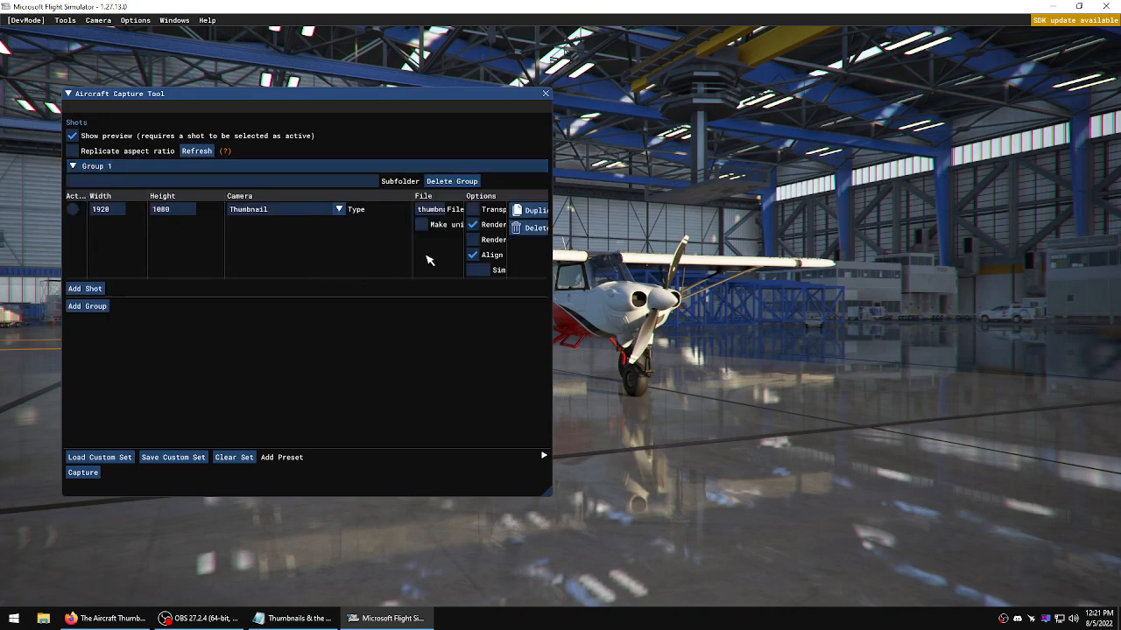
mouse_move(87, 346)
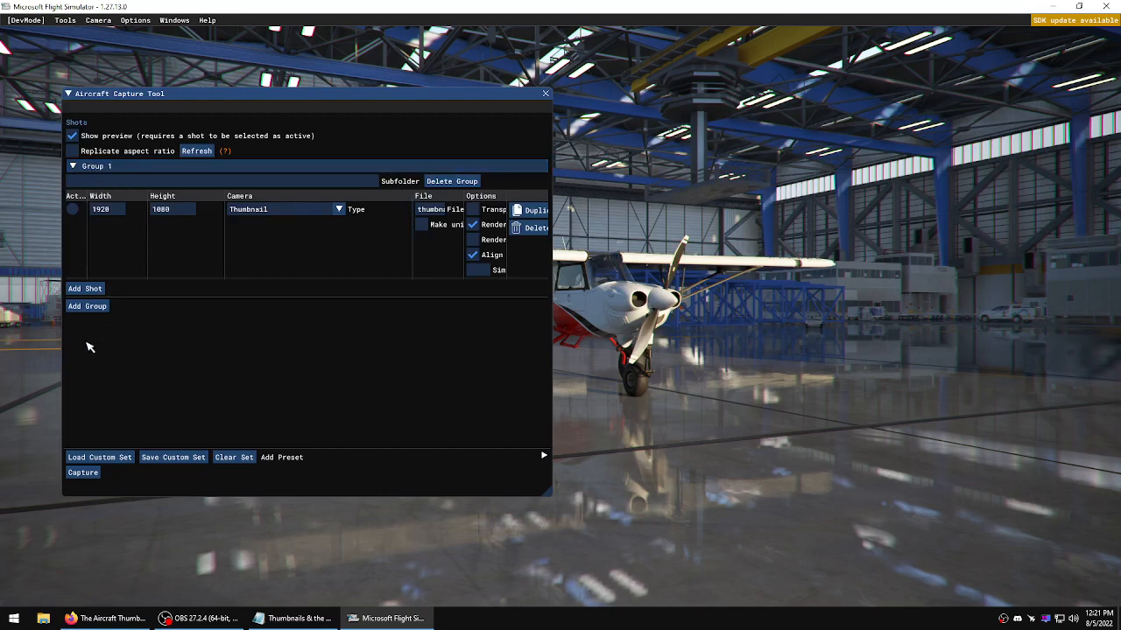
- Delete the default Group 1 and add a fresh capture group
click(451, 180)
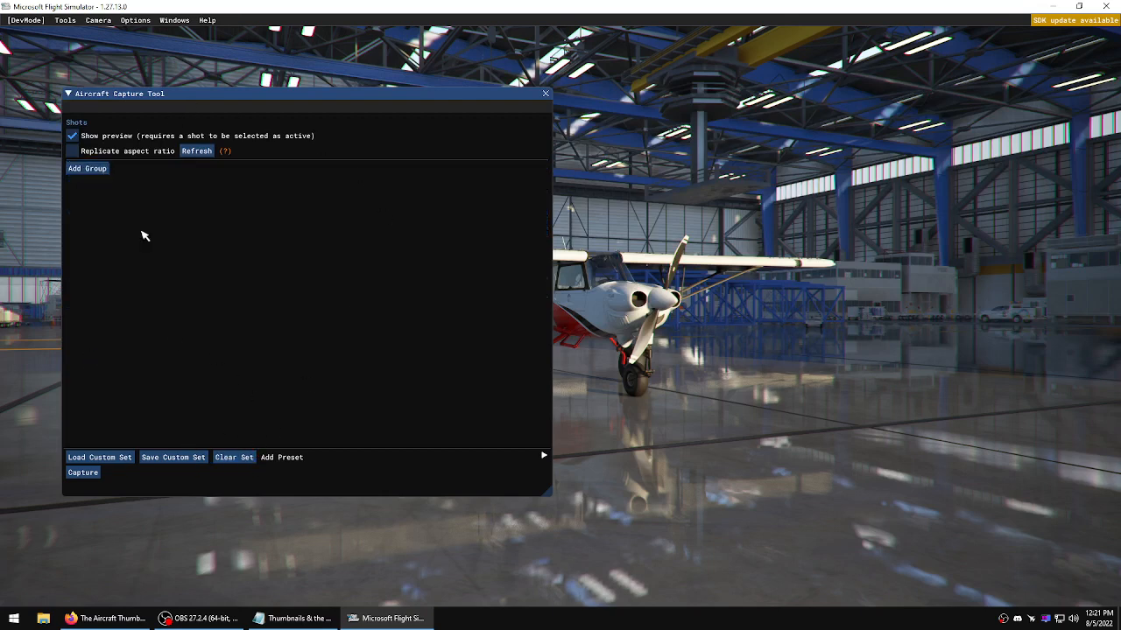
mouse_move(119, 182)
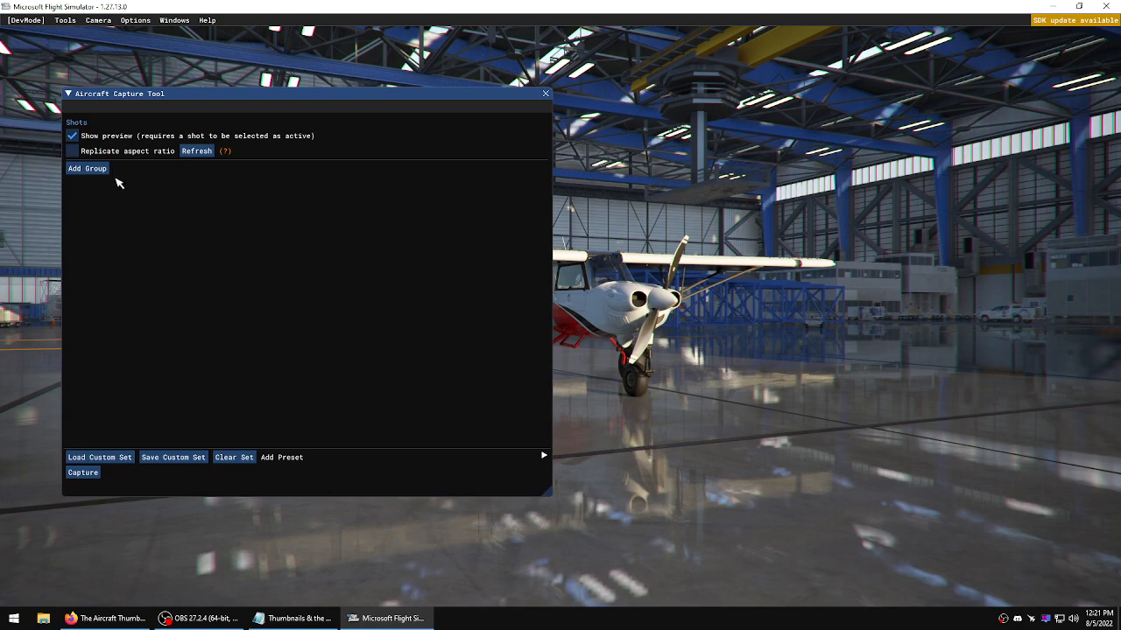
click(87, 168)
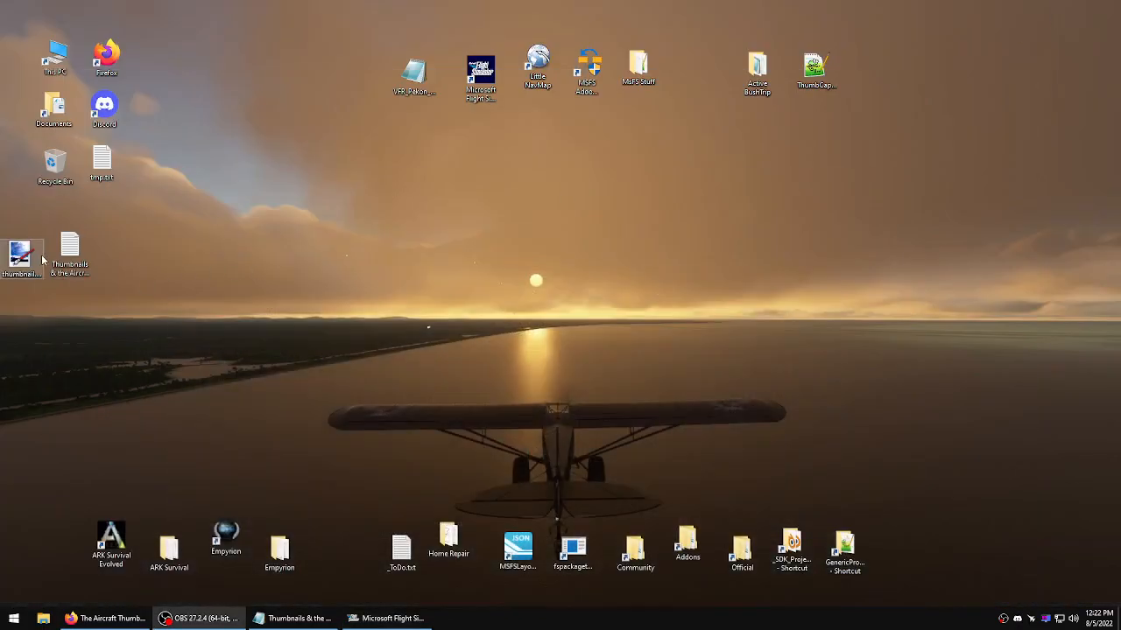
- Inspect thumbnail.png in Paint.NET with a rectangle selection around the plane, then close it
drag(19, 254, 252, 245)
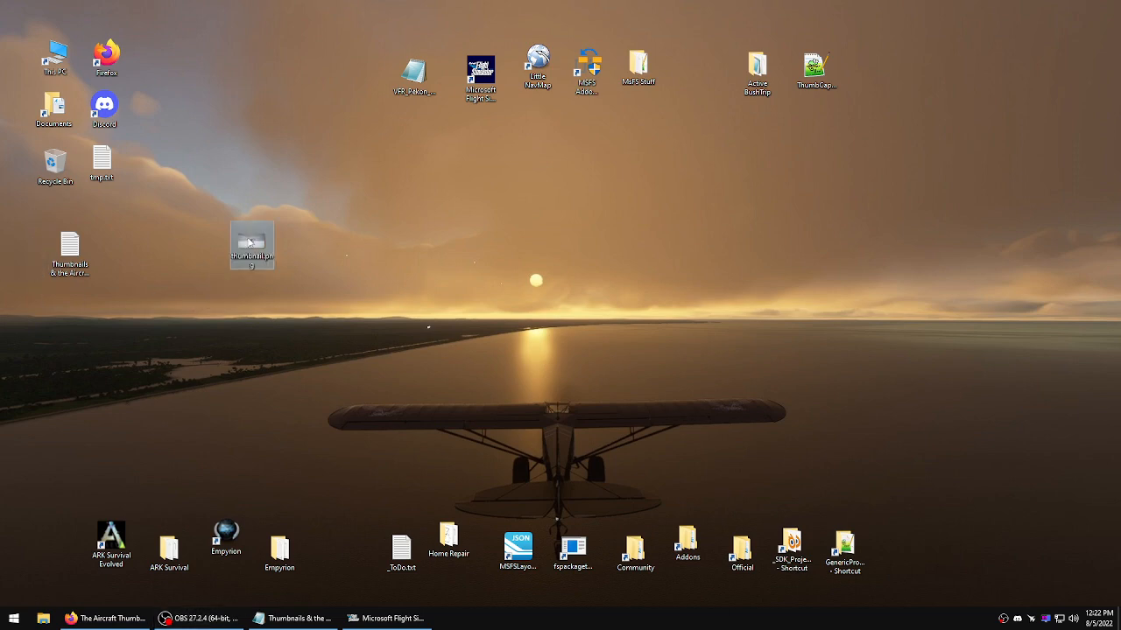
double_click(253, 244)
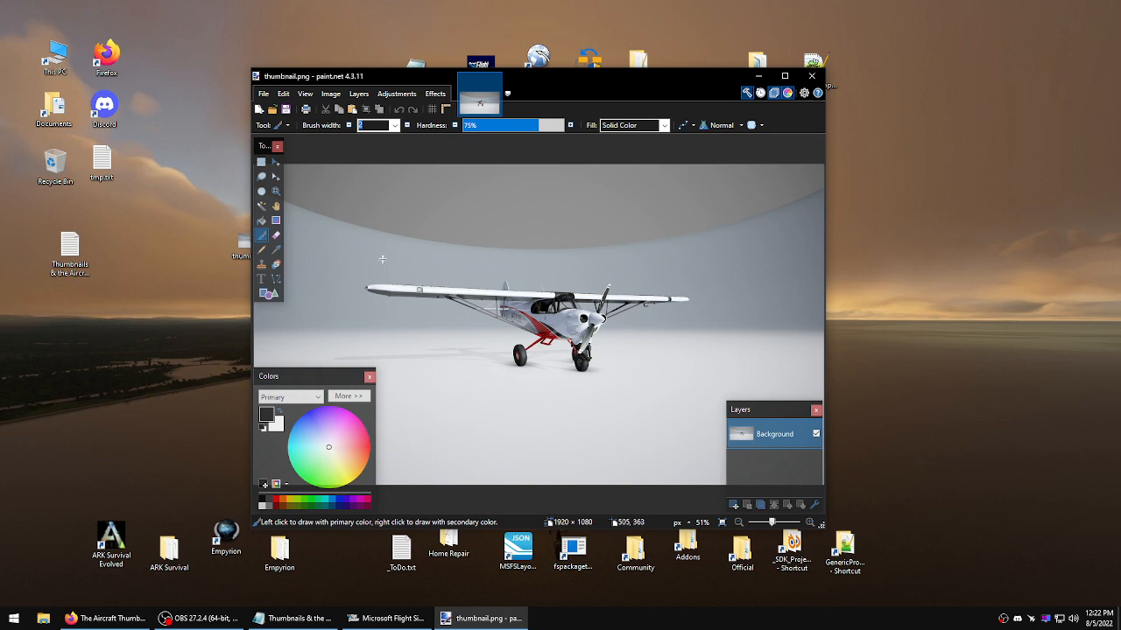
click(261, 161)
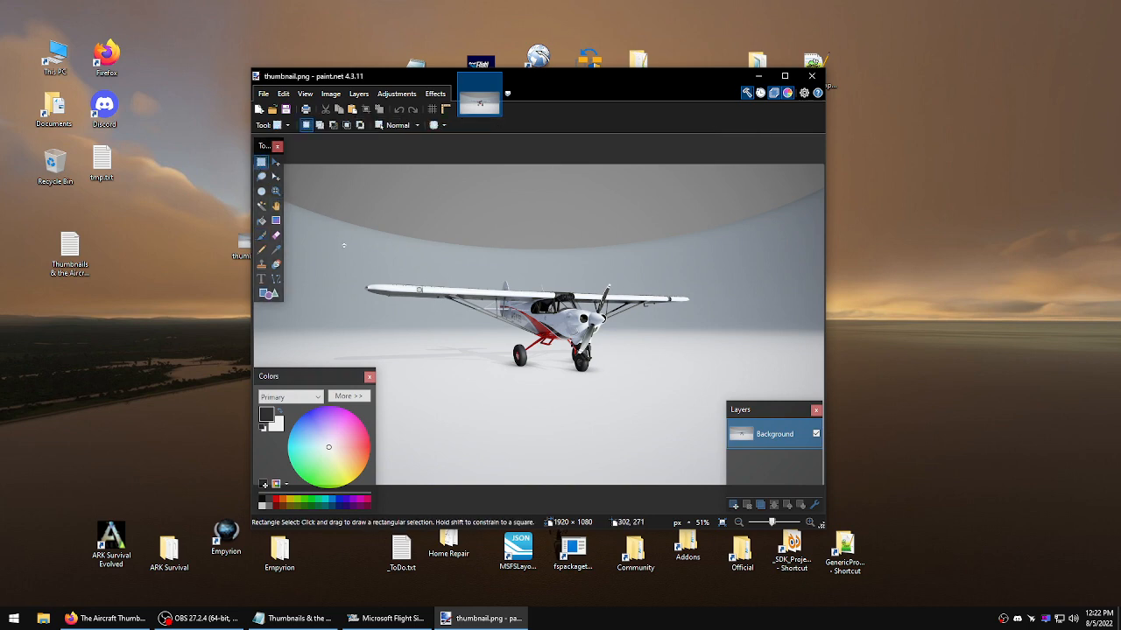
drag(343, 245, 735, 392)
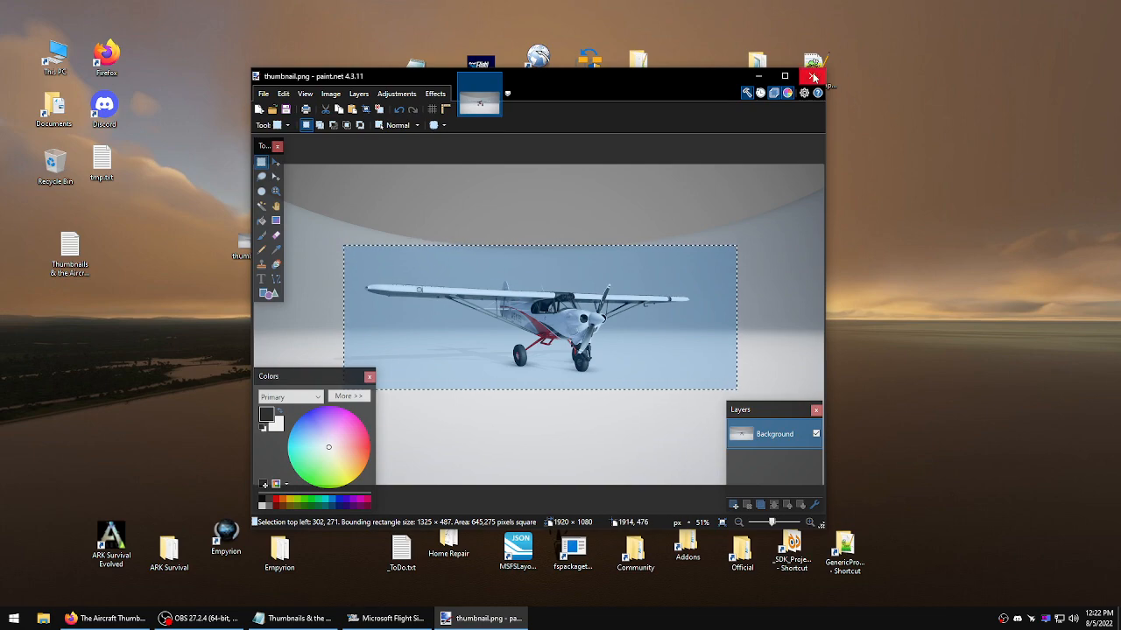
click(385, 620)
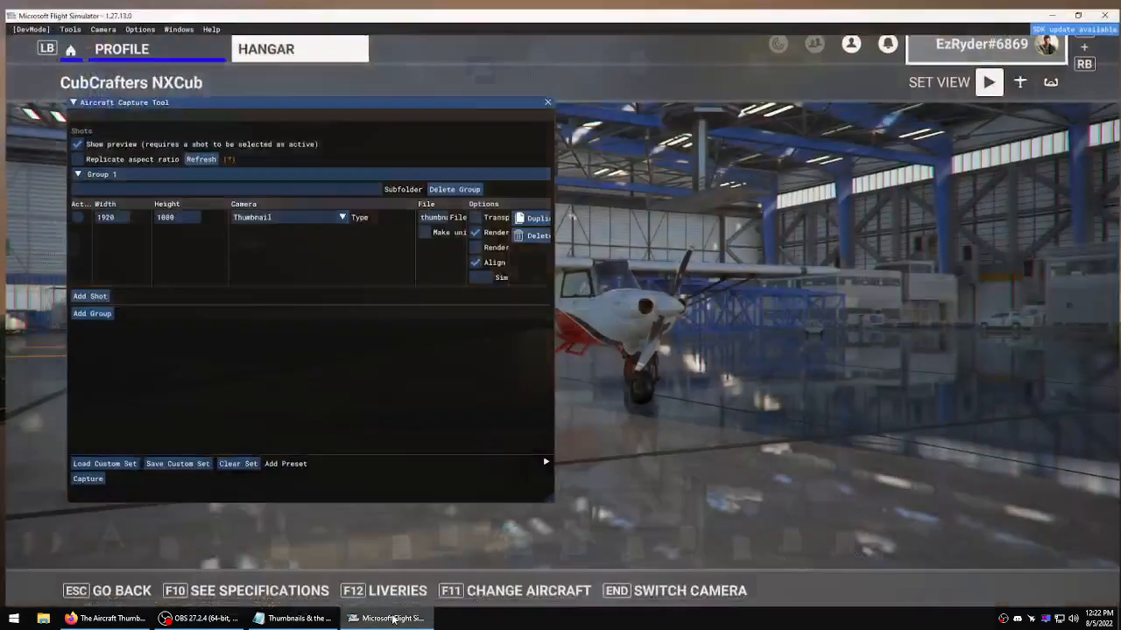
click(546, 457)
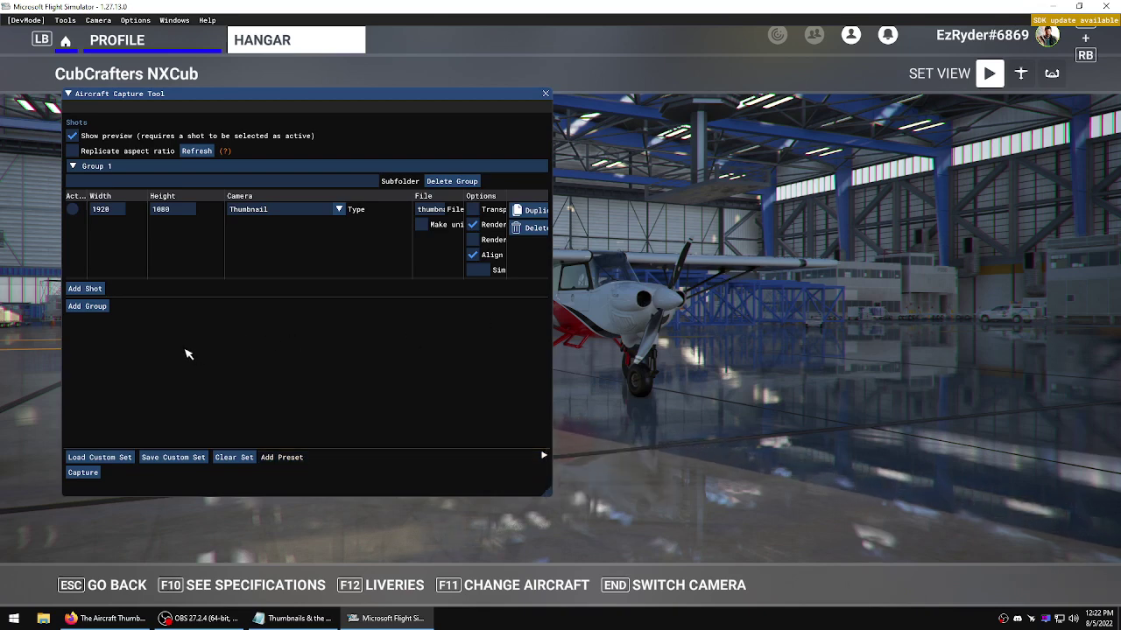
mouse_move(213, 327)
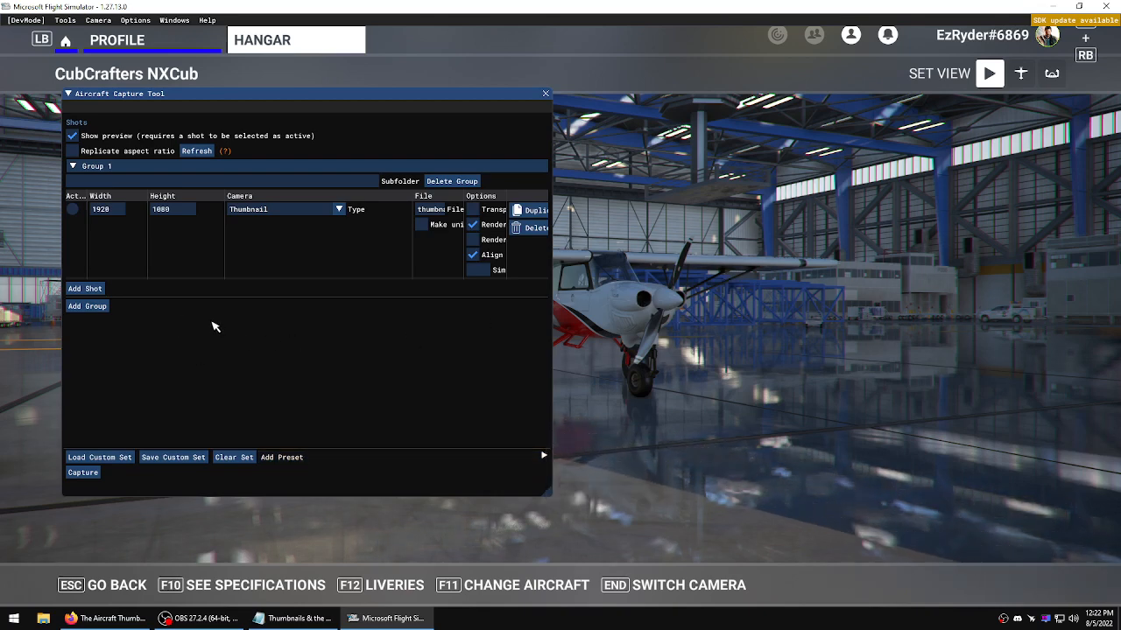
mouse_move(249, 453)
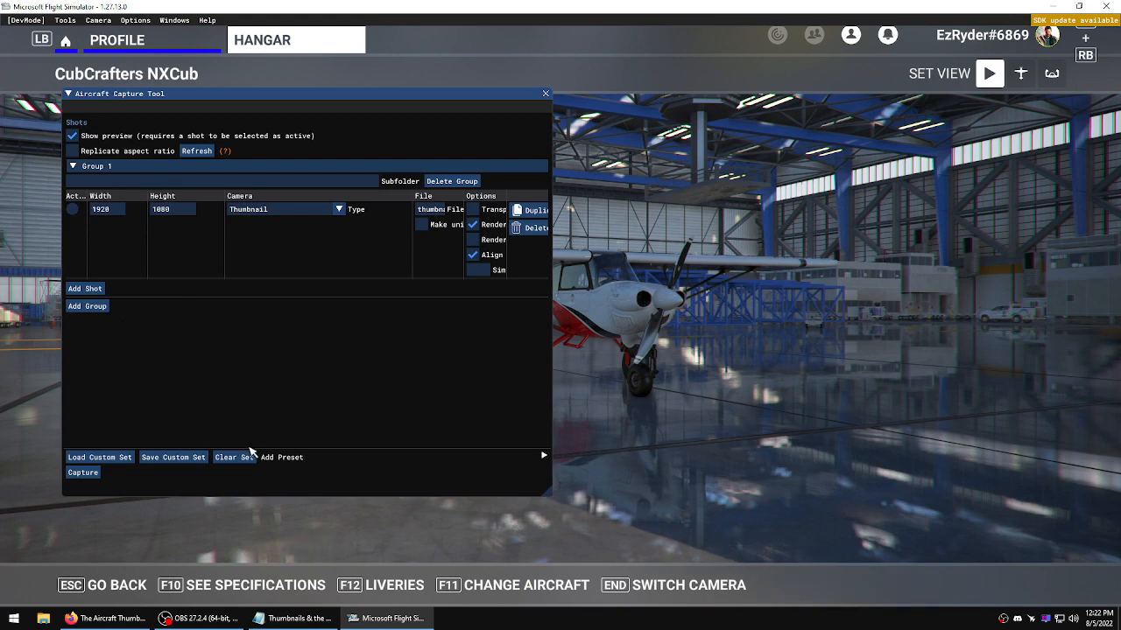
mouse_move(378, 342)
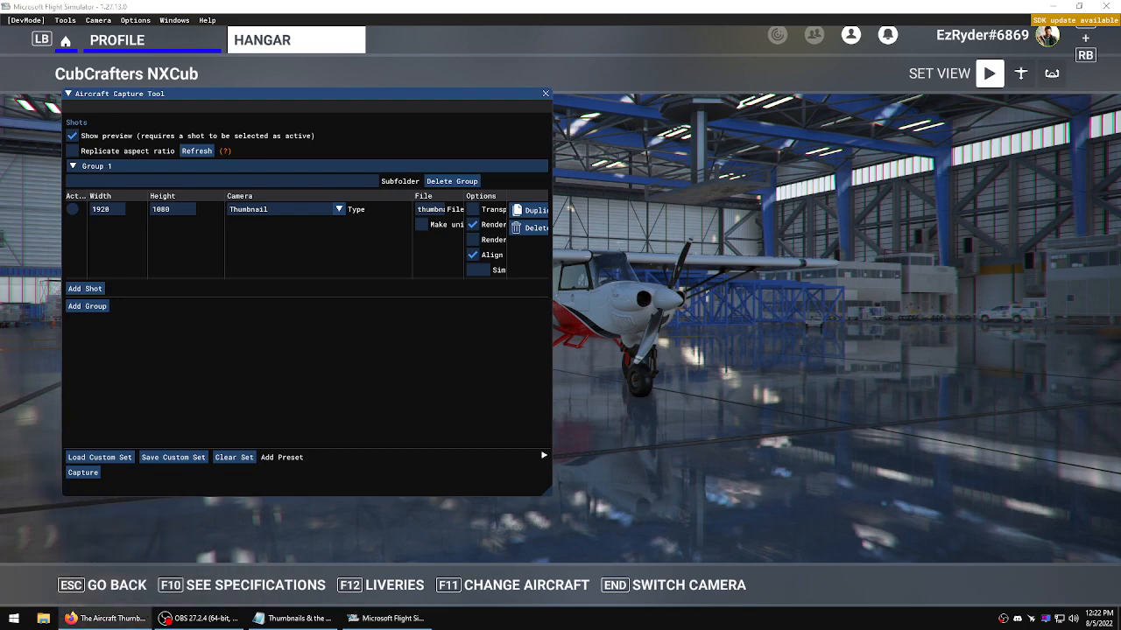
- Read the SDK documentation passage on fine-tuning cameras via the Locked button
click(105, 618)
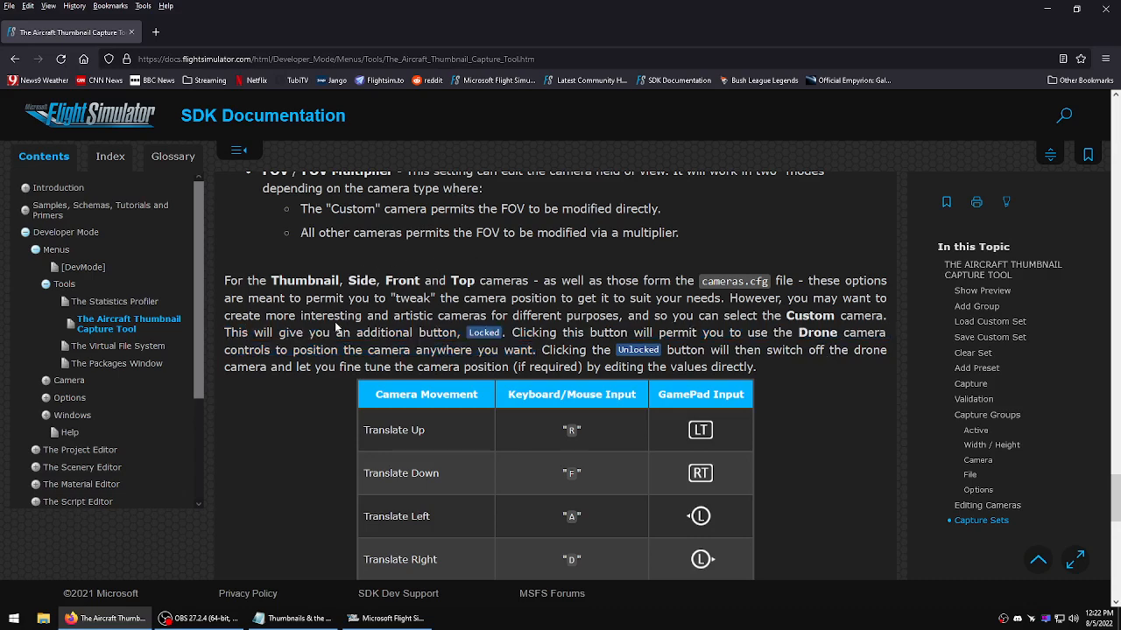
double_click(809, 315)
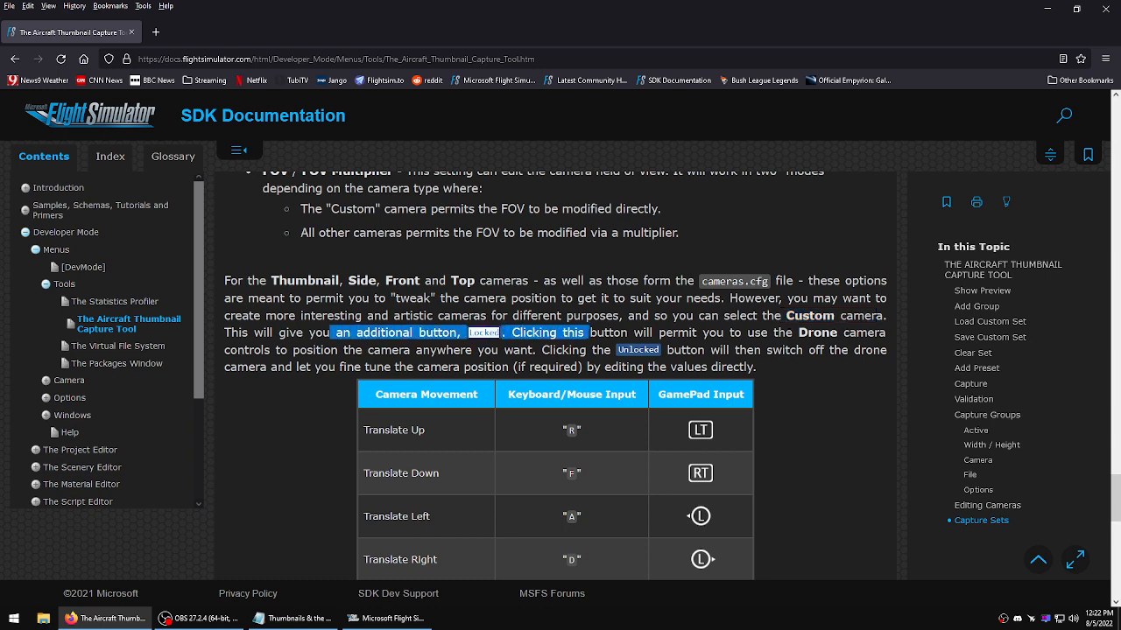
mouse_move(389, 12)
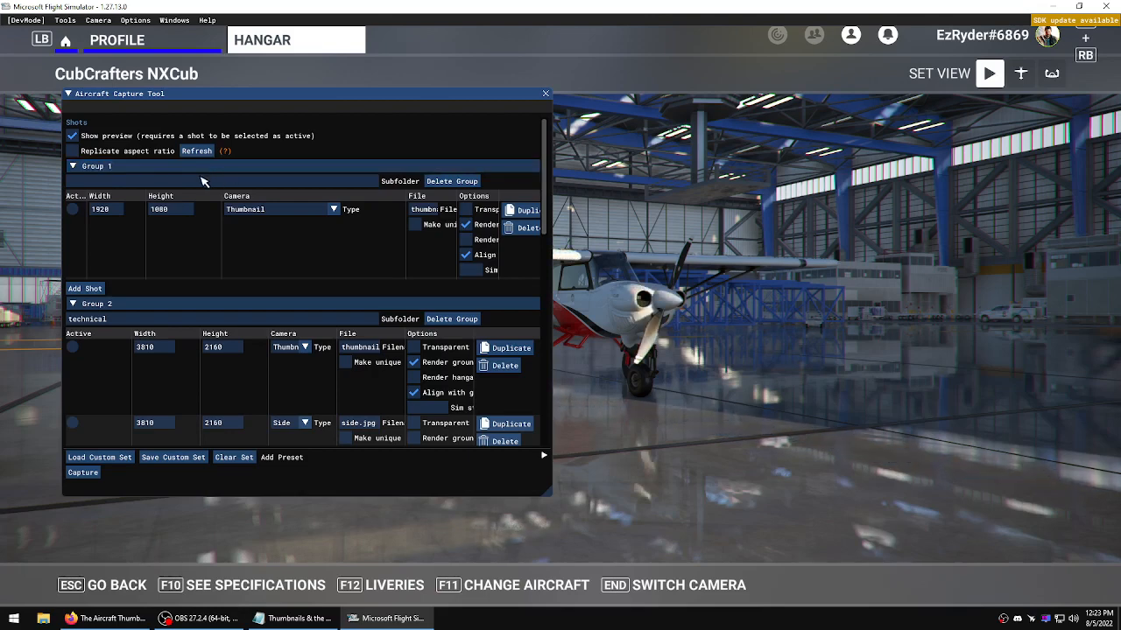
- Clear all capture groups and add Group 1 with a 1920×1080 Thumbnail-camera shot
click(235, 457)
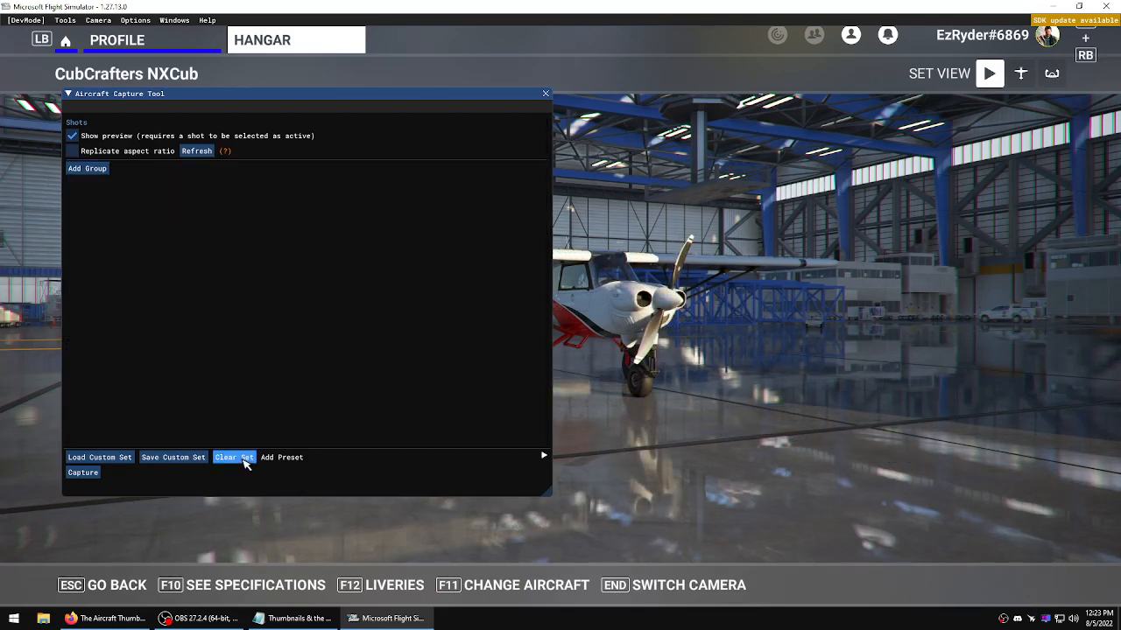
mouse_move(511, 252)
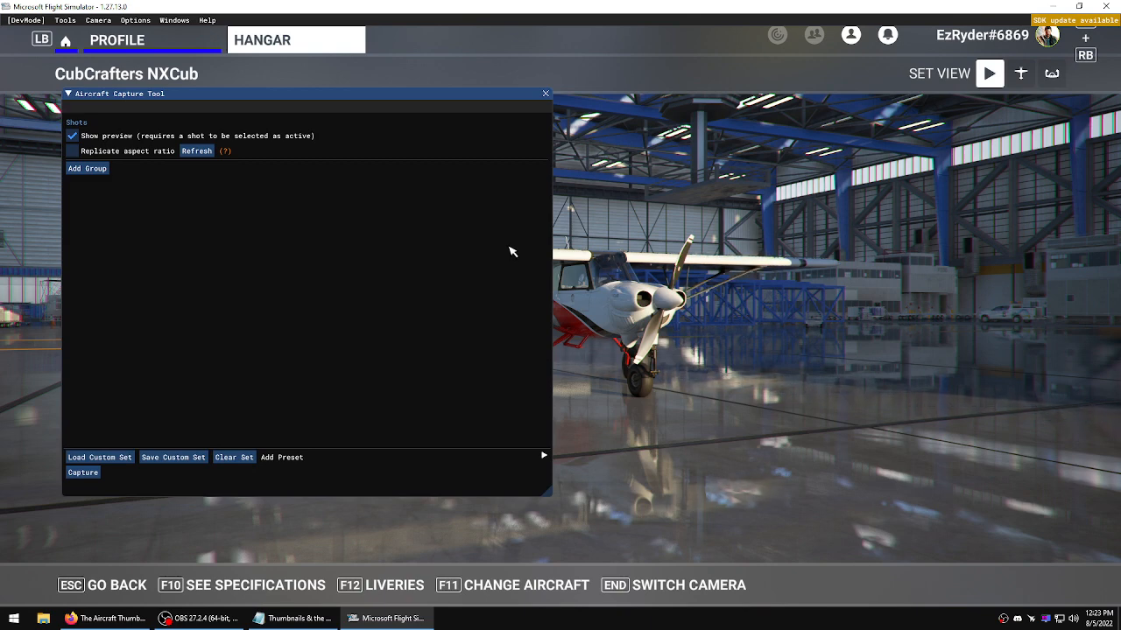
mouse_move(123, 252)
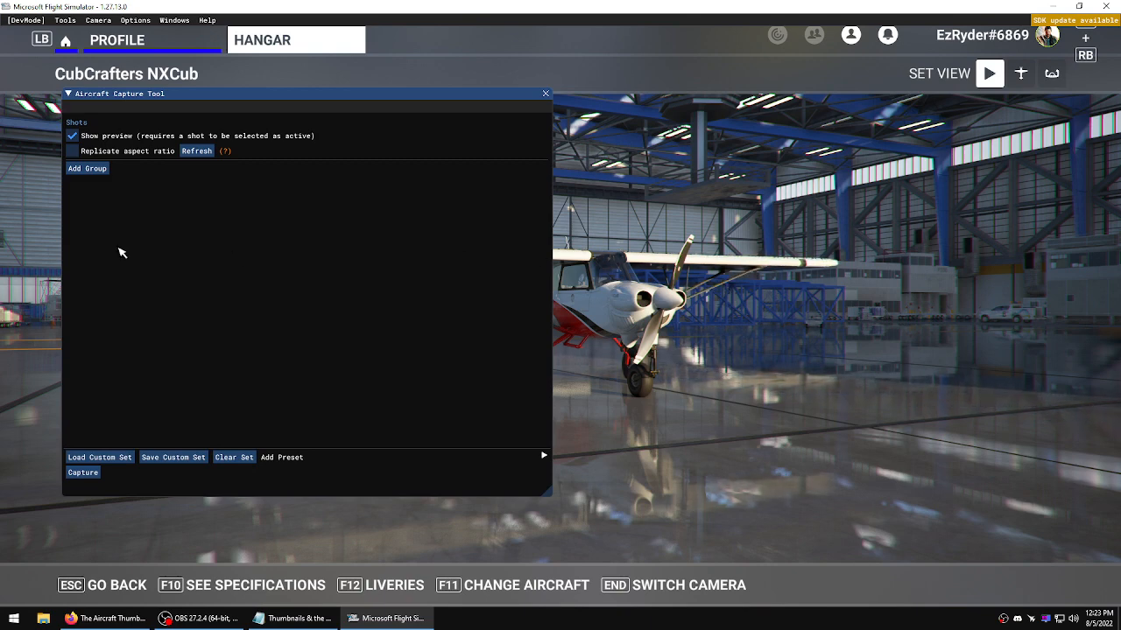
mouse_move(149, 257)
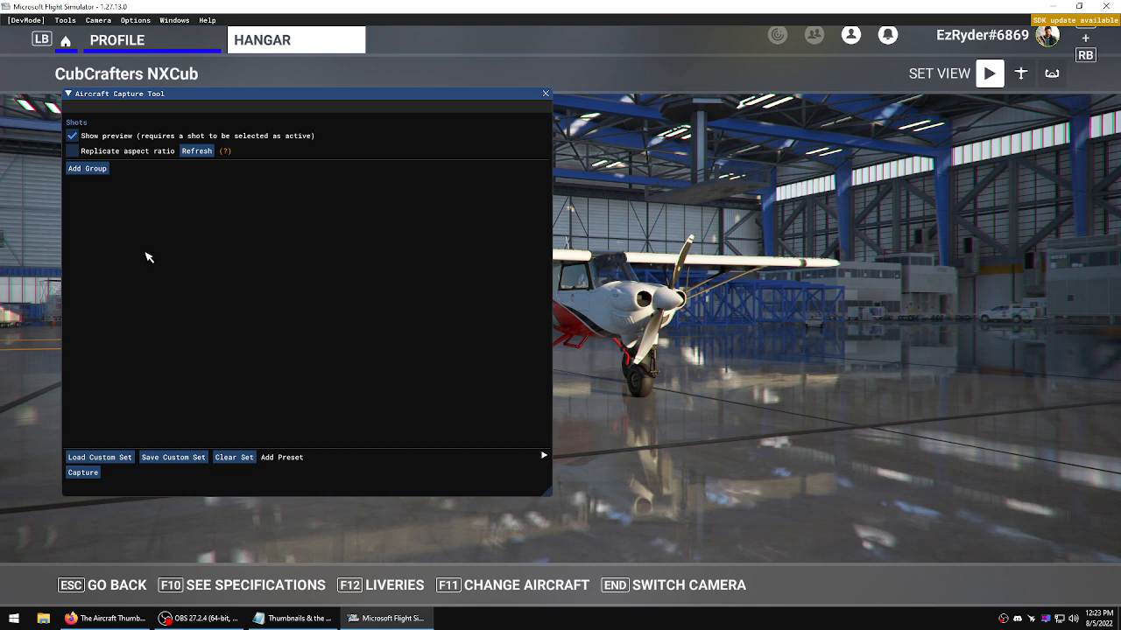
mouse_move(259, 238)
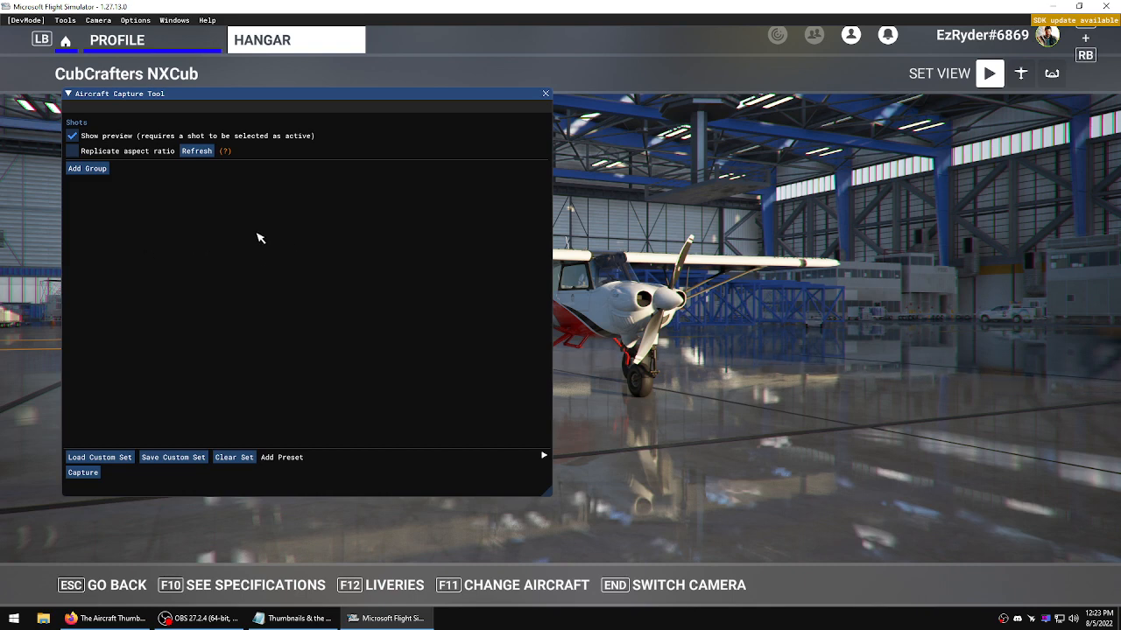
mouse_move(284, 297)
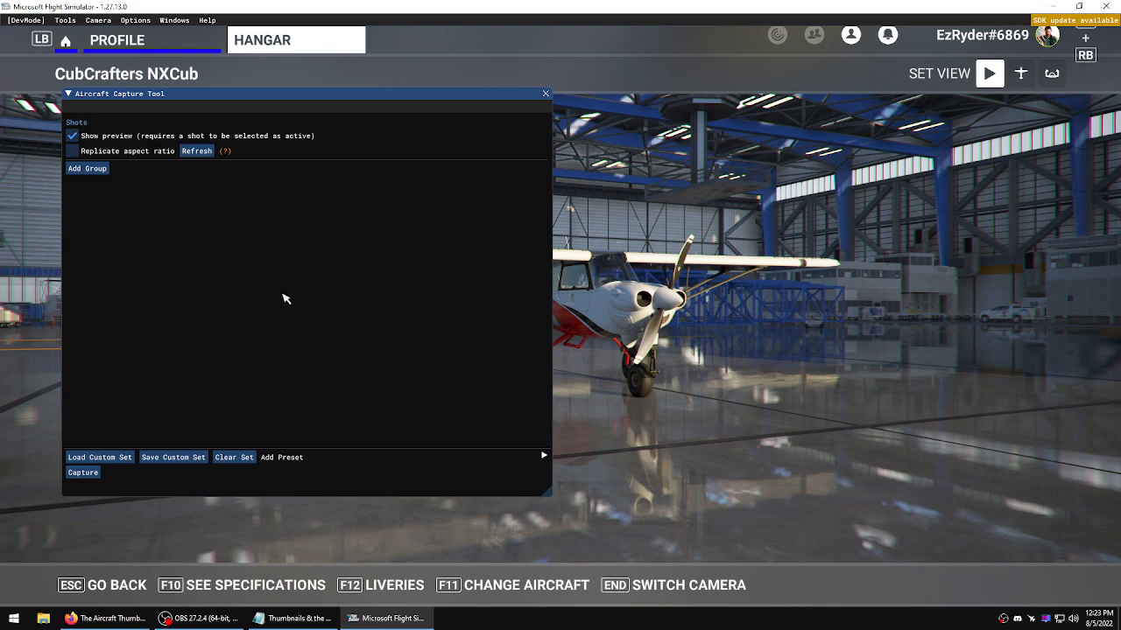
mouse_move(165, 329)
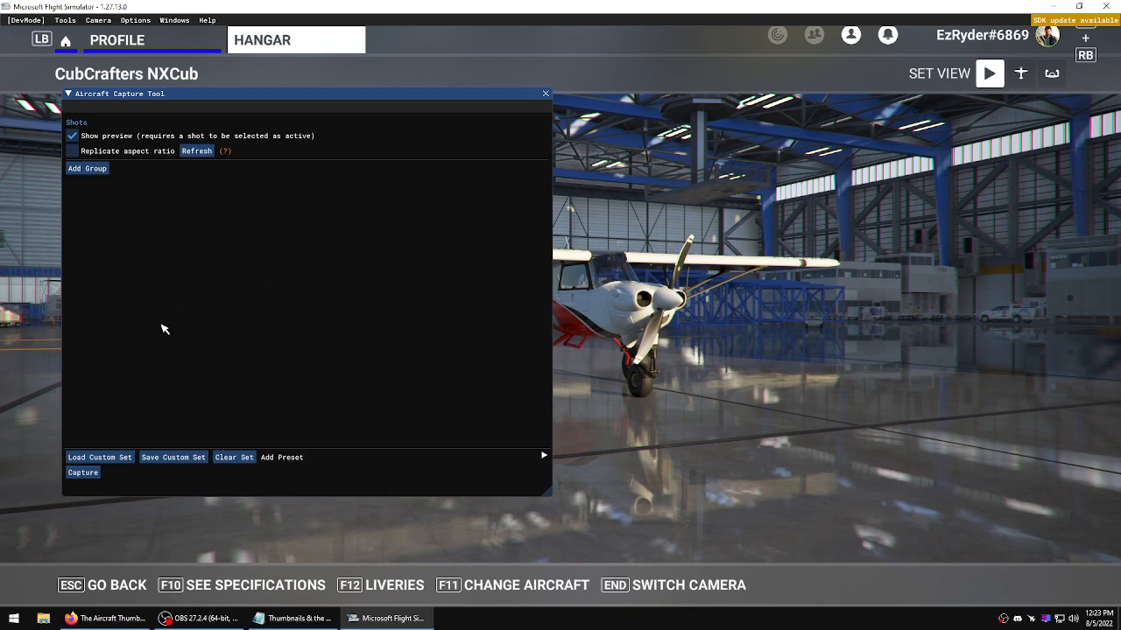
mouse_move(152, 368)
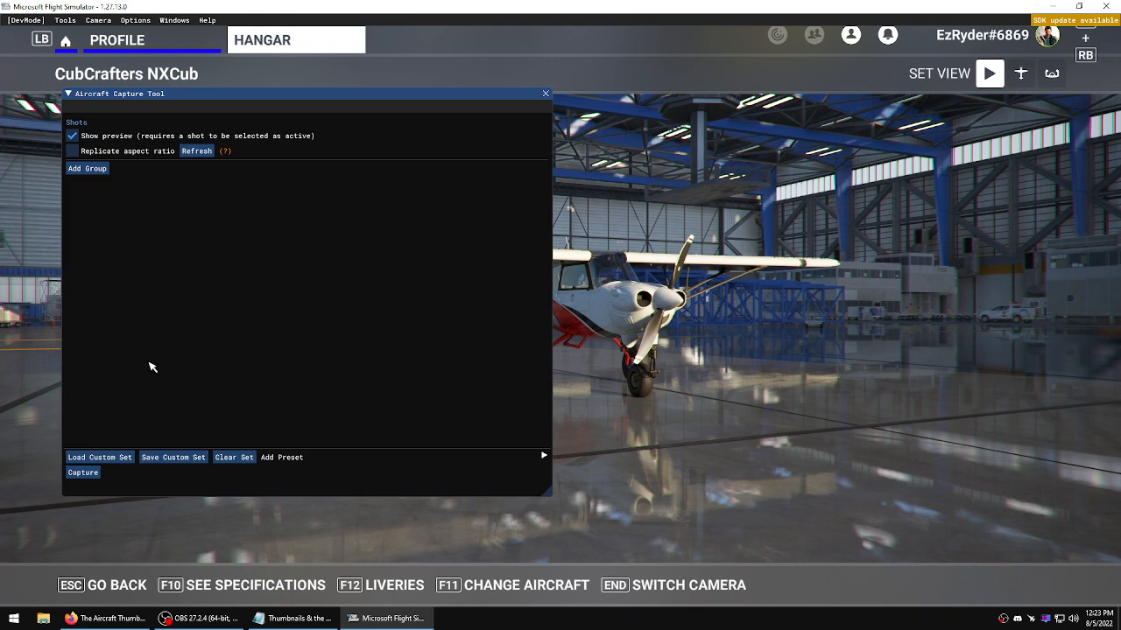
mouse_move(87, 168)
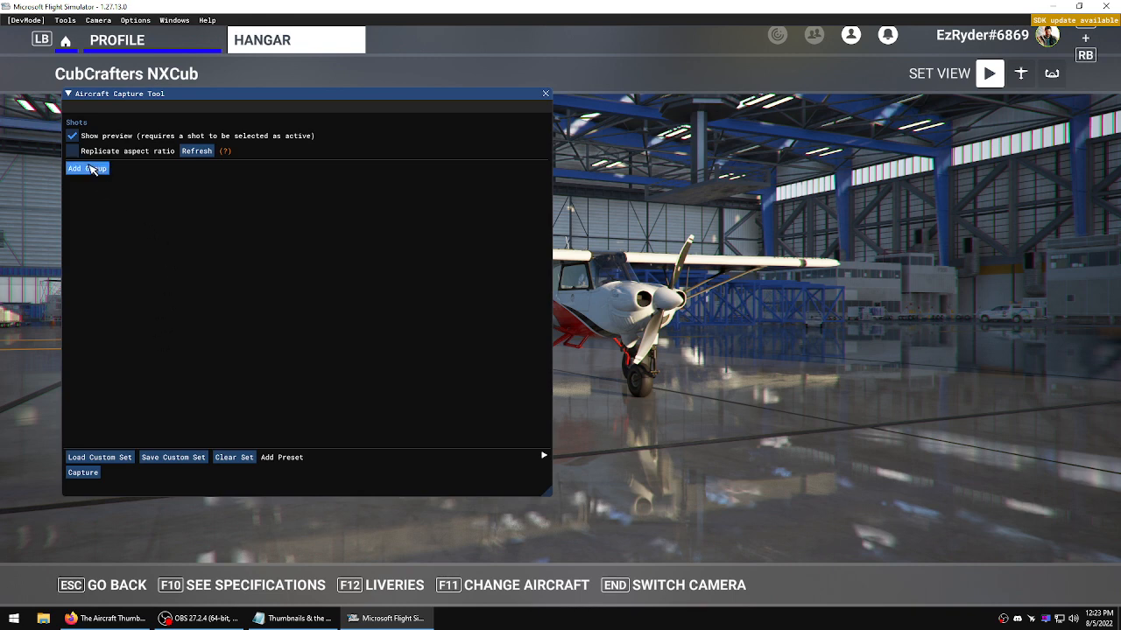
click(88, 168)
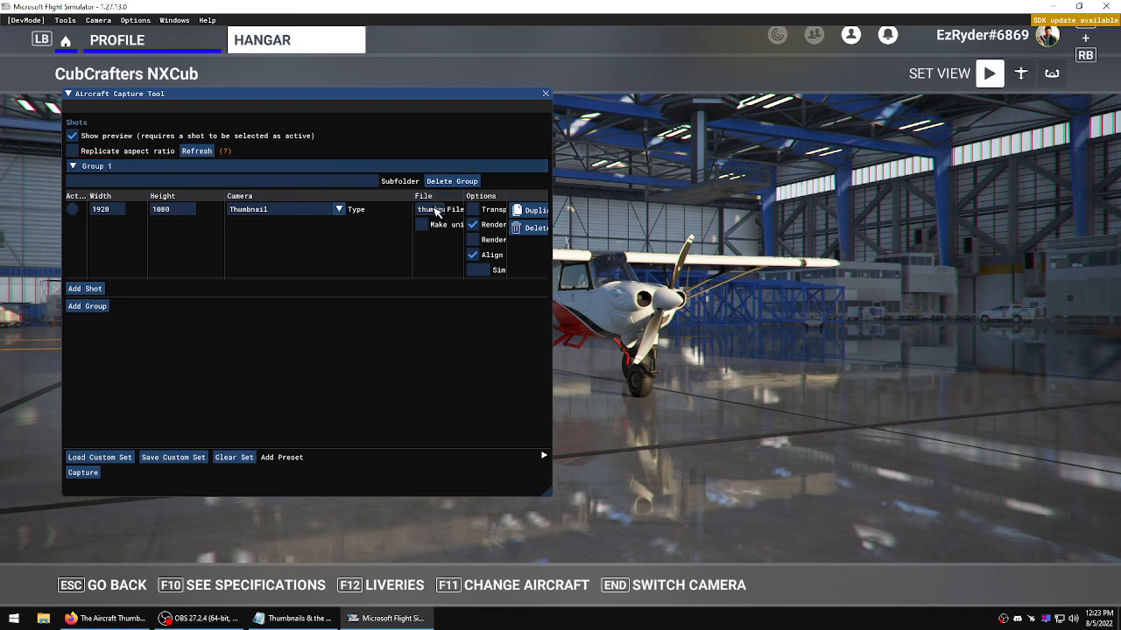
mouse_move(420, 259)
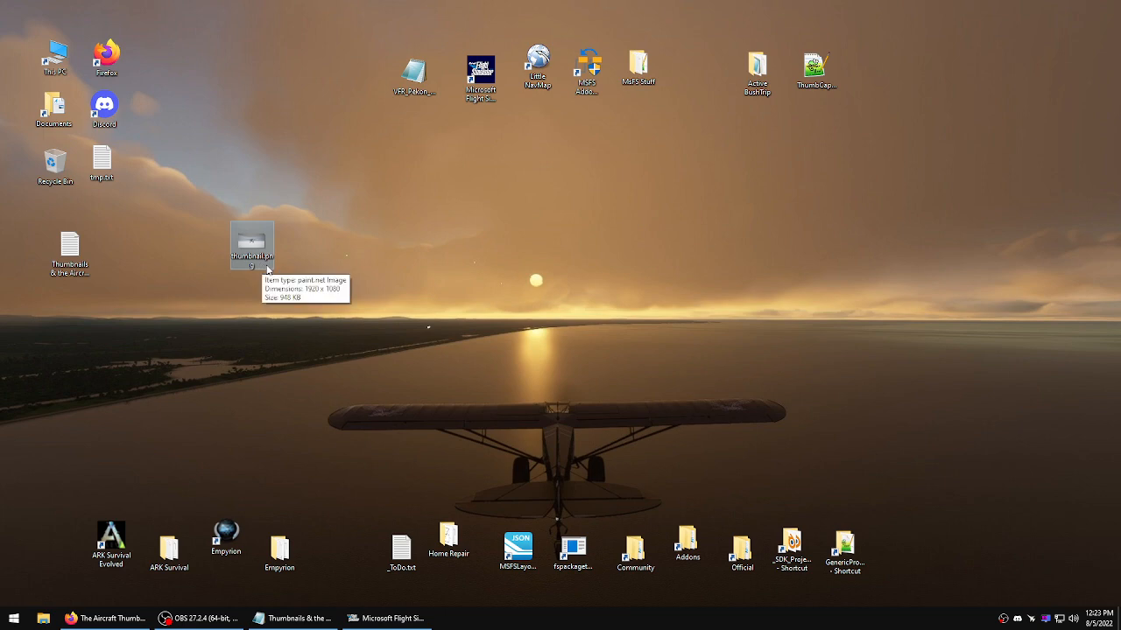
mouse_move(274, 270)
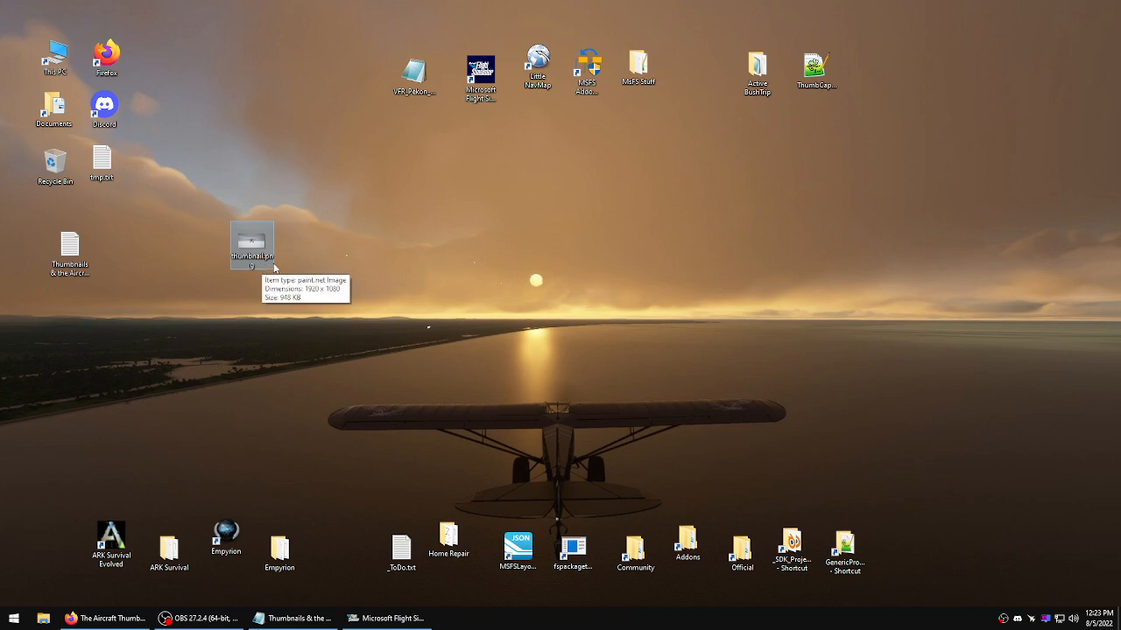
- Check the existing thumbnail image in Paint.NET and return to the simulator
double_click(252, 243)
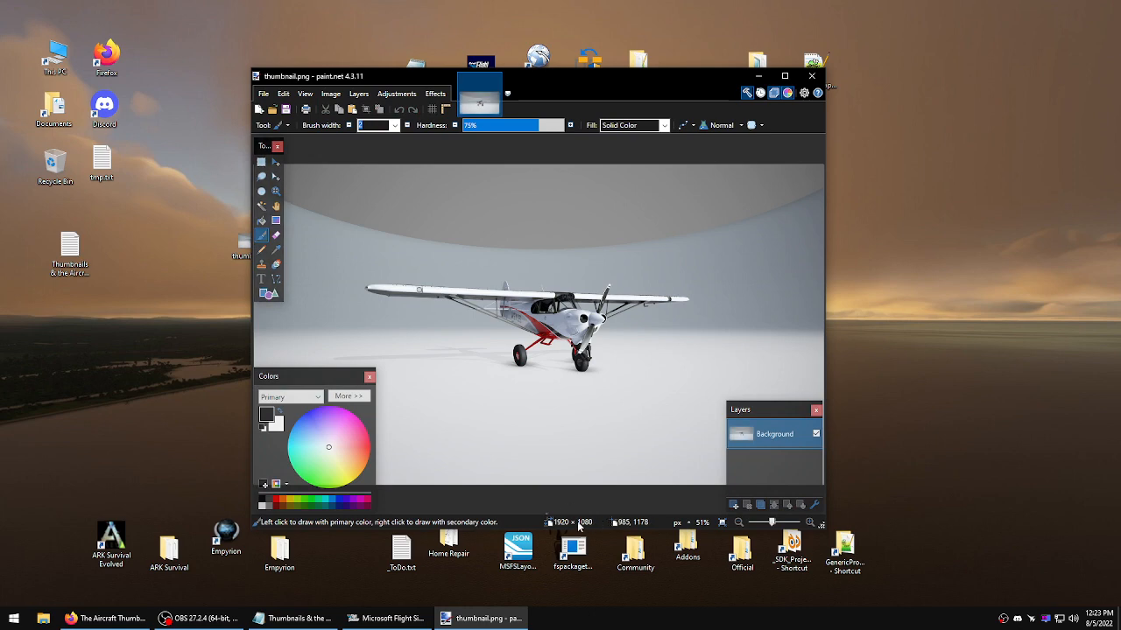
mouse_move(854, 103)
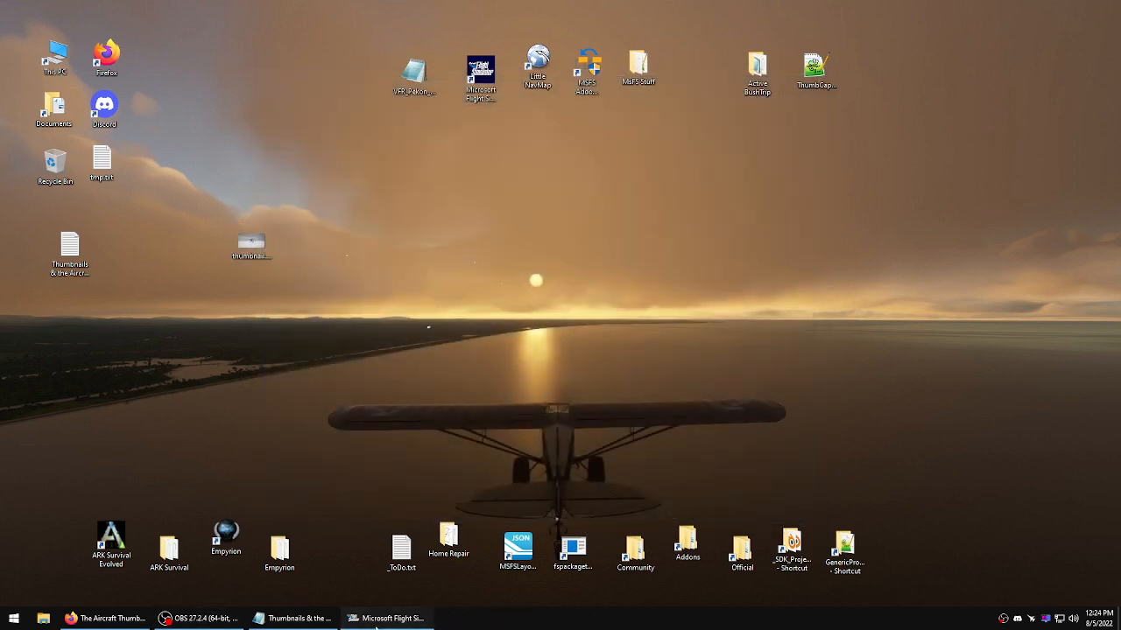
click(389, 618)
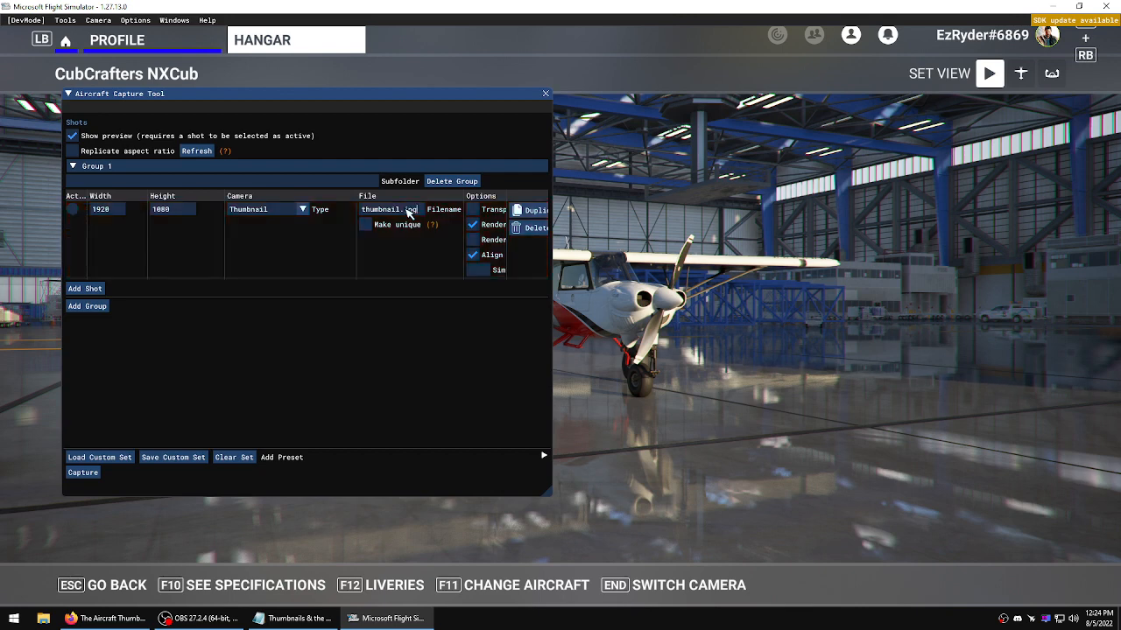
- Name the shot's file thumbnail.jpg and resize the shot to 1618×582
click(73, 210)
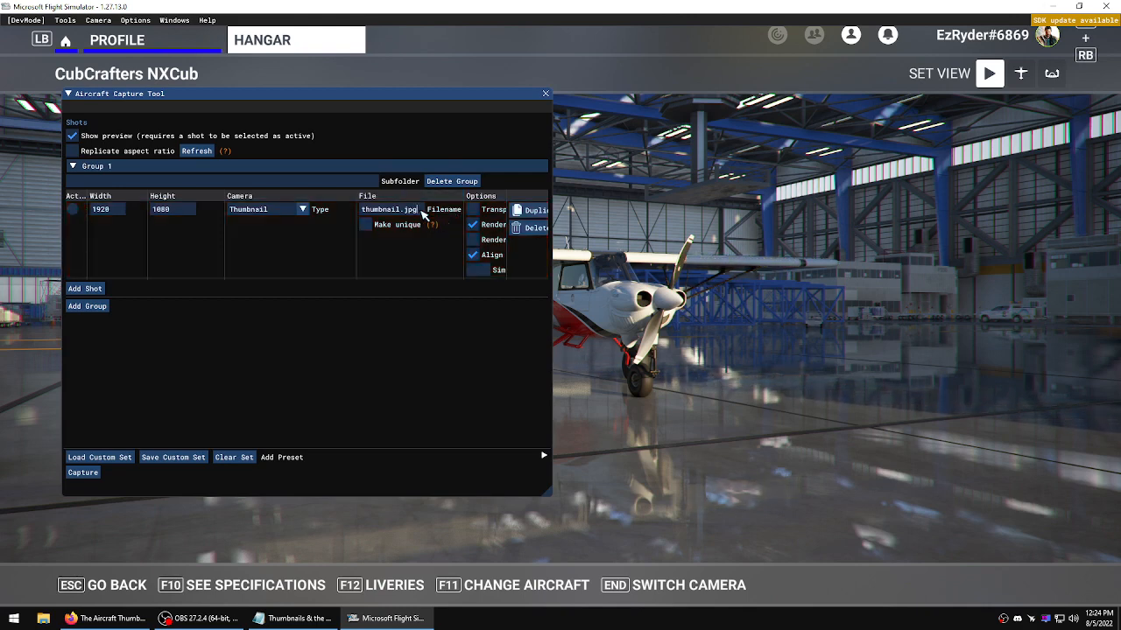
mouse_move(343, 319)
text(582)
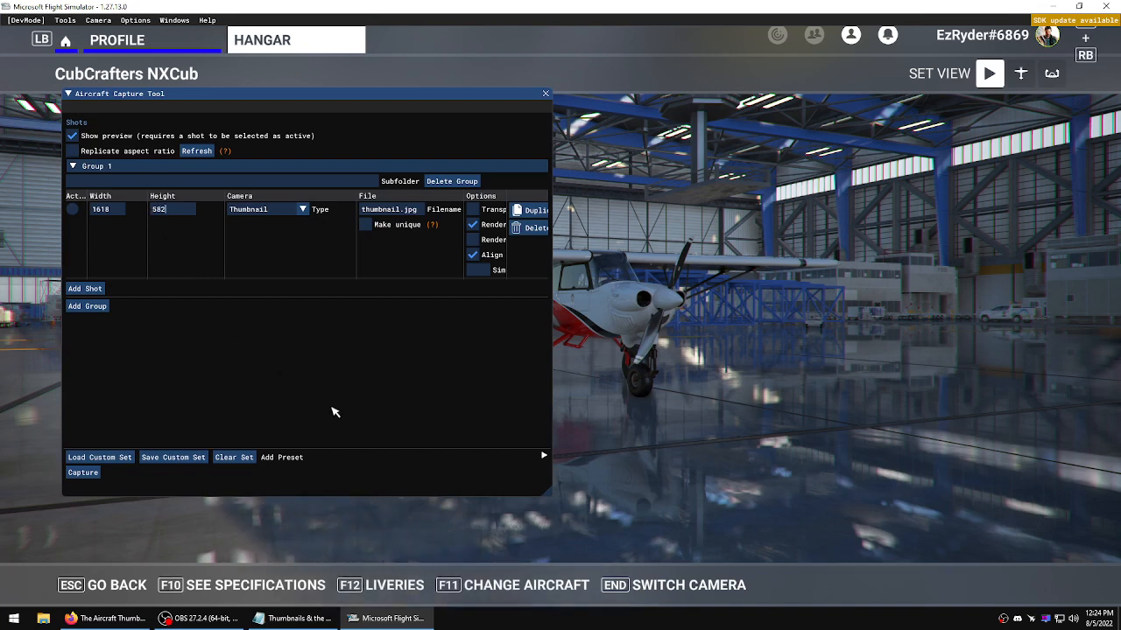
mouse_move(304, 361)
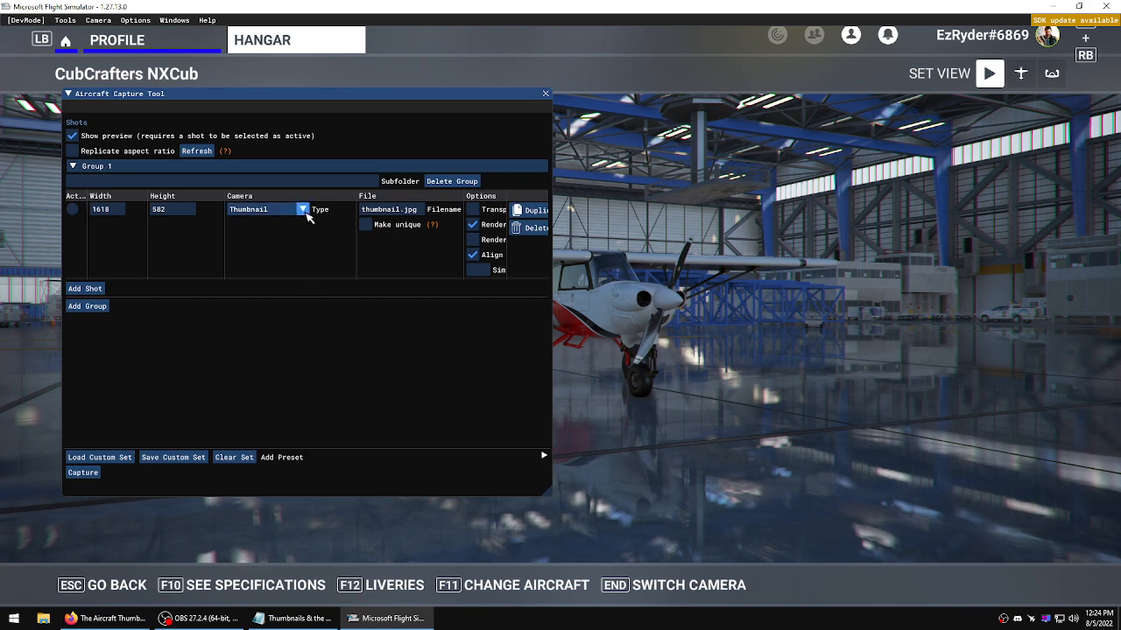
click(301, 210)
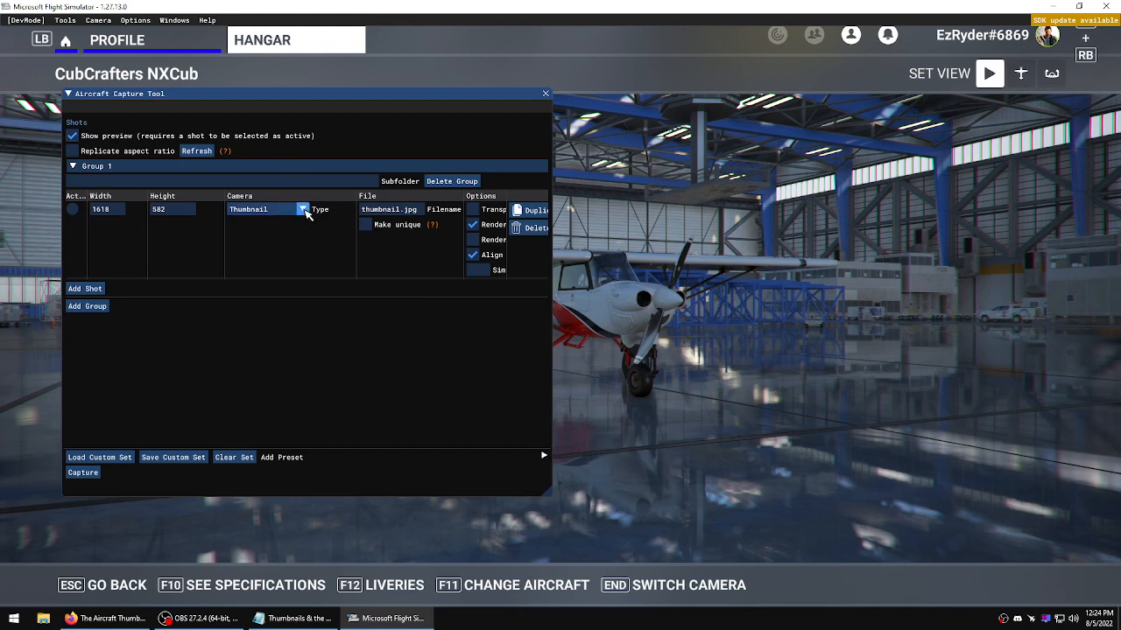
- Set the shot's camera to Custom, make it active, and check the docs on locking the camera
click(301, 210)
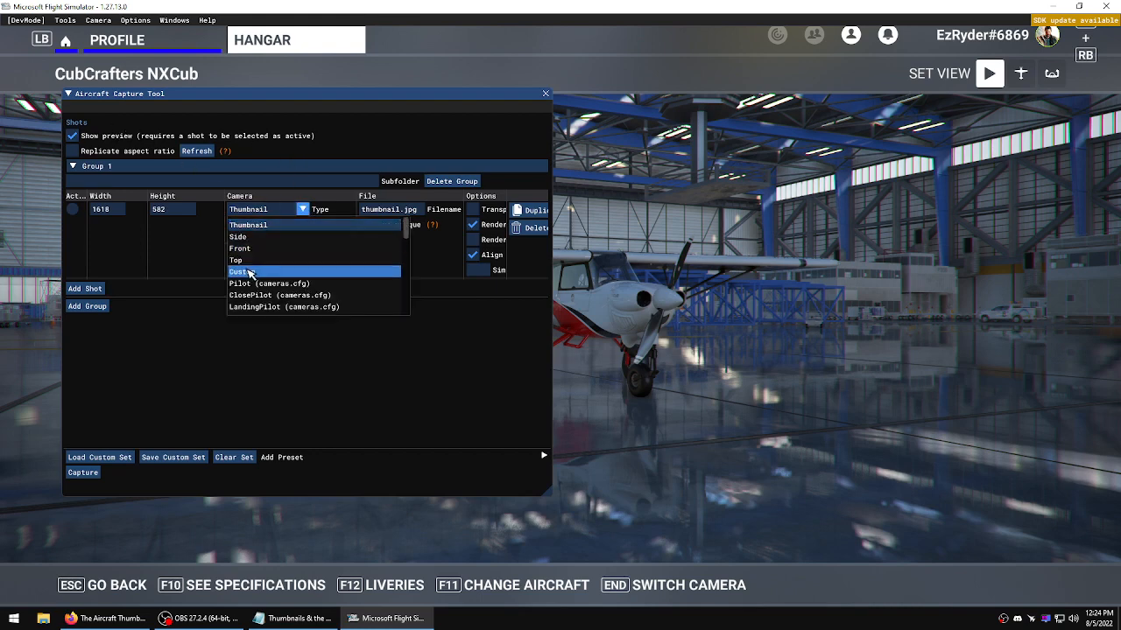
click(248, 271)
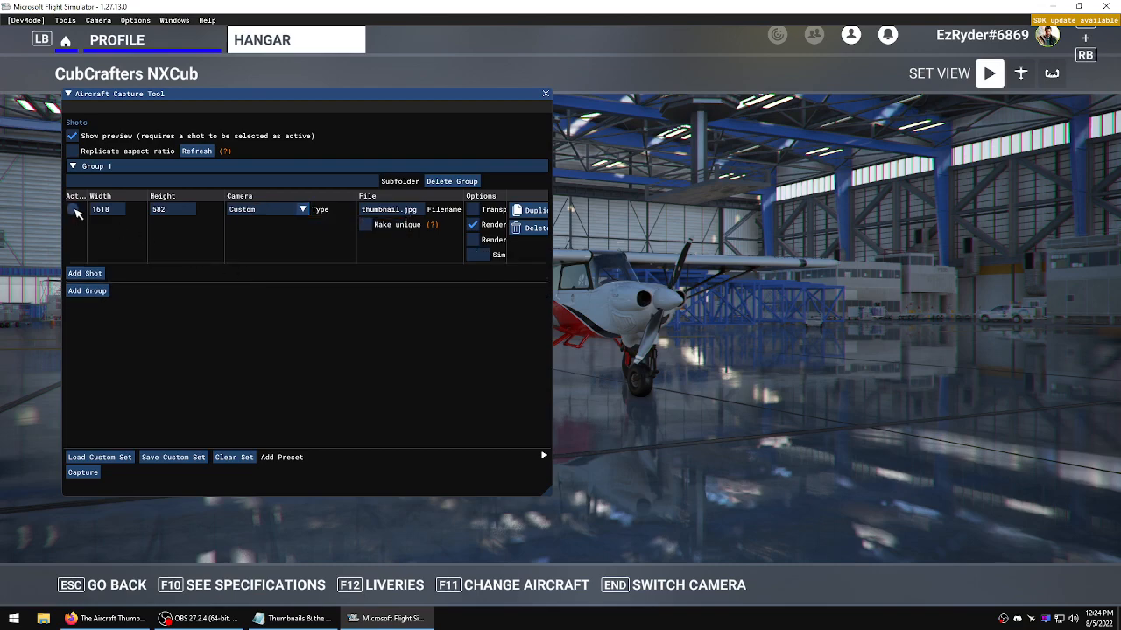
click(73, 210)
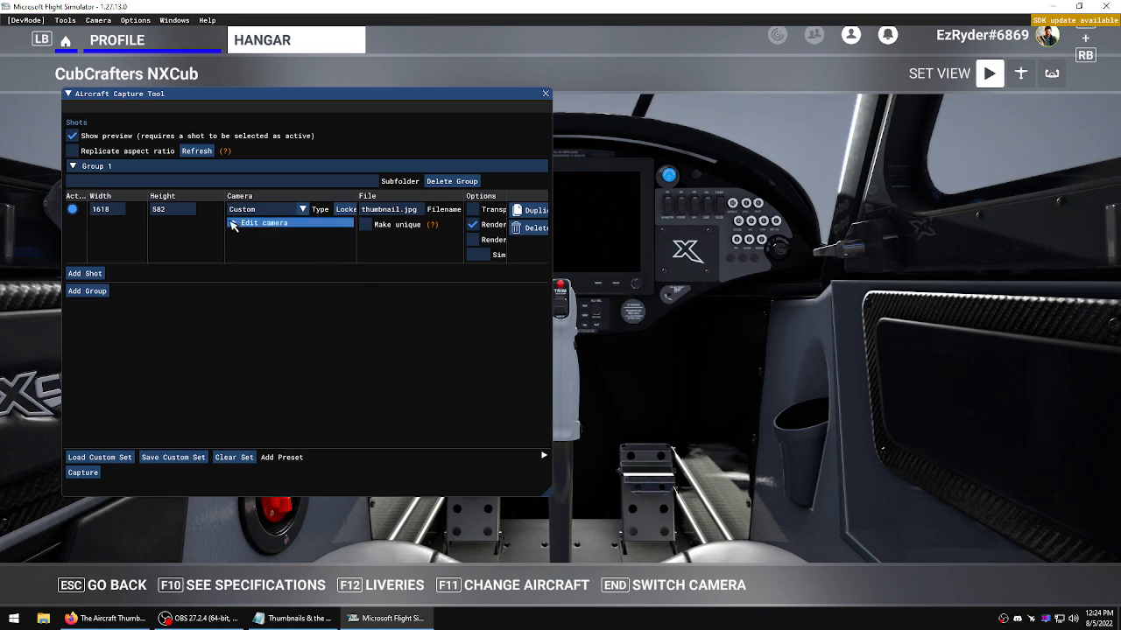
mouse_move(258, 245)
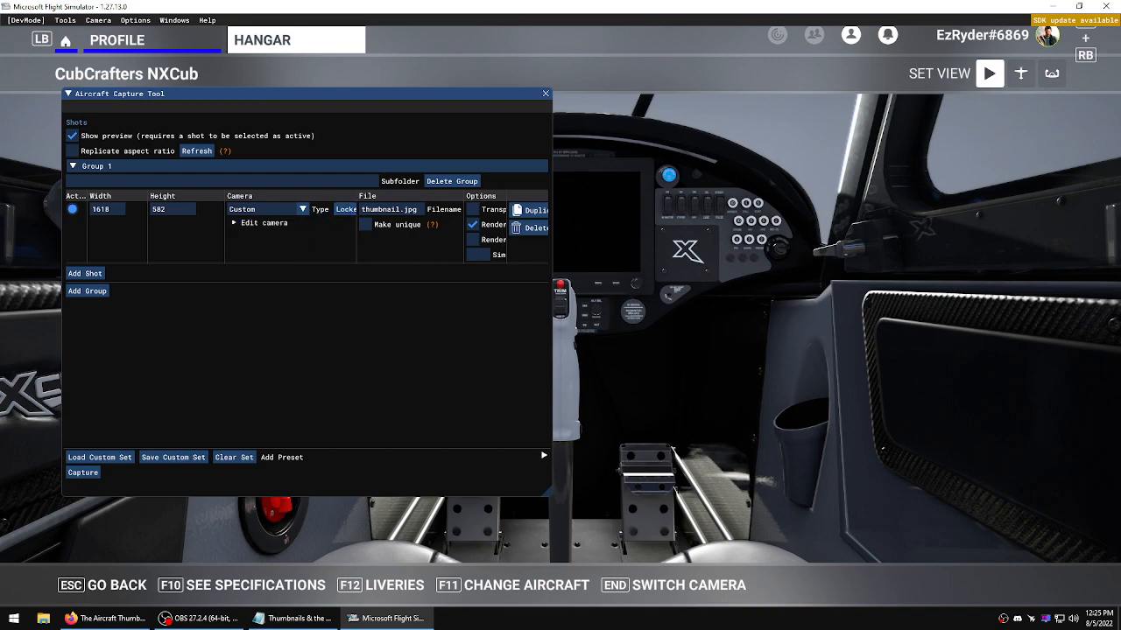
click(103, 620)
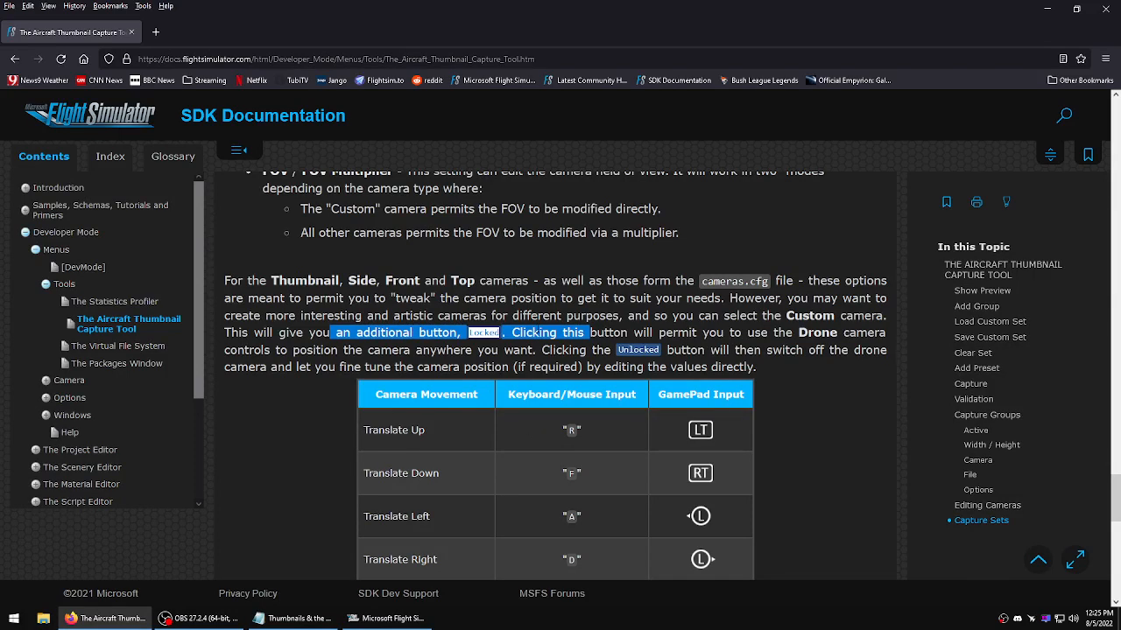
click(385, 618)
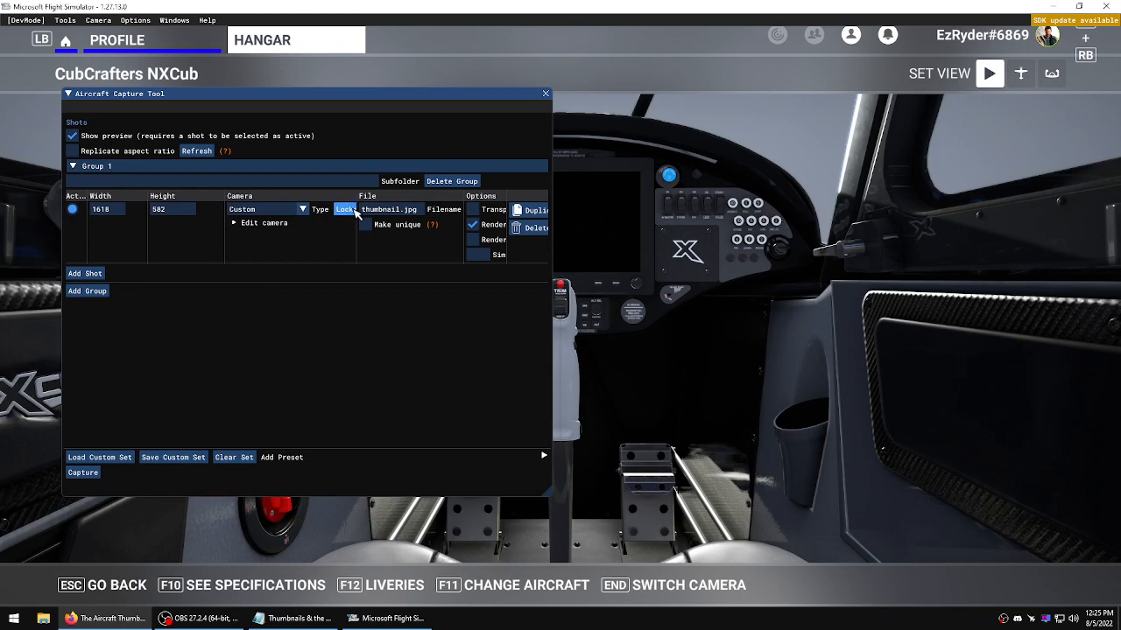
- Unlock the Custom camera so it can be positioned freely around the aircraft's nose
click(345, 210)
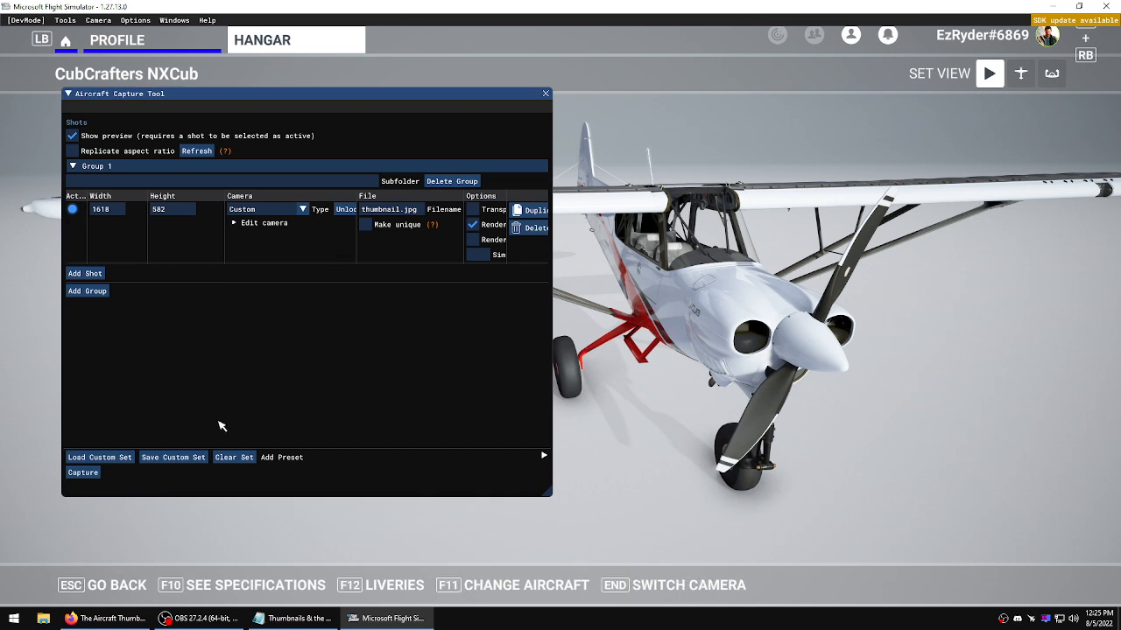
- Save the capture set as preset file quicksave on the desktop
click(98, 457)
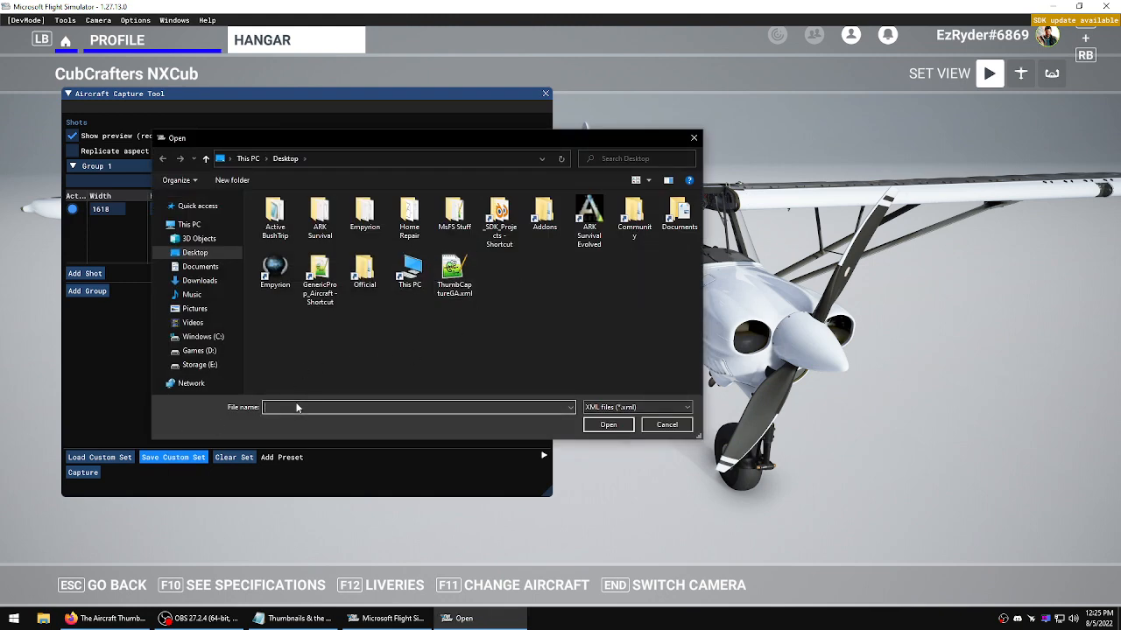
text(g)
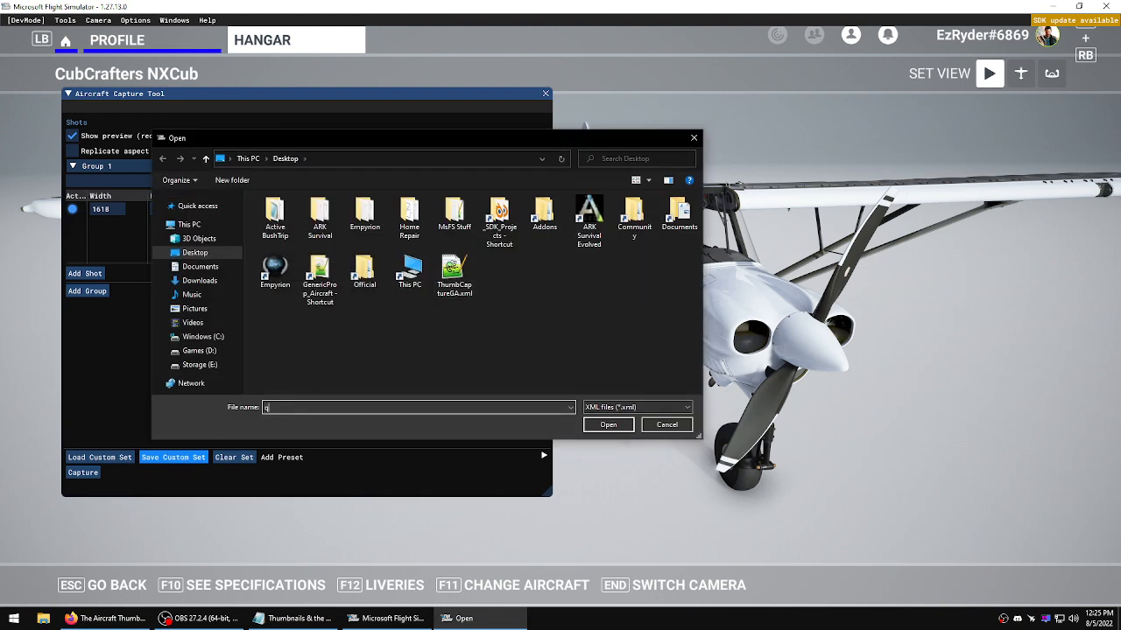
text(uicks)
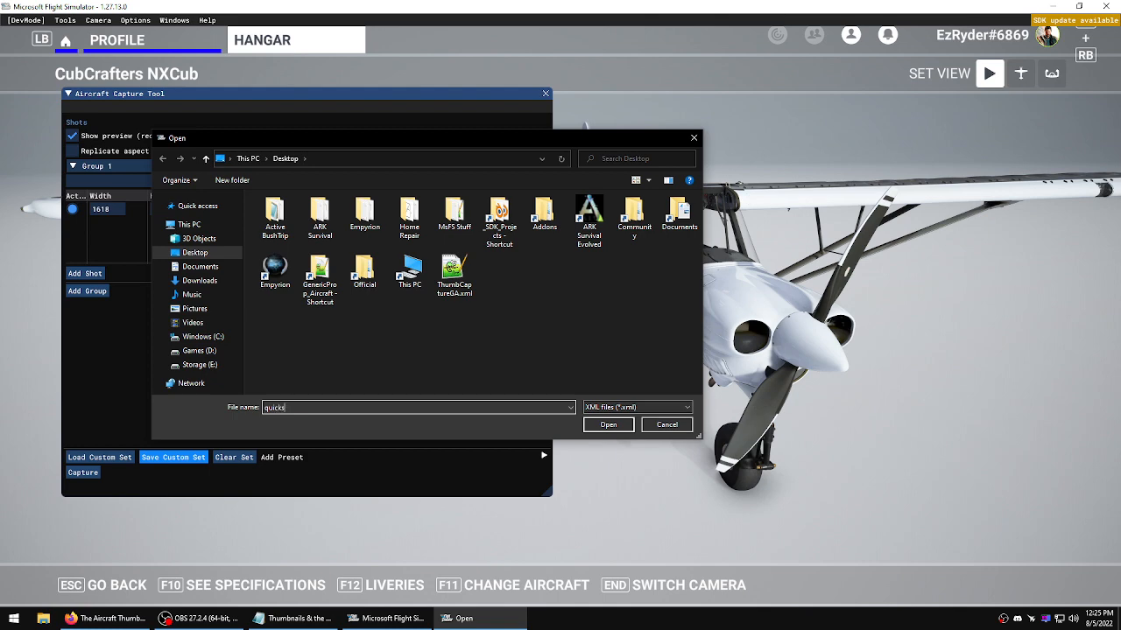
text(ave)
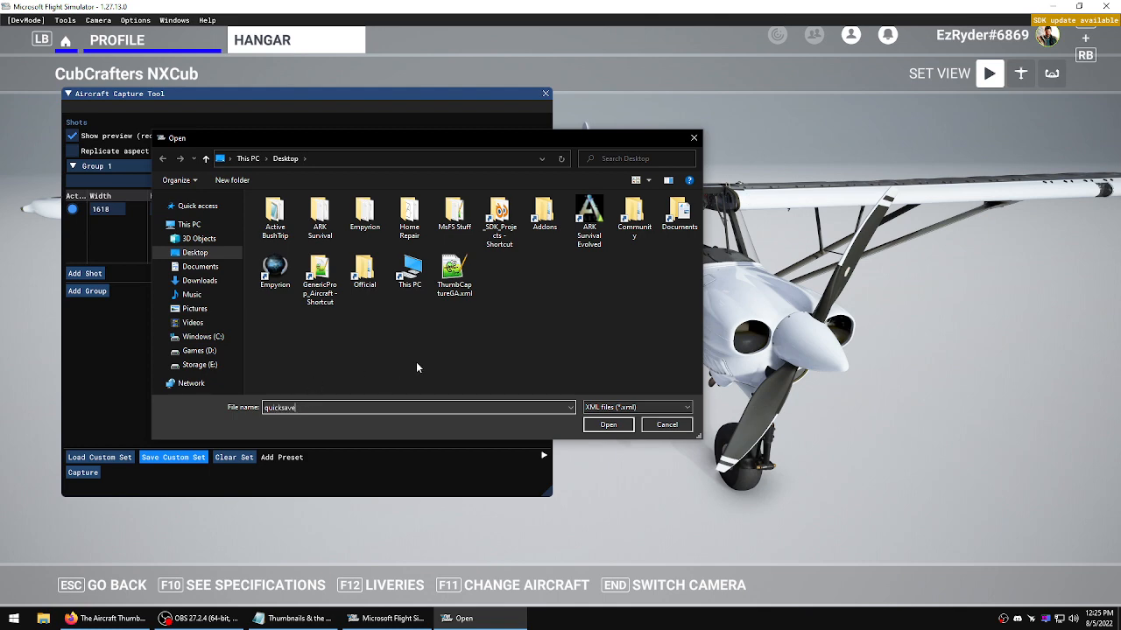
click(607, 426)
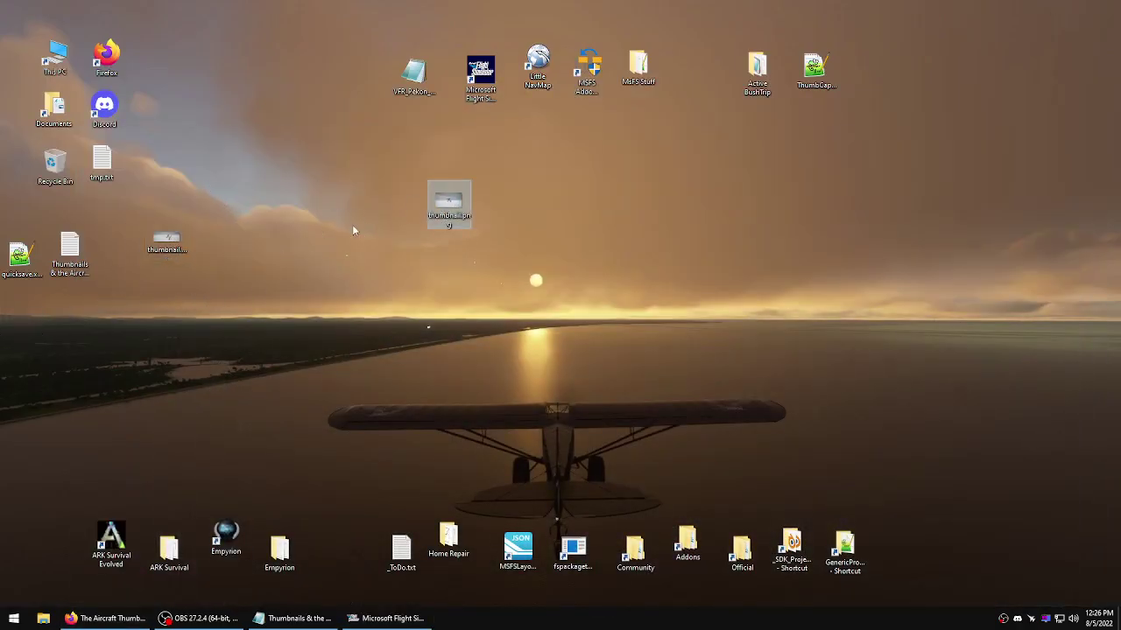
drag(448, 207, 167, 238)
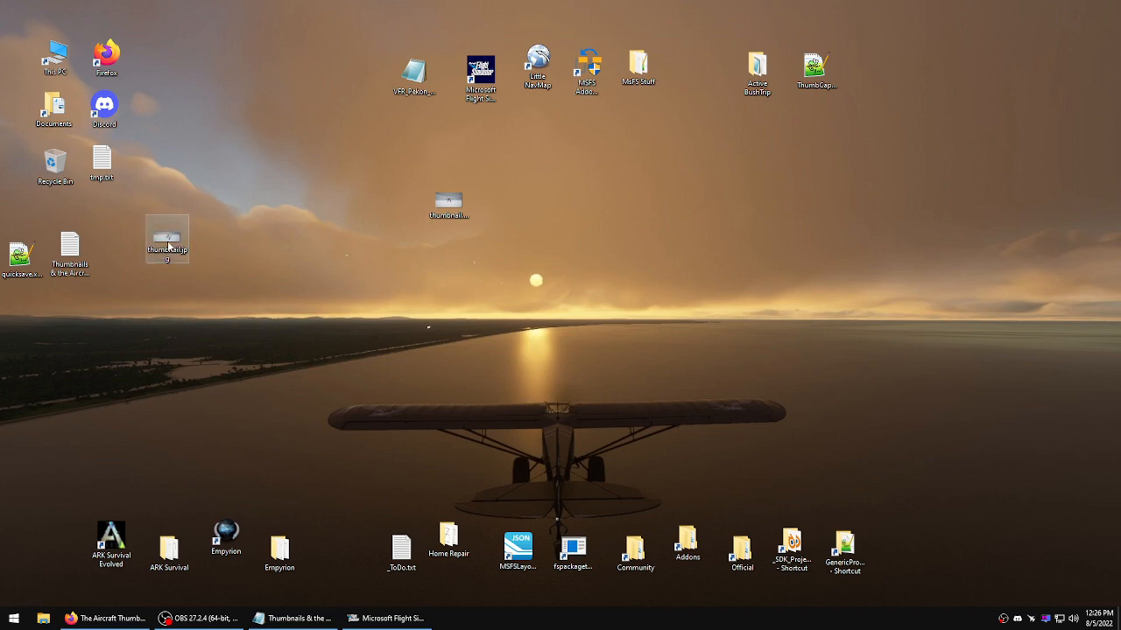
double_click(166, 238)
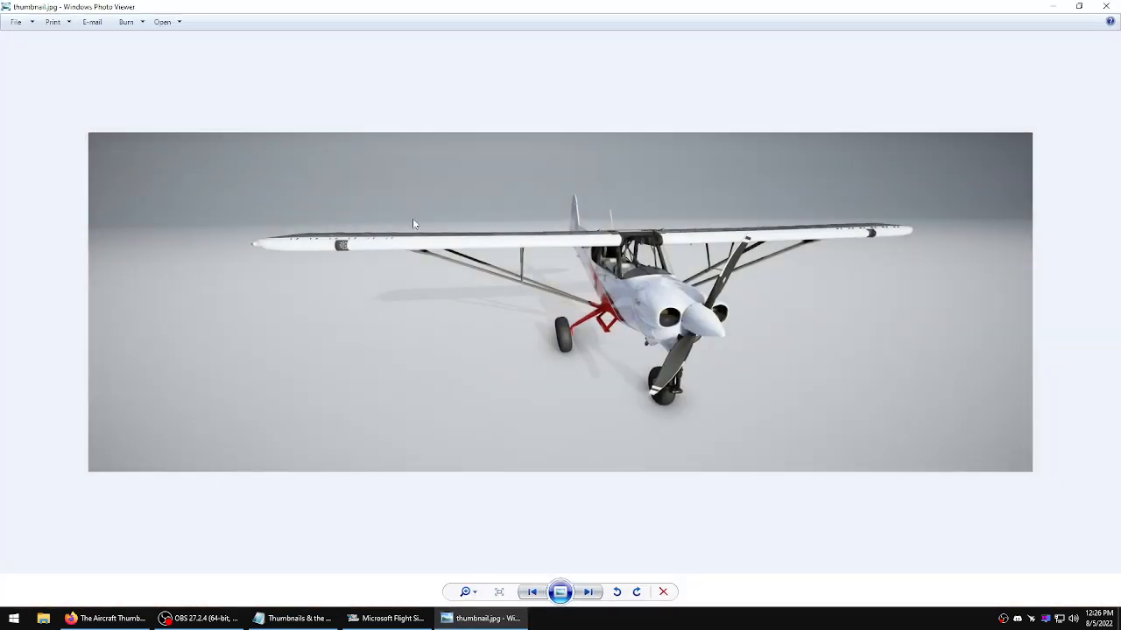
mouse_move(814, 84)
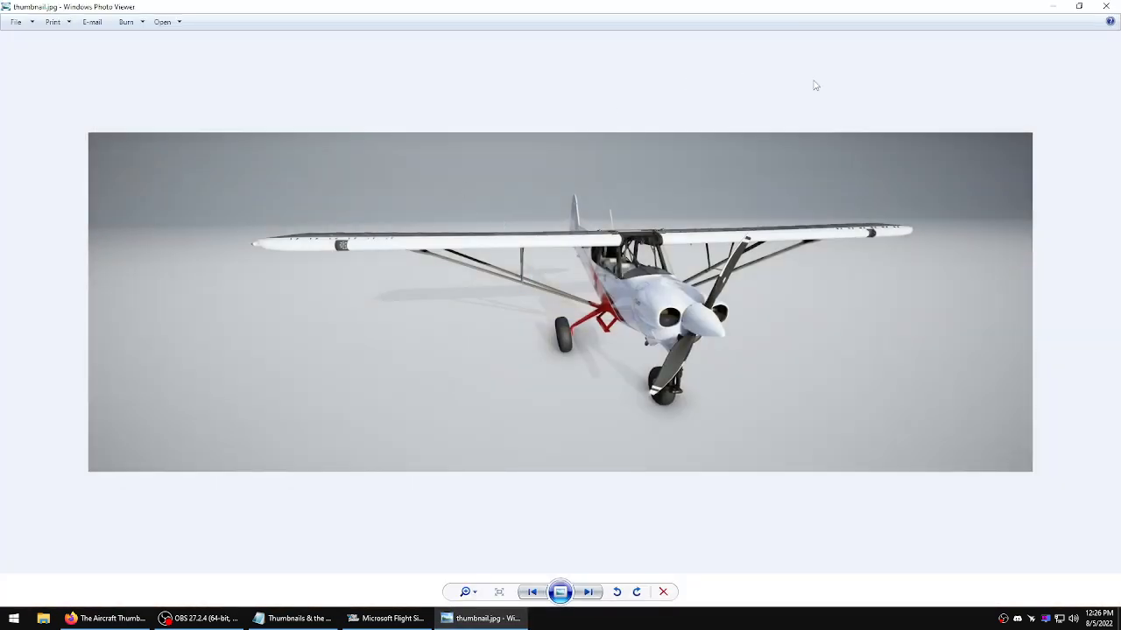
click(662, 592)
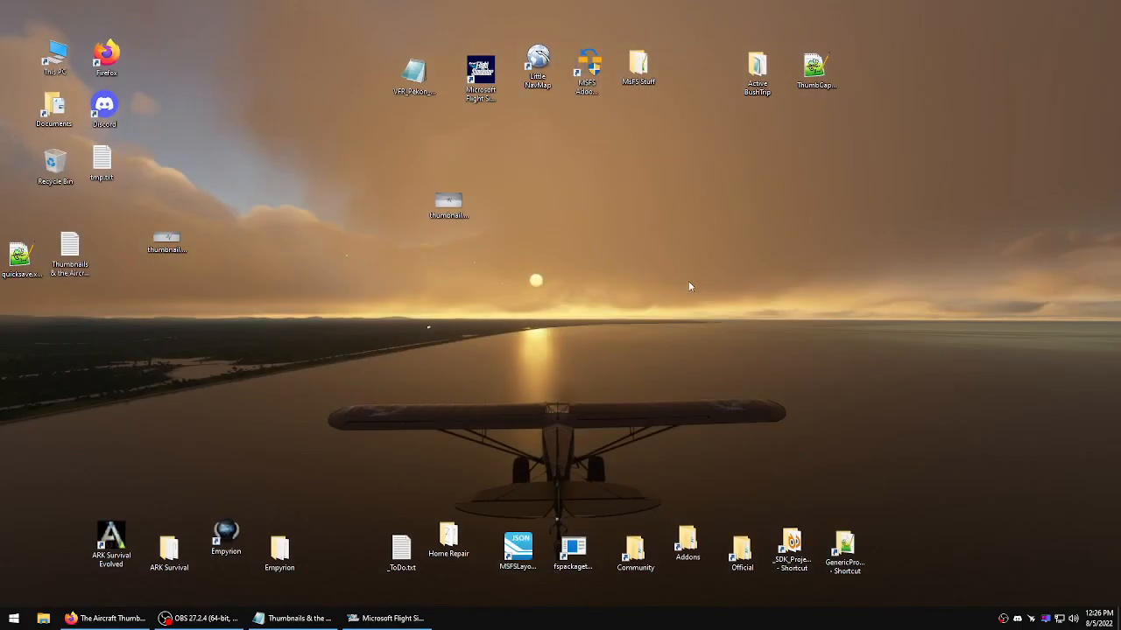
click(387, 618)
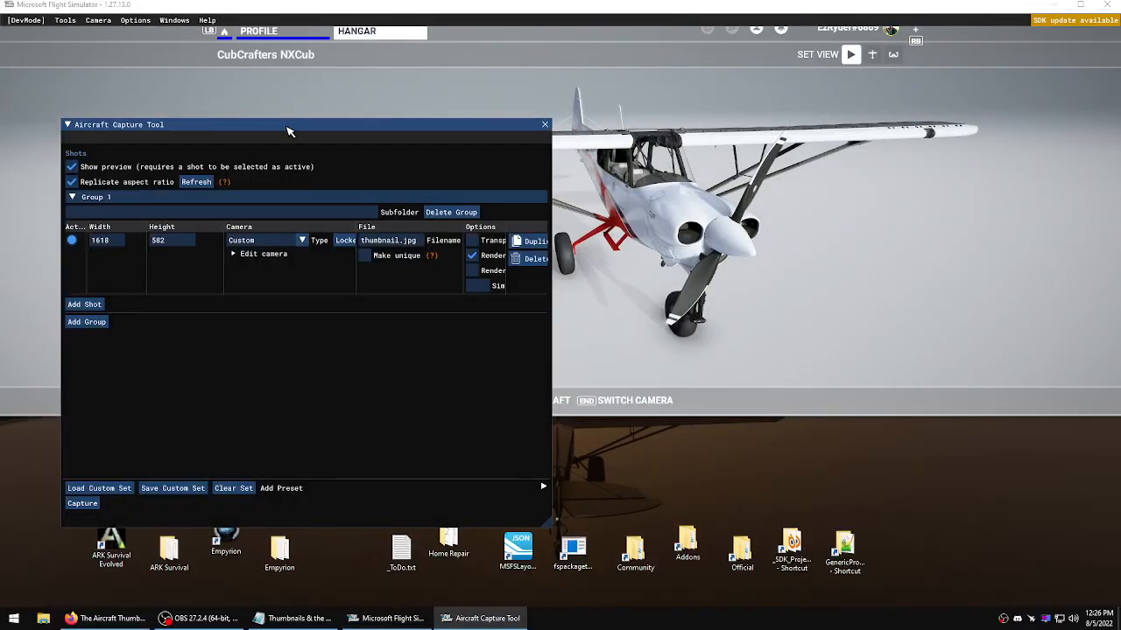
- Move the capture tool window to the lower left and restore the simulator to full screen
drag(289, 124, 259, 168)
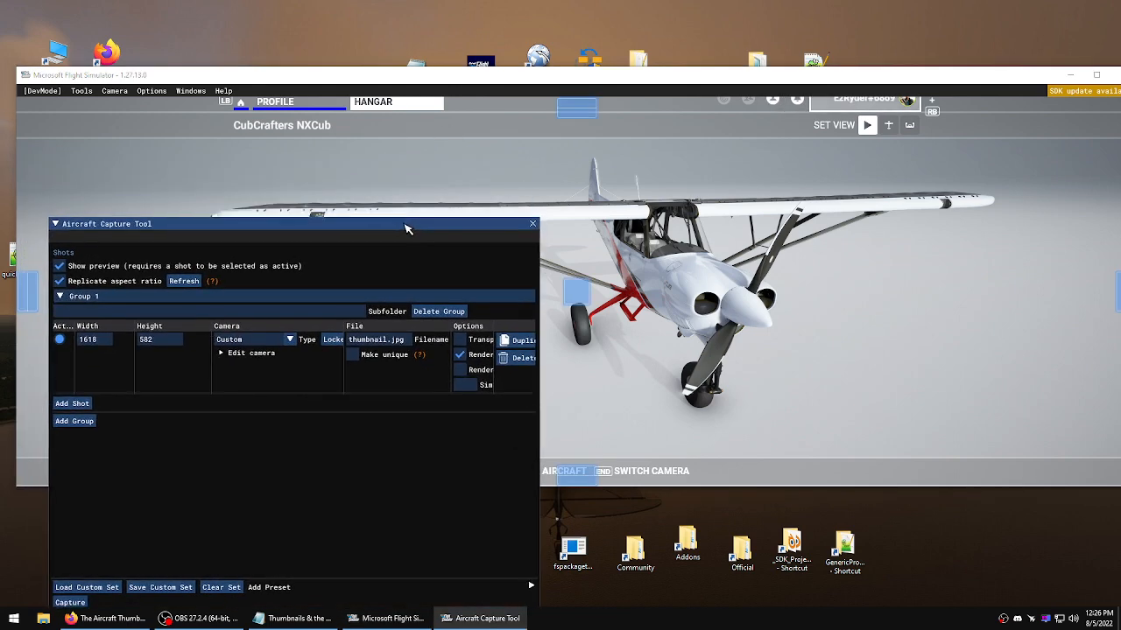
click(532, 224)
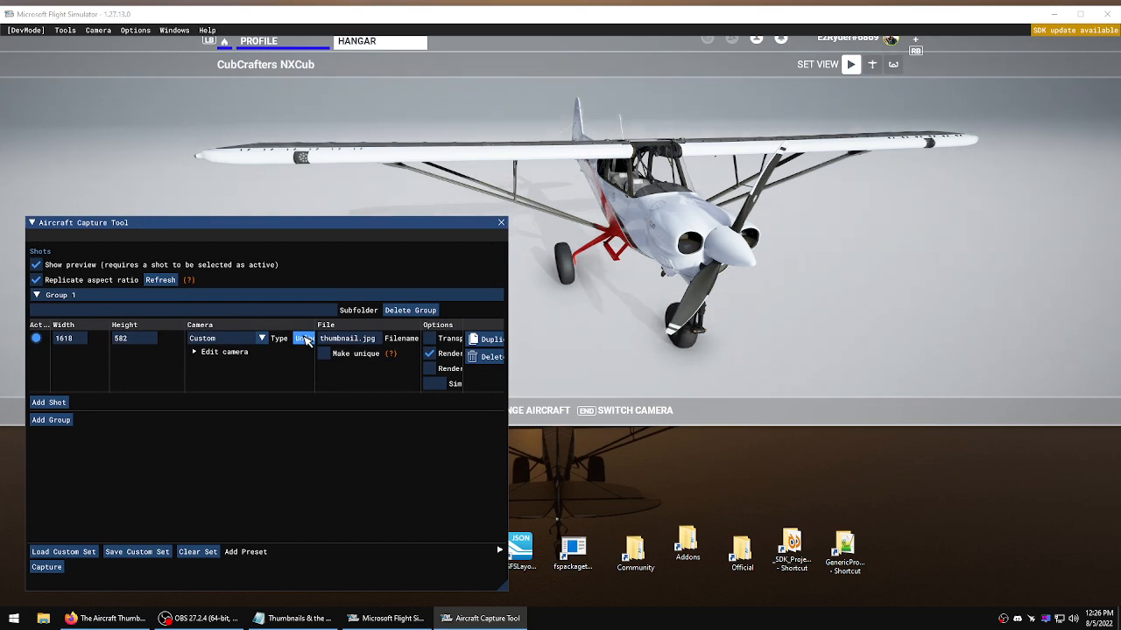
- Set the shot camera Type to Unlocked and orbit the hangar camera to a front three-quarter view of the NXCub
click(305, 338)
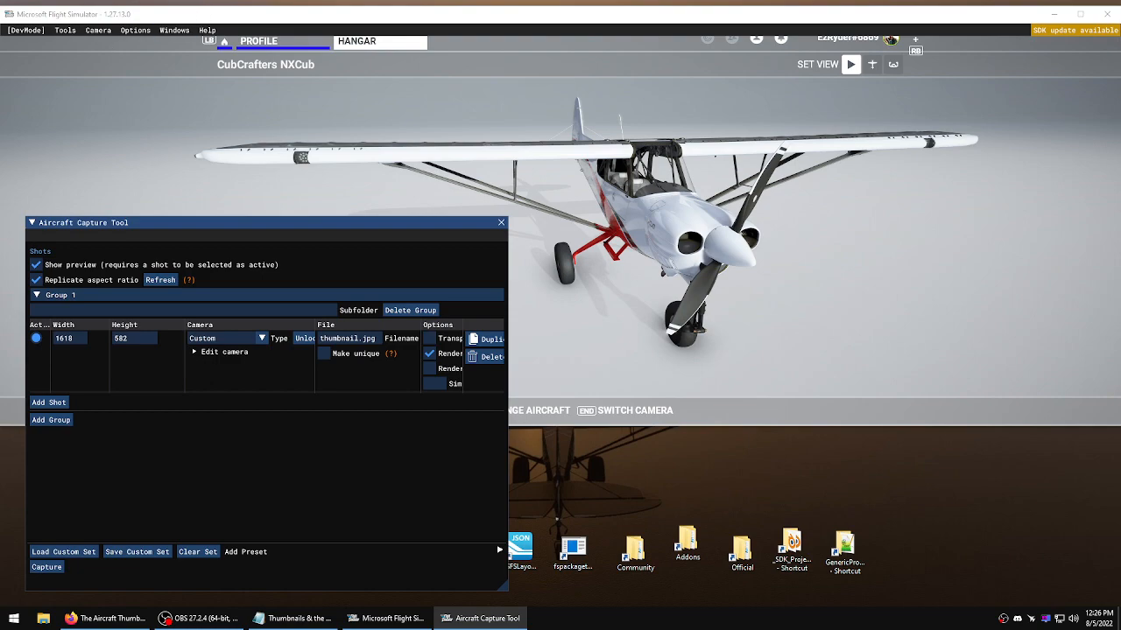
click(103, 618)
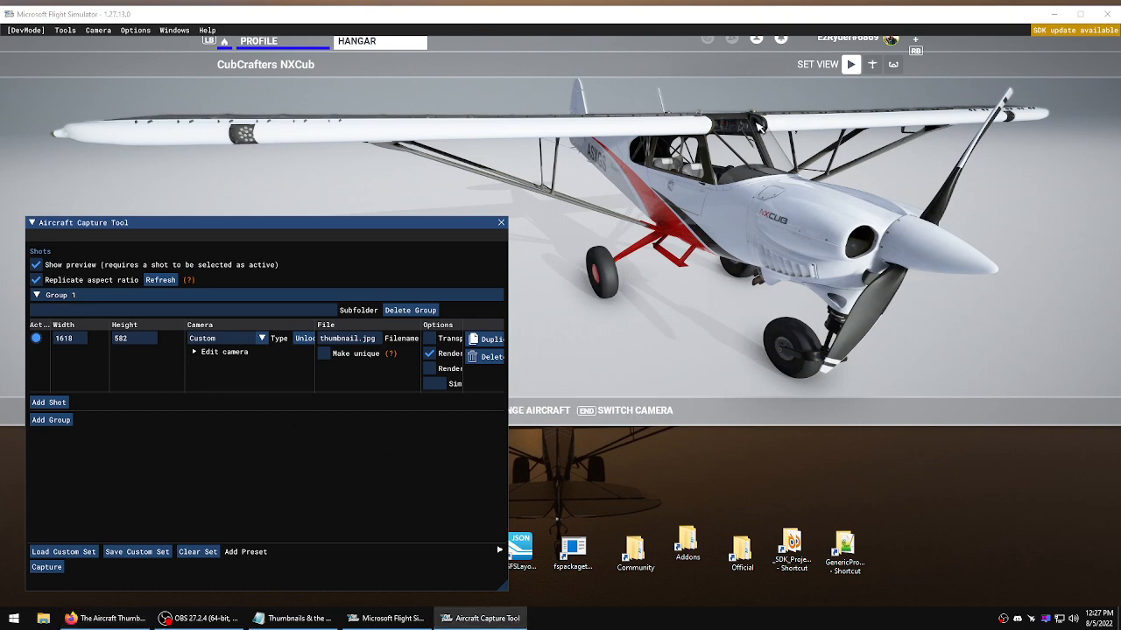
- Load Custom Set quicksave.xml from the Desktop, relocking the camera on the full NXCub framing
click(305, 340)
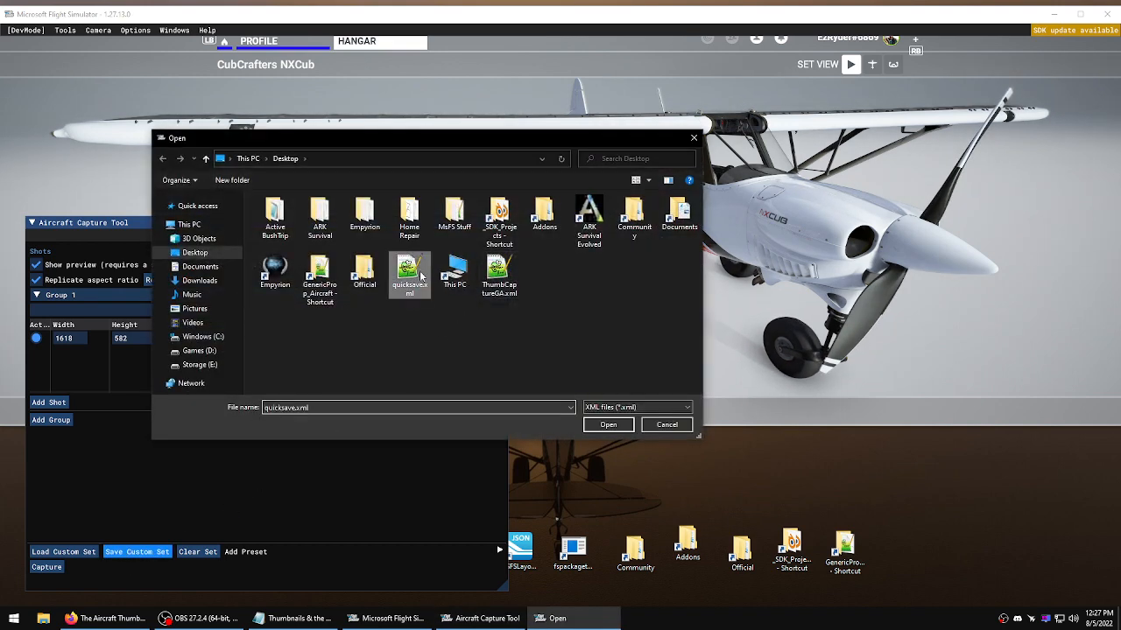
click(607, 426)
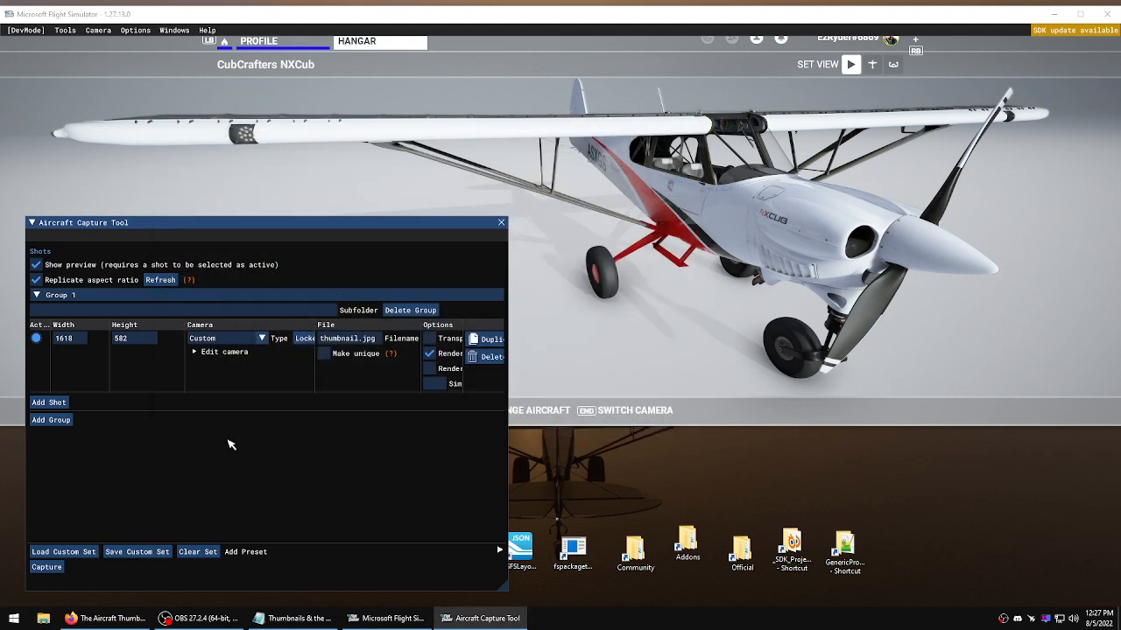
click(357, 310)
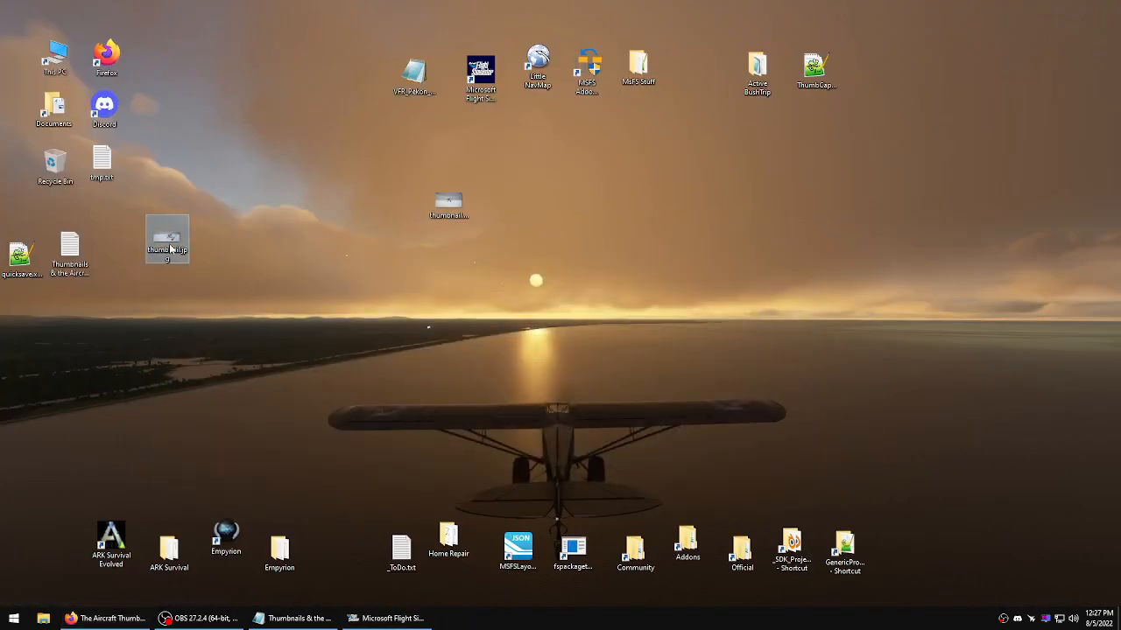
double_click(166, 235)
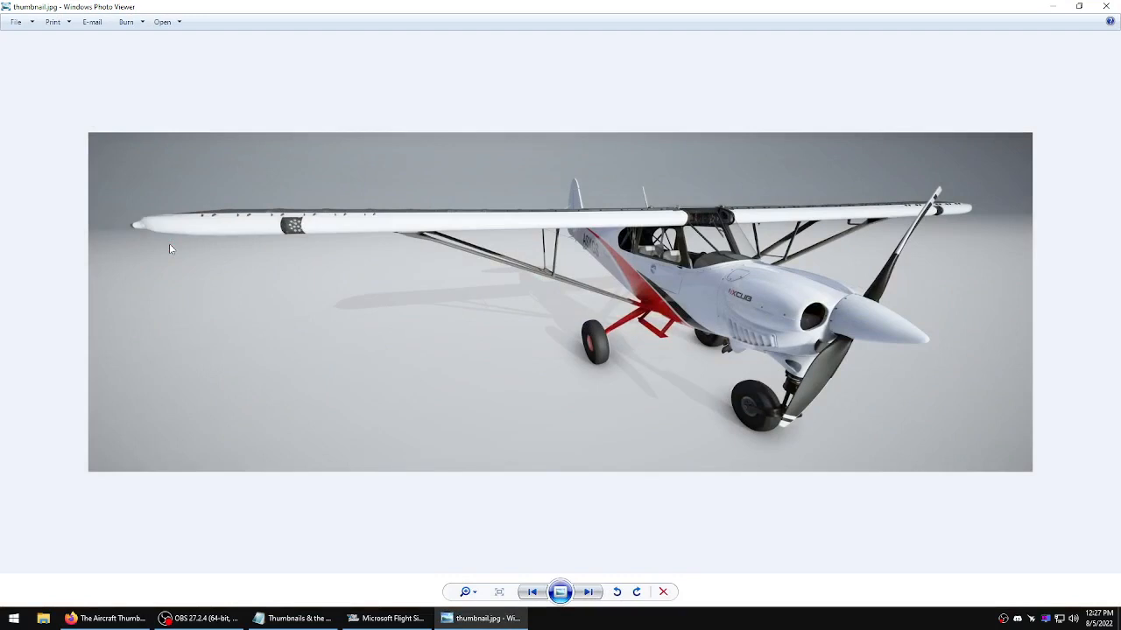
mouse_move(69, 14)
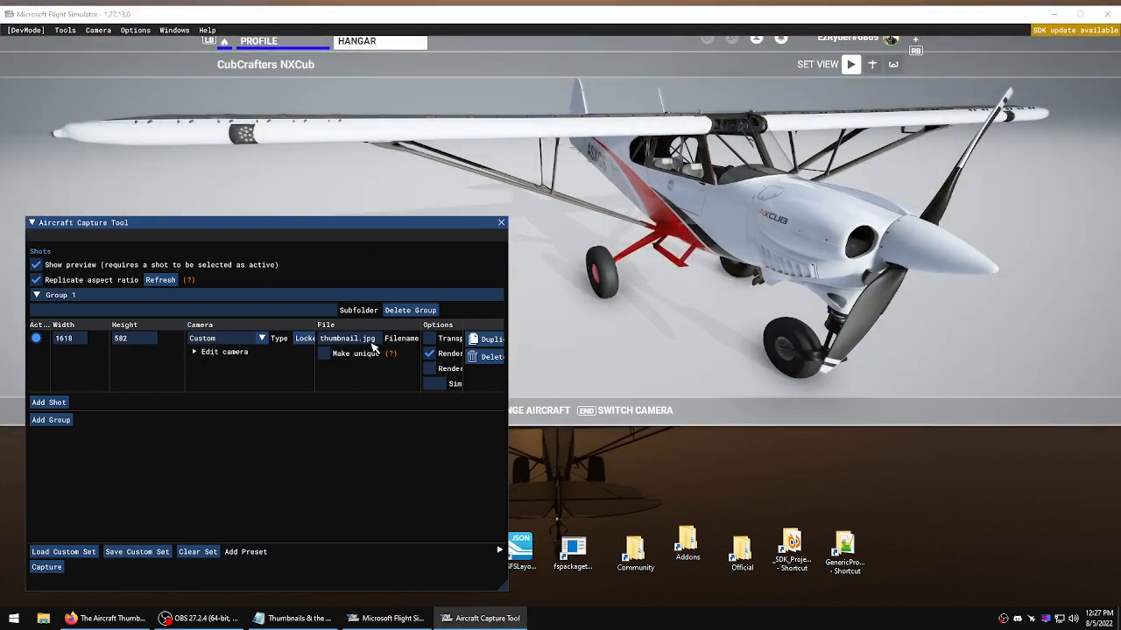
- Add Group 2 with a 1920×1080 Thumbnail-camera shot and expand its Edit camera settings
click(51, 420)
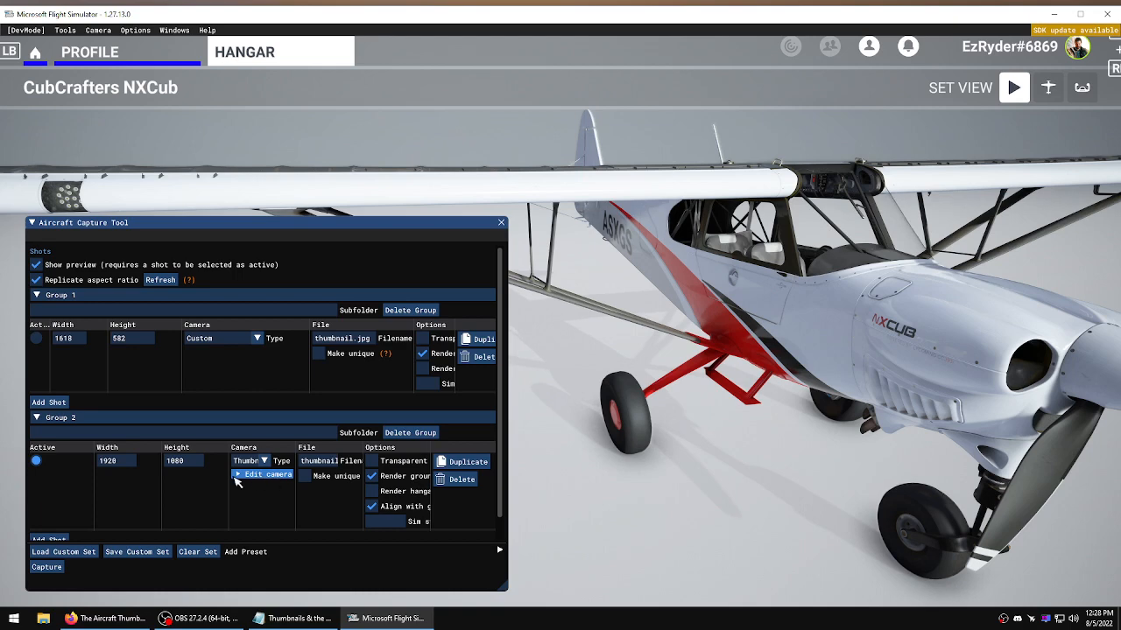
click(270, 473)
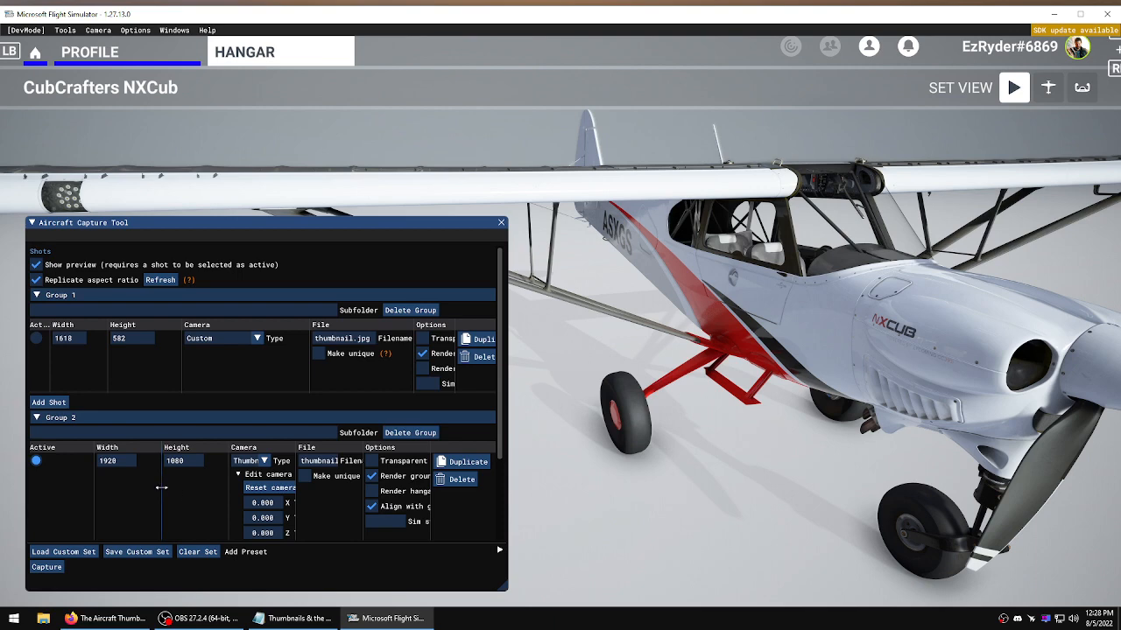
mouse_move(158, 490)
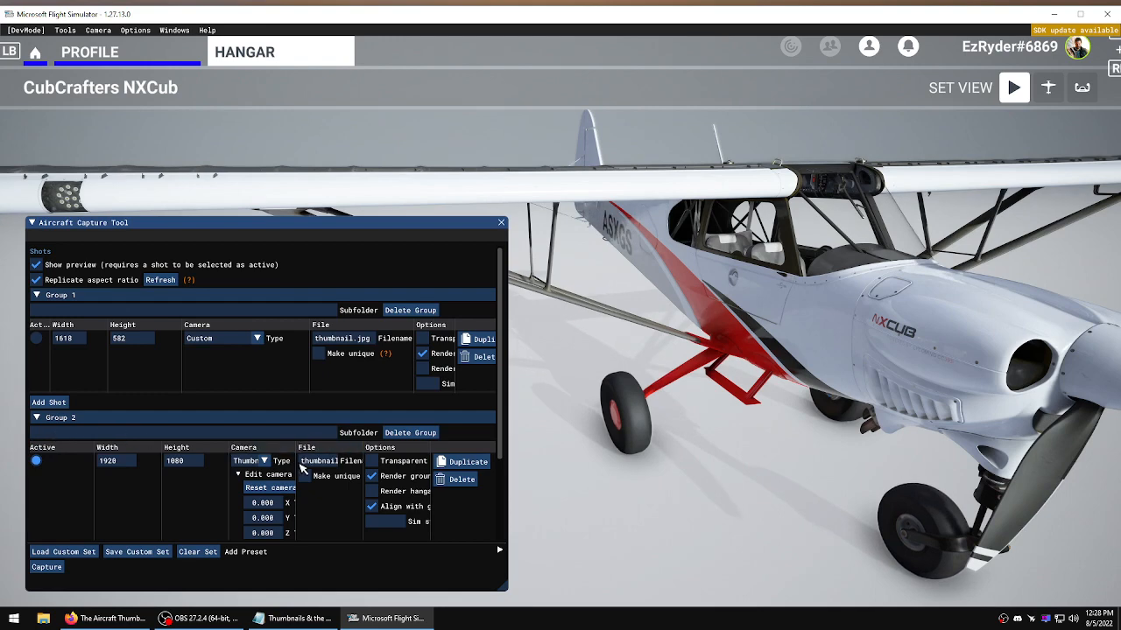
click(245, 552)
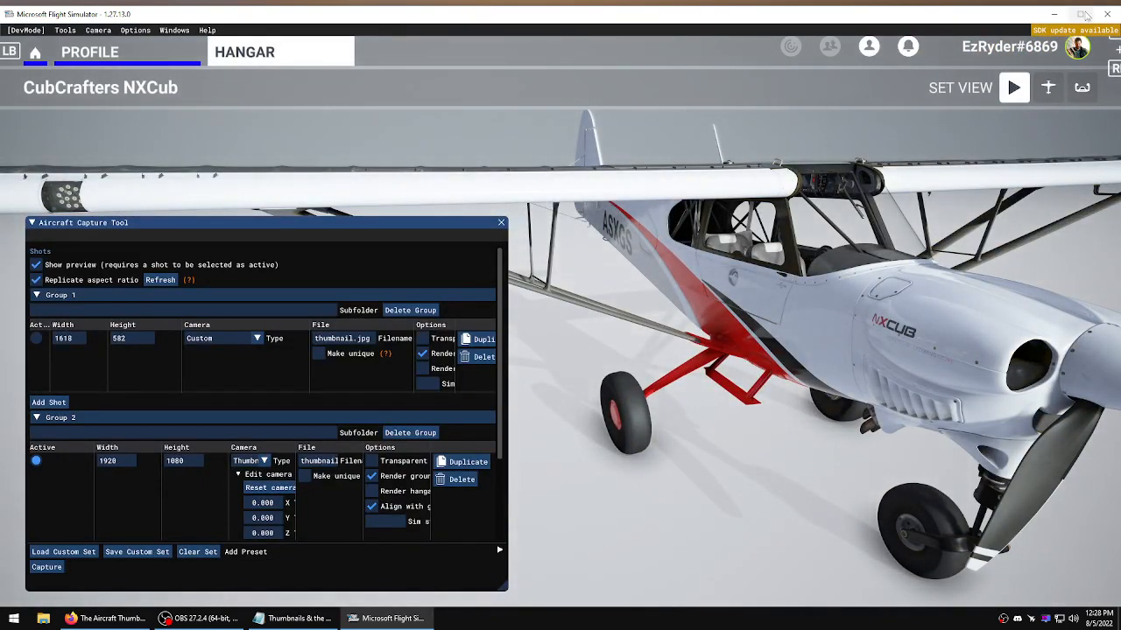
click(1054, 14)
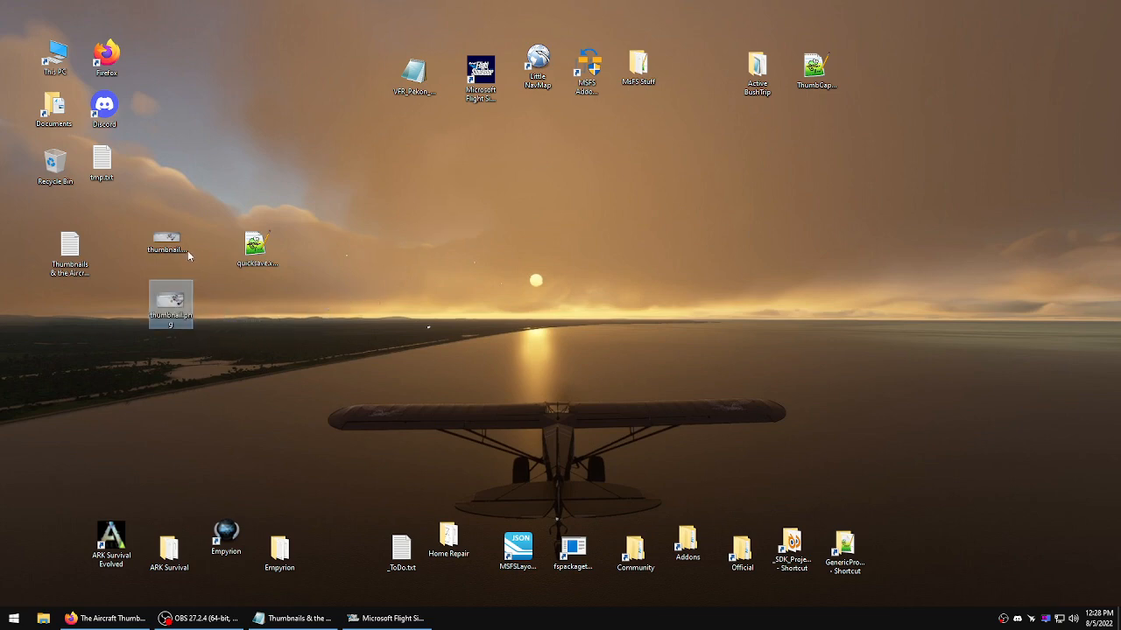
- Place the captured thumbnail files beside quicksave.xml on the desktop and return to the simulator
double_click(172, 302)
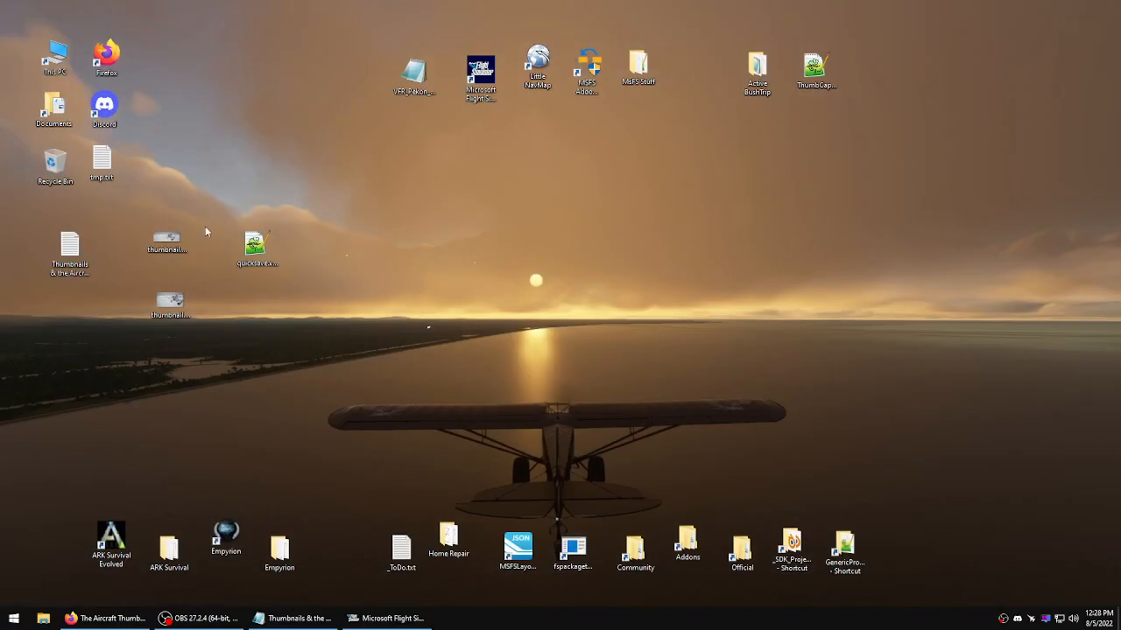
click(385, 618)
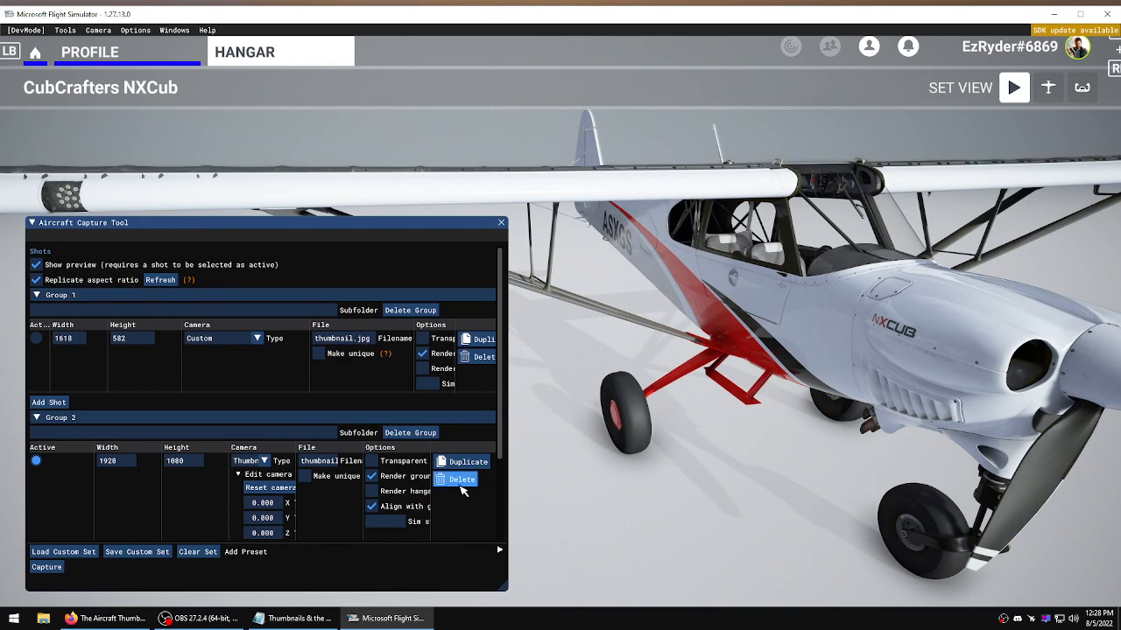
- Delete the 1920×1080 shot so Group 2 holds no shots
click(461, 480)
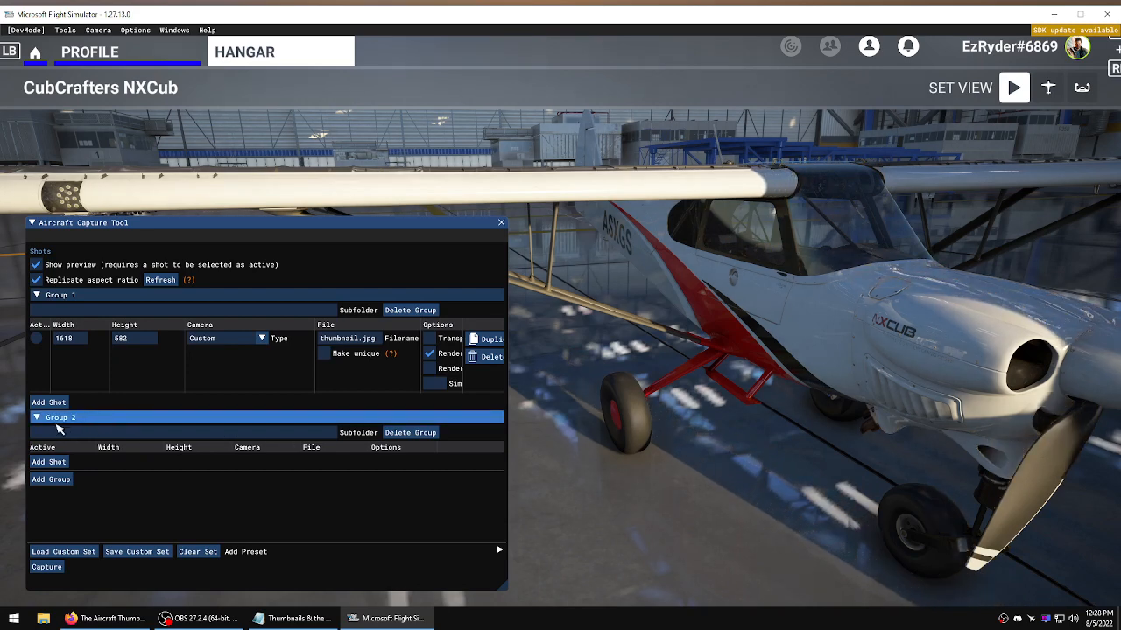
click(36, 417)
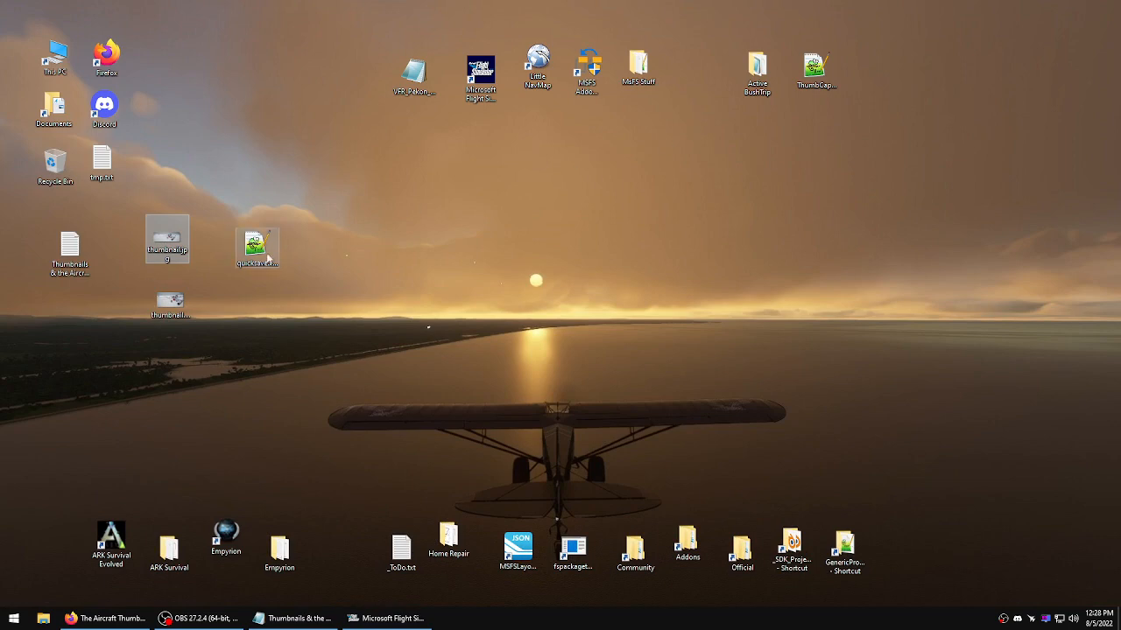
- In quicksave.xml duplicate the Thumbnail entry as thumbnail_small at 600 by 216 and save
double_click(255, 245)
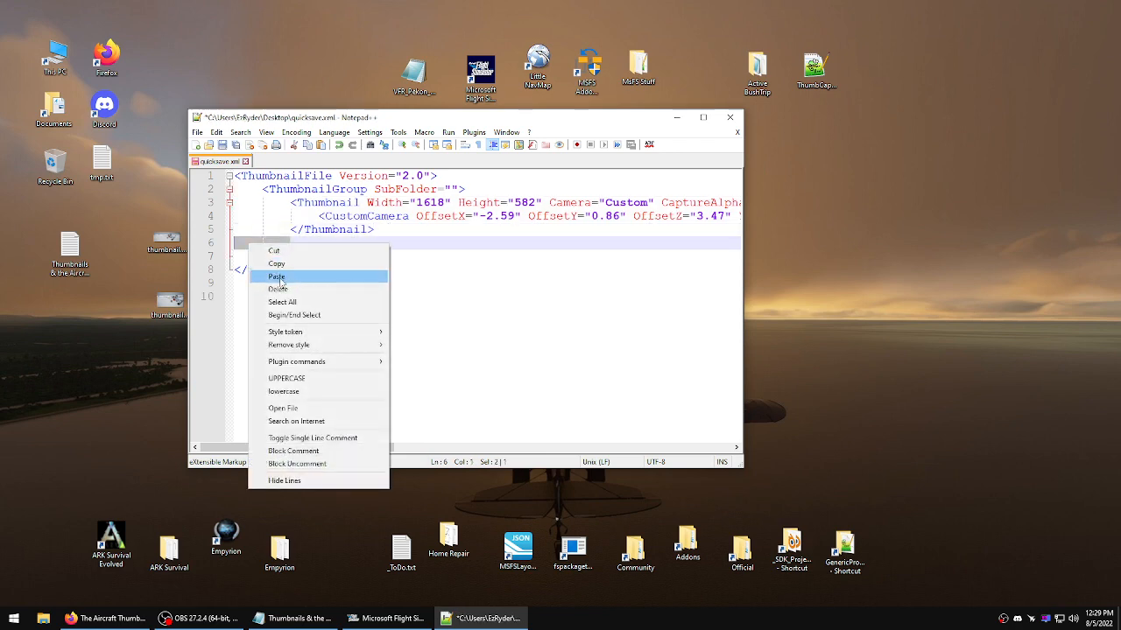
click(276, 277)
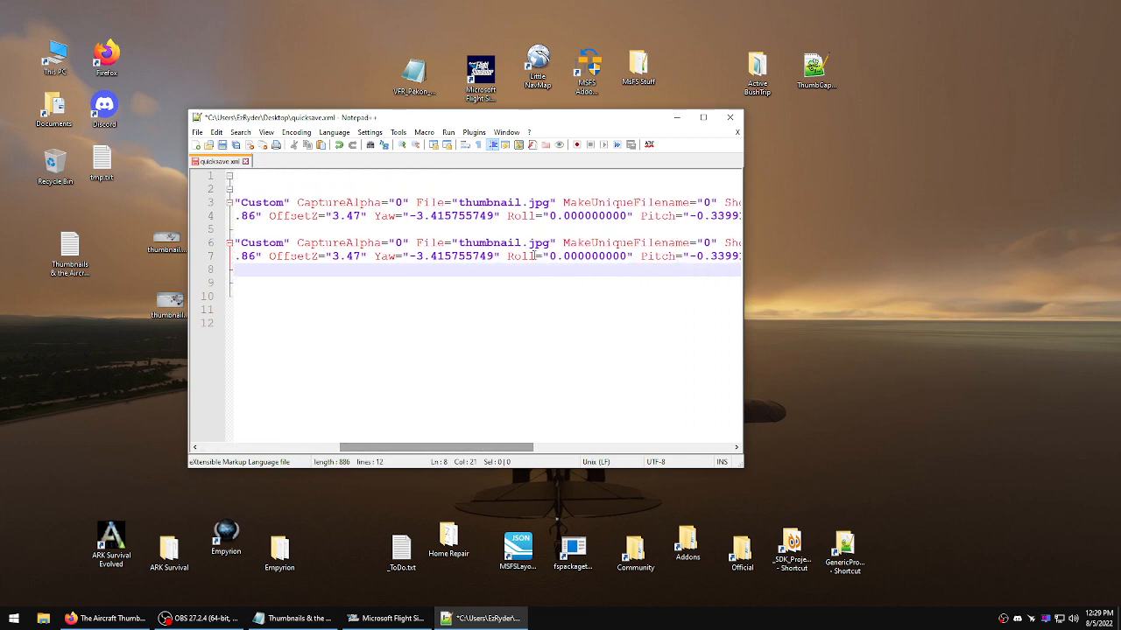
click(534, 242)
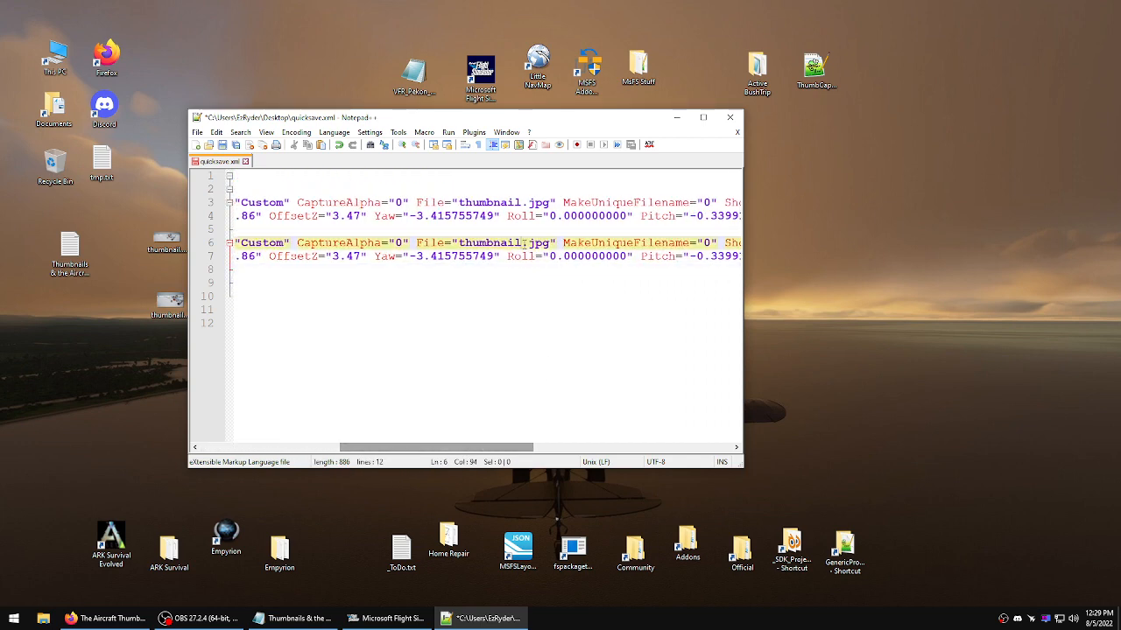
text(_sma)
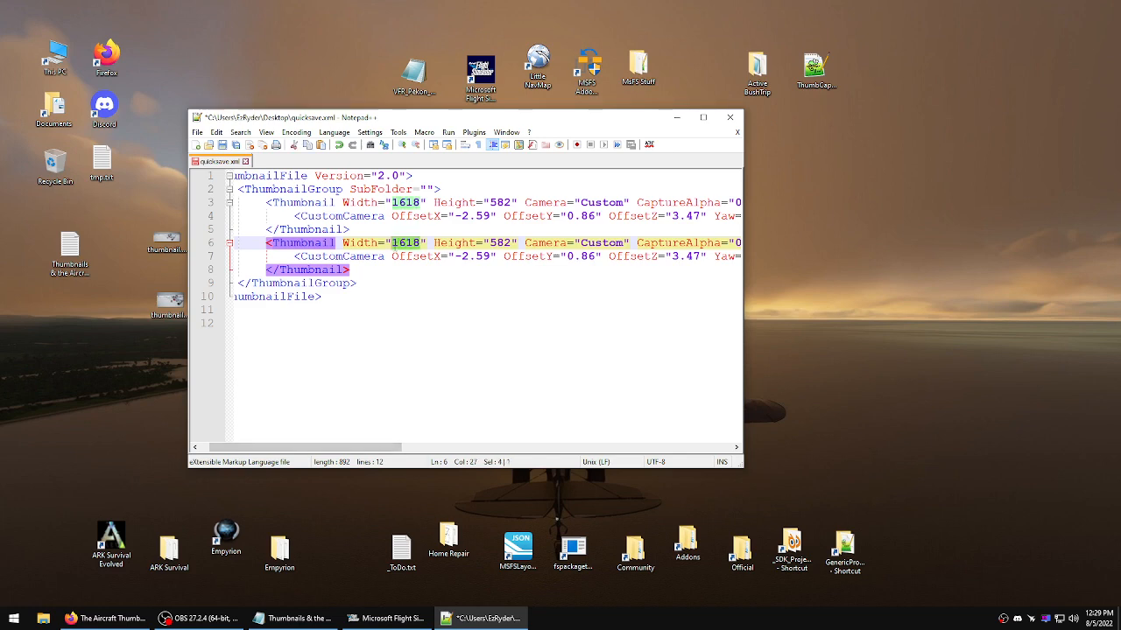
text(600)
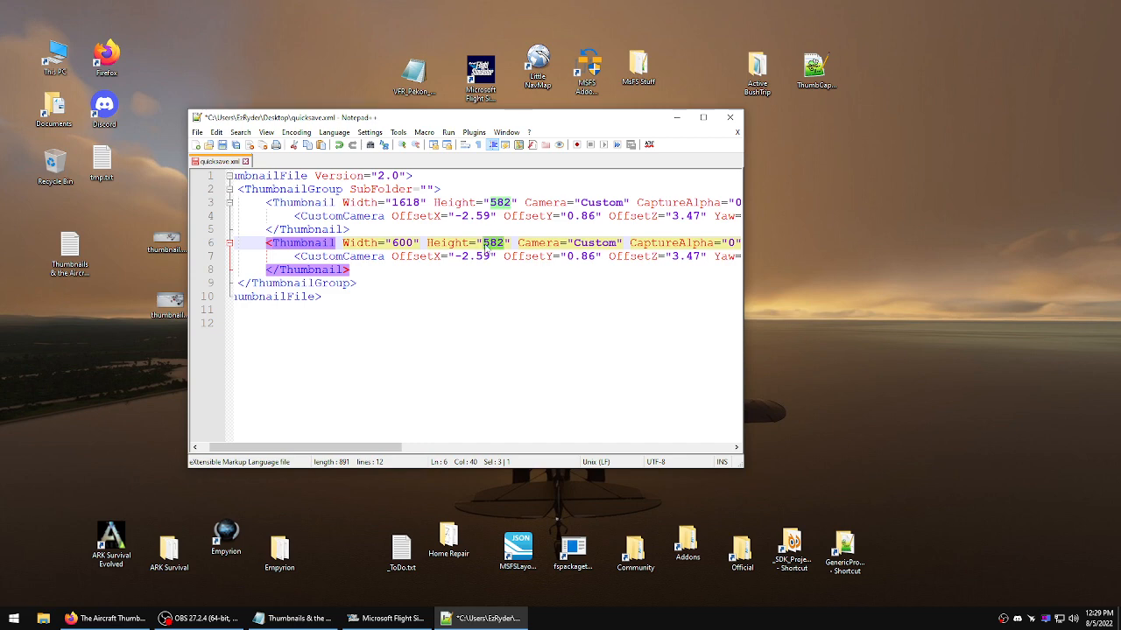
text(216)
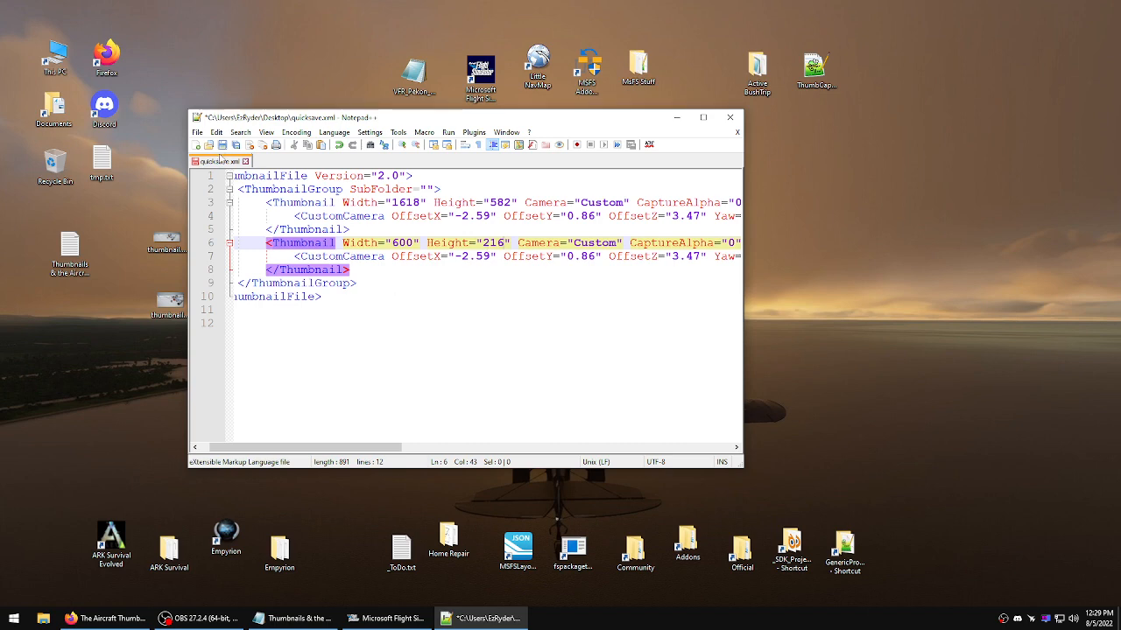
key(ctrl+s)
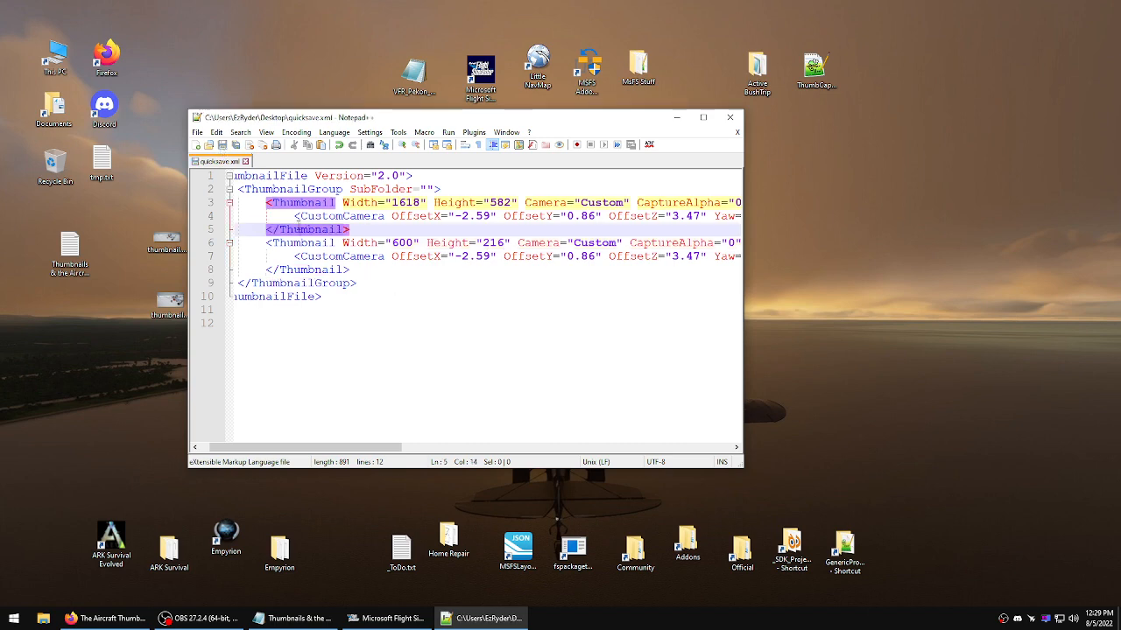
- Return to the simulator, adjust the hangar camera and clear the current capture set
click(387, 618)
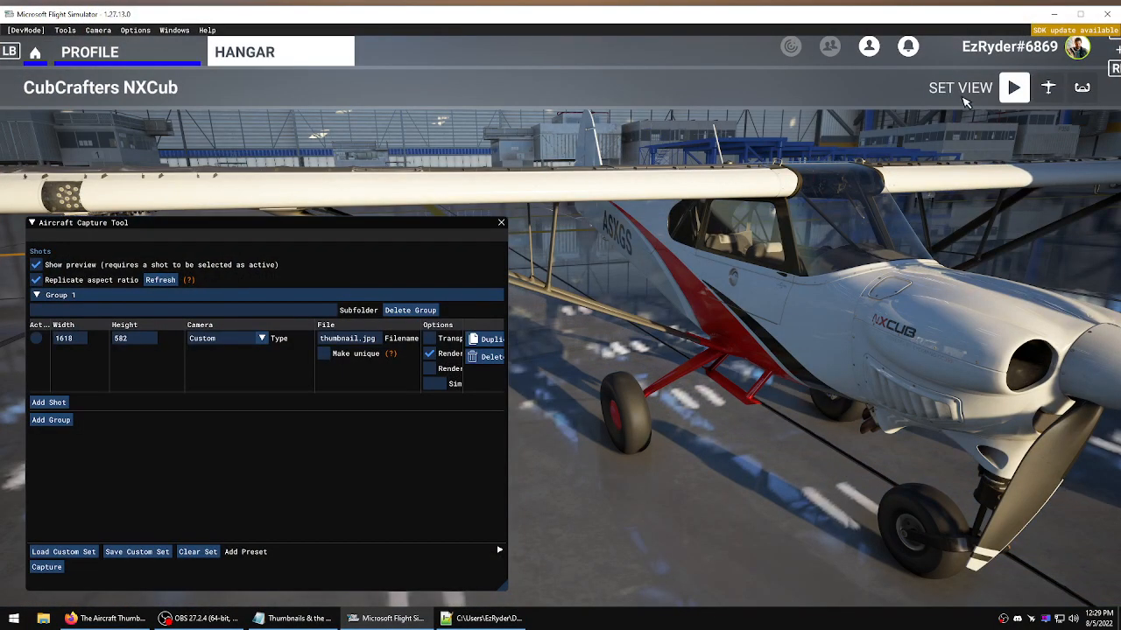
click(1047, 88)
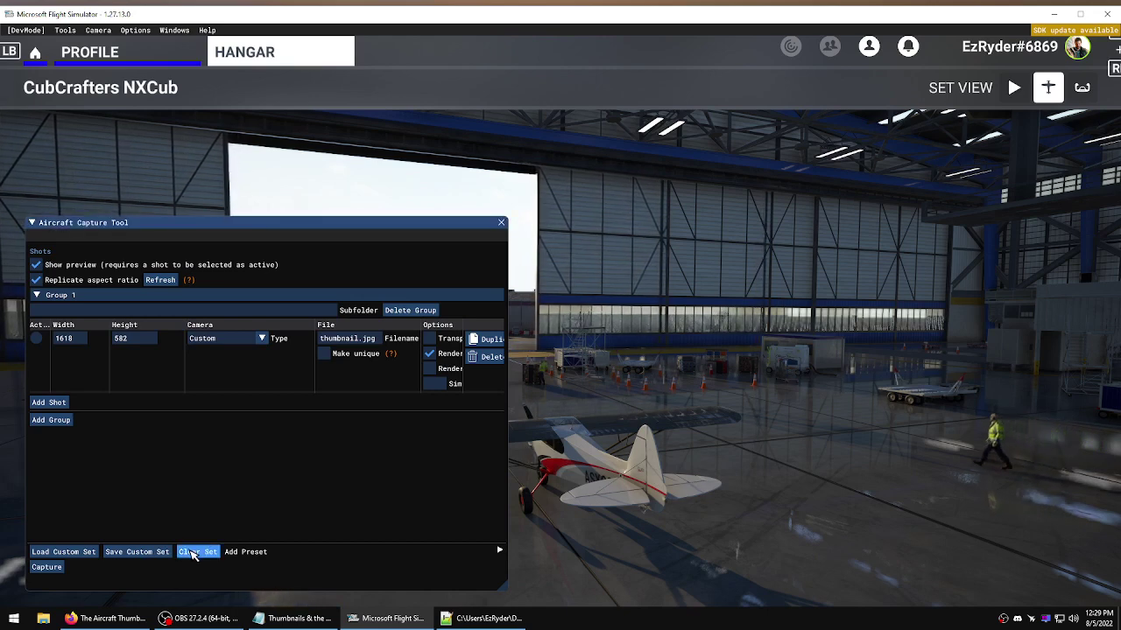
click(198, 551)
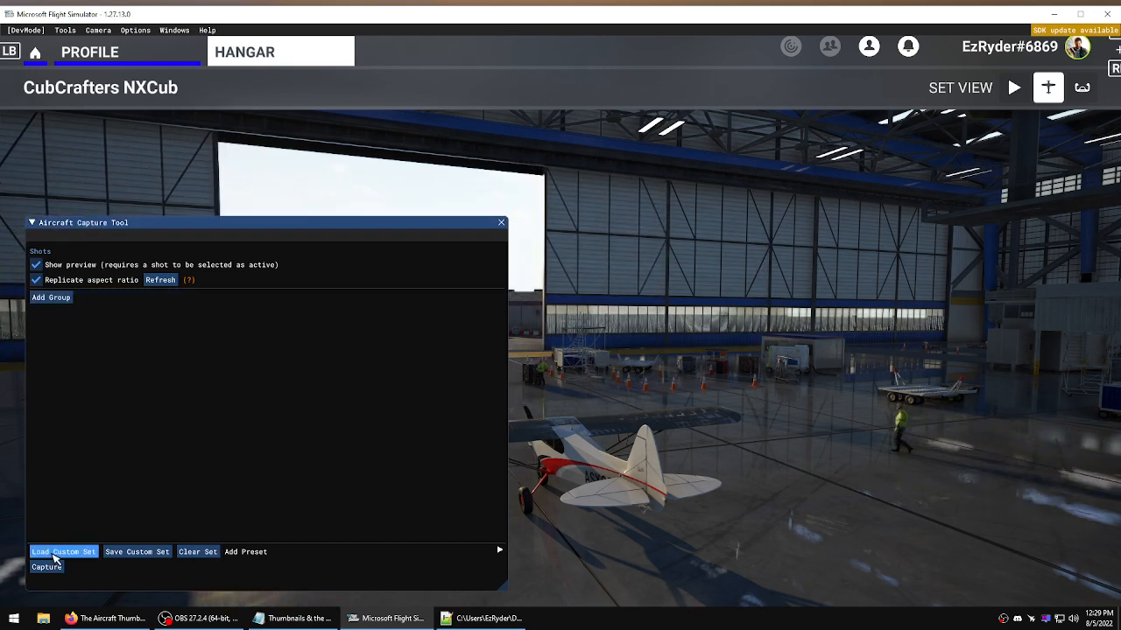
- Load quicksave.xml so the set lists 1618×582 thumbnail.jpg and 600×216 thumbnail_small
click(35, 281)
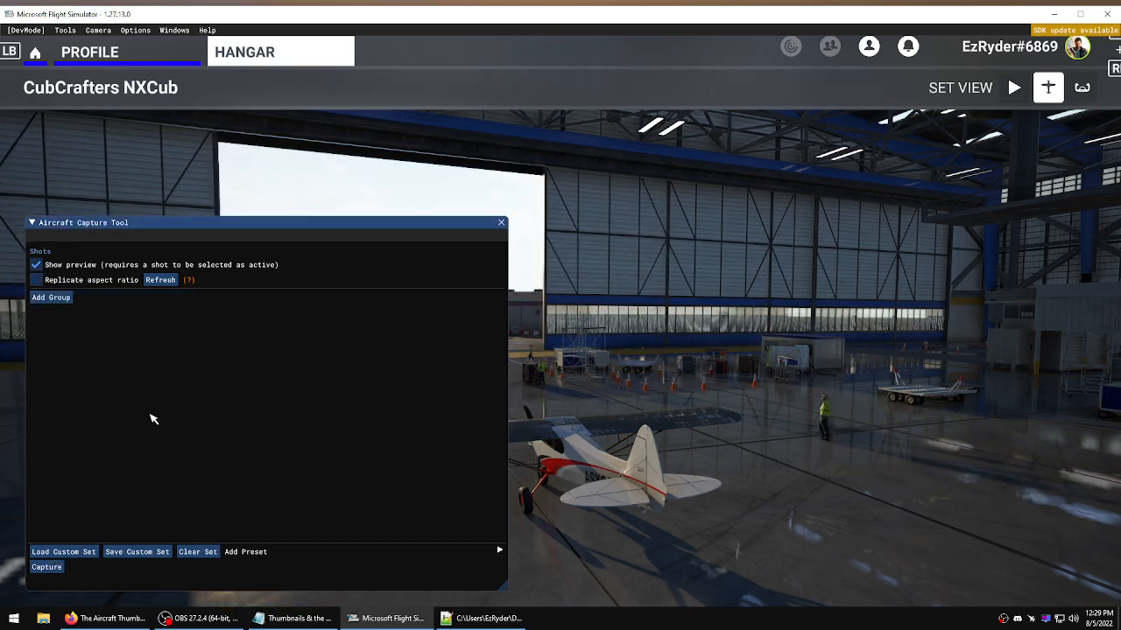
click(63, 552)
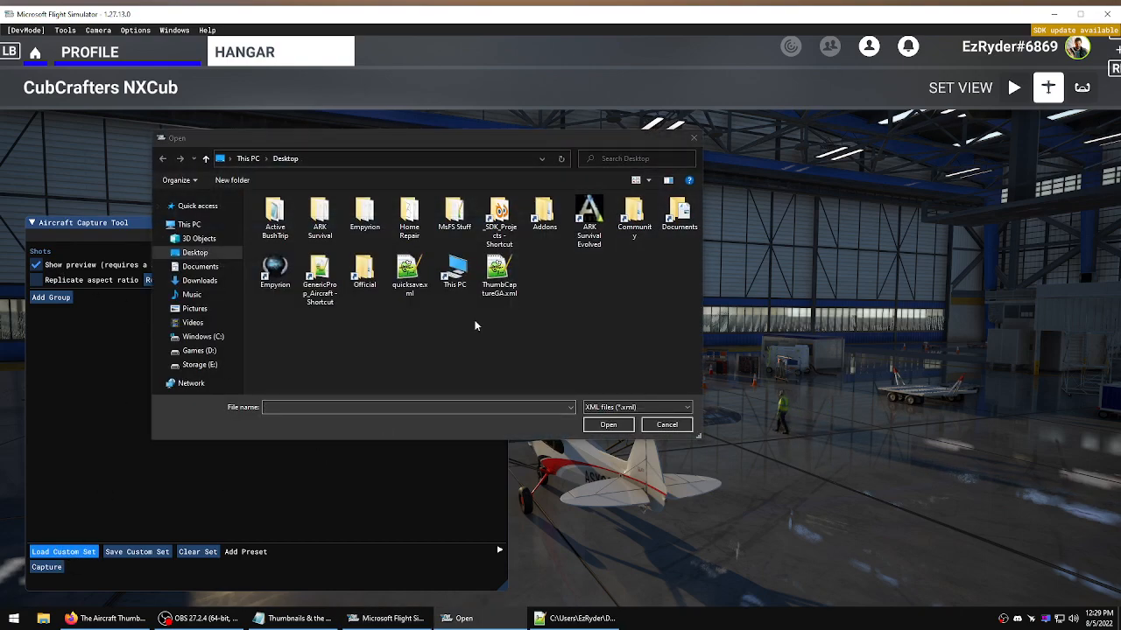
click(409, 271)
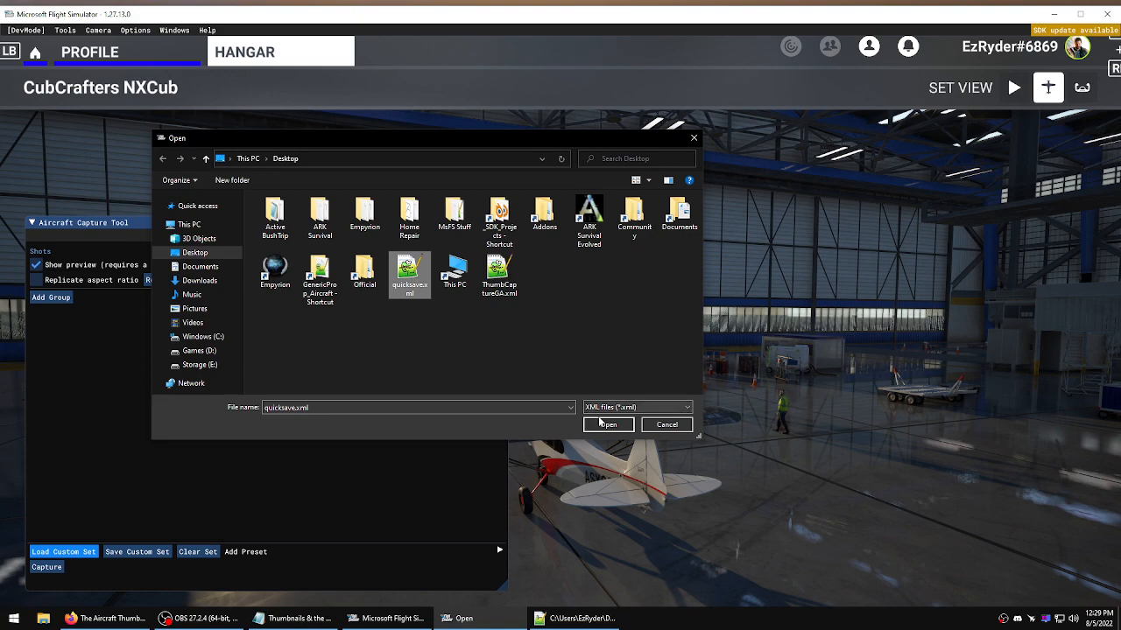
click(607, 425)
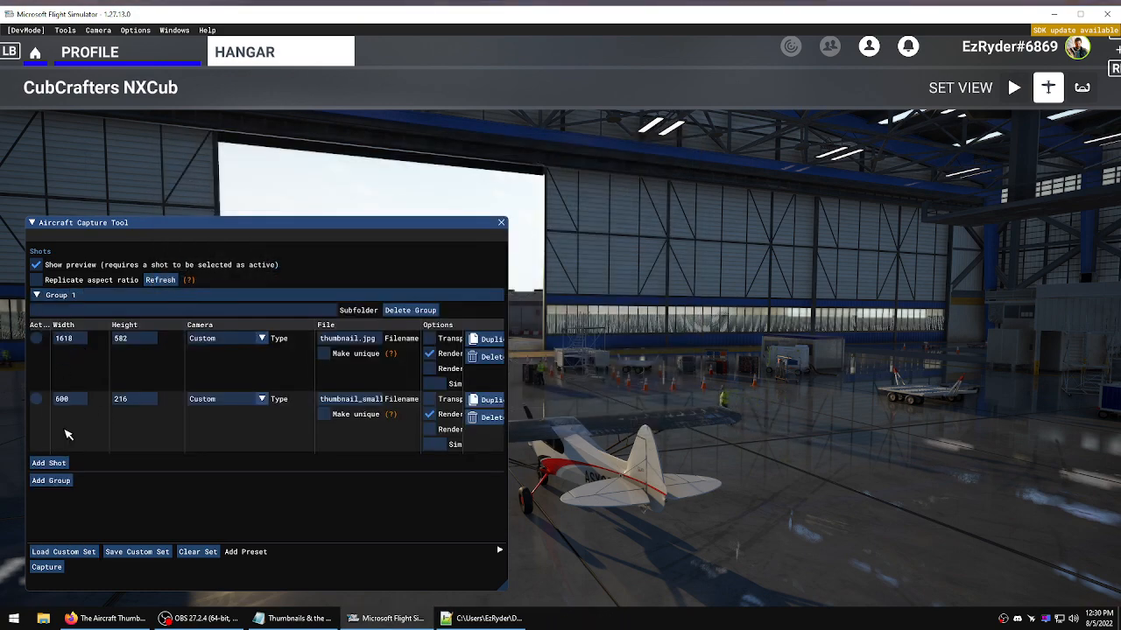
mouse_move(341, 420)
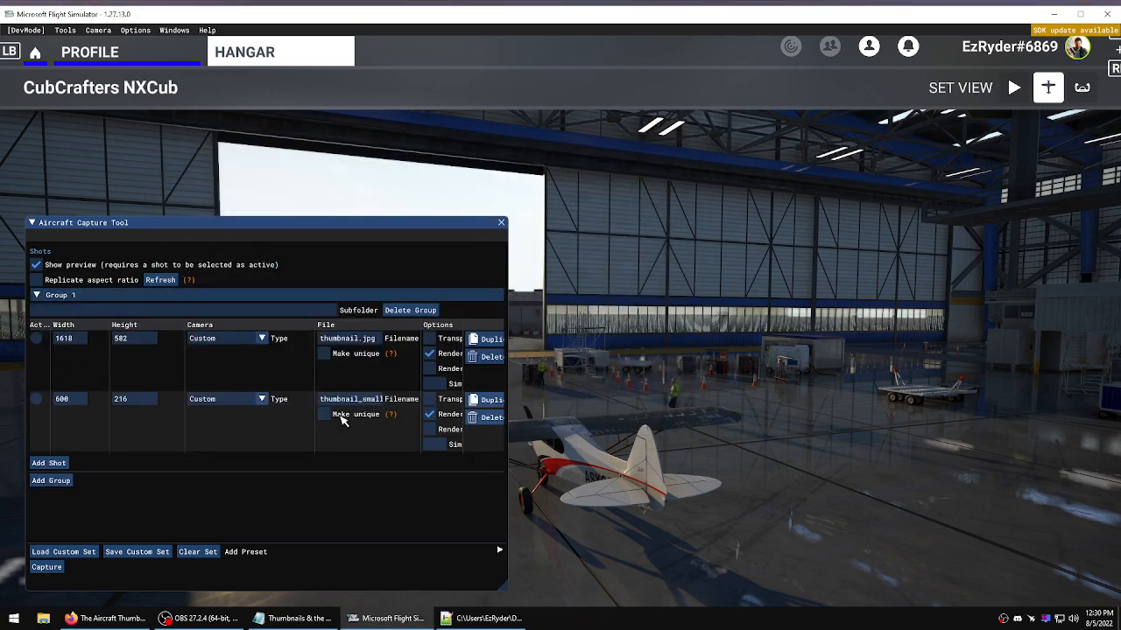
mouse_move(189, 378)
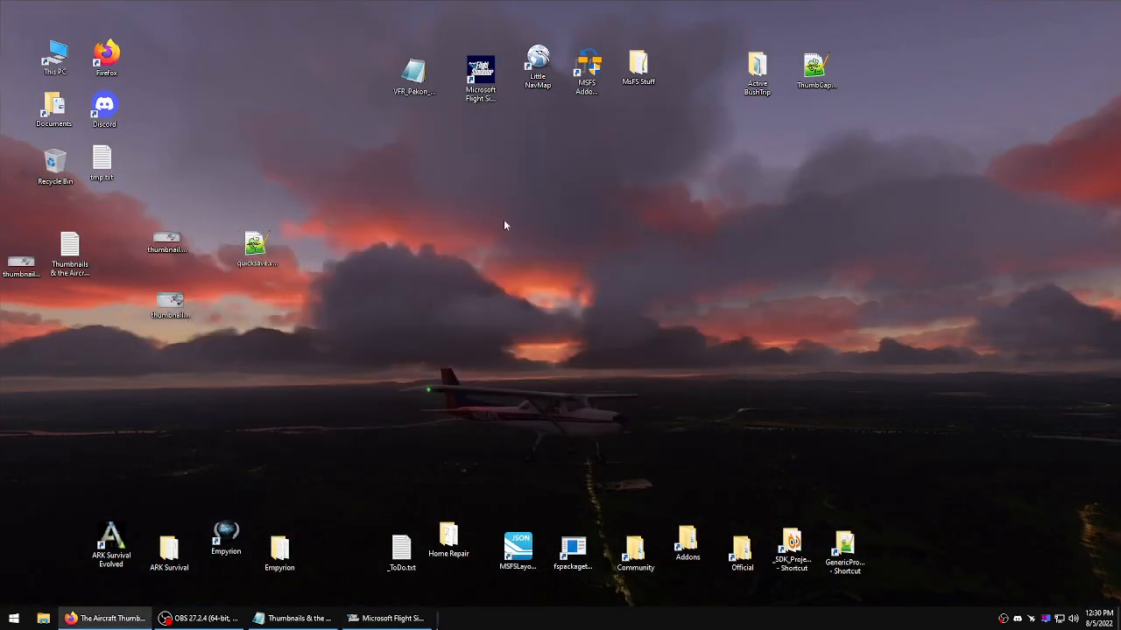
- View thumbnail.jpg and thumbnail_small in Windows Photo Viewer and close the viewer
double_click(166, 244)
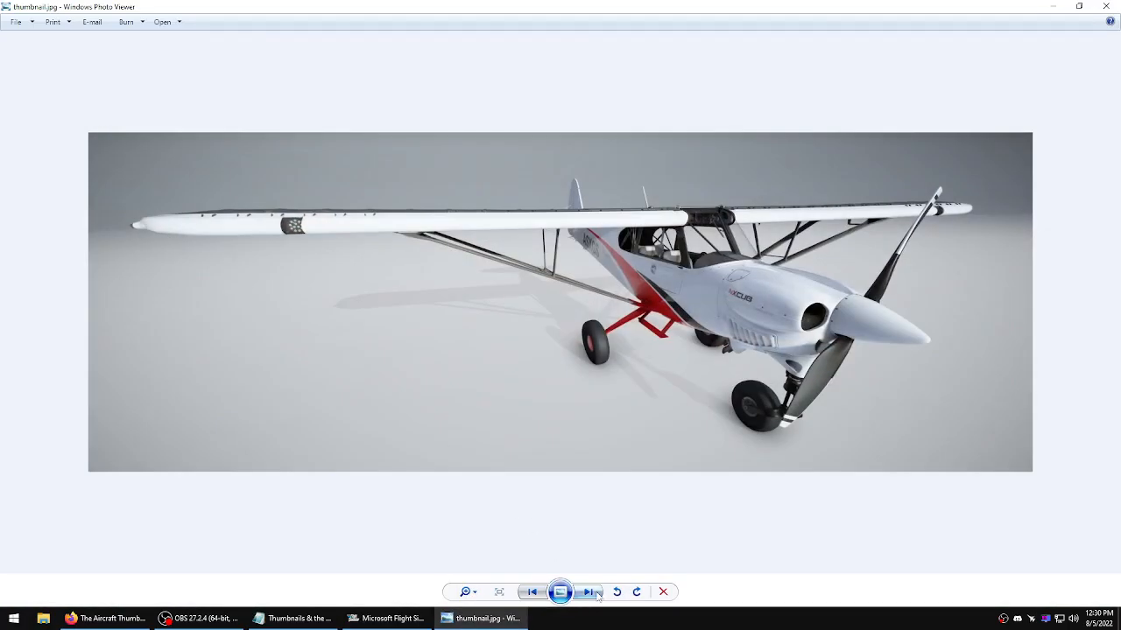
click(589, 592)
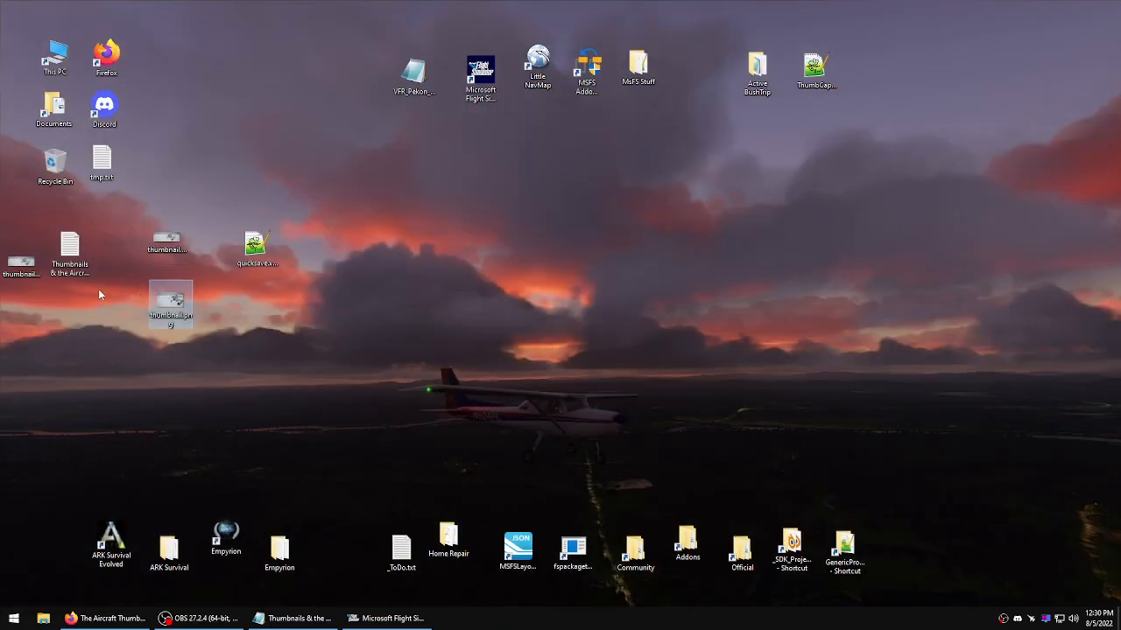
right_click(171, 301)
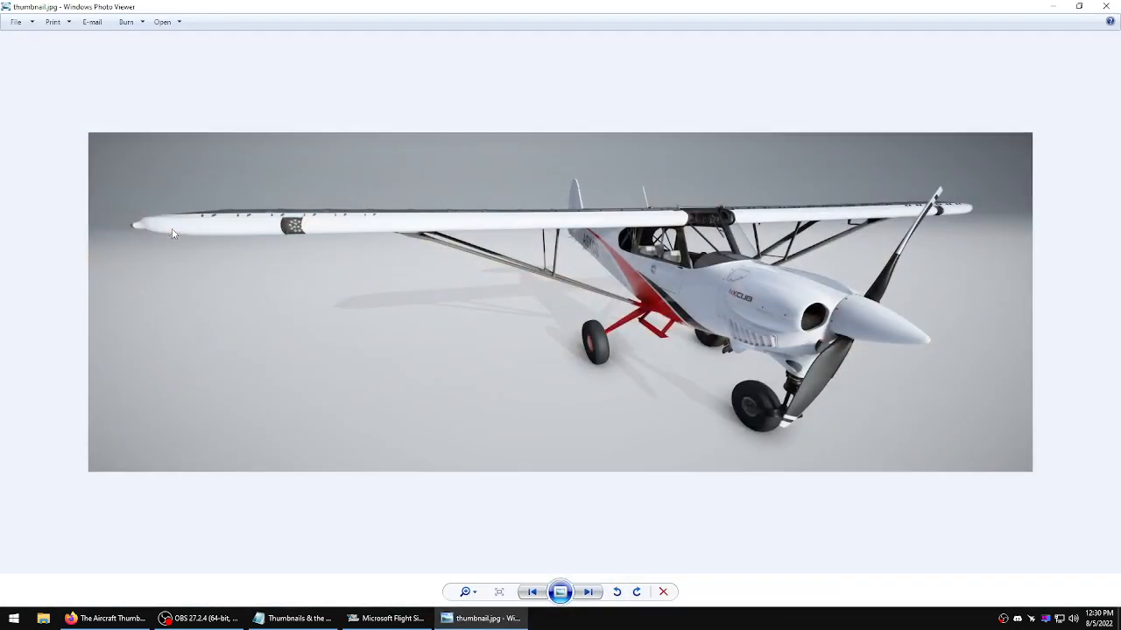
click(588, 591)
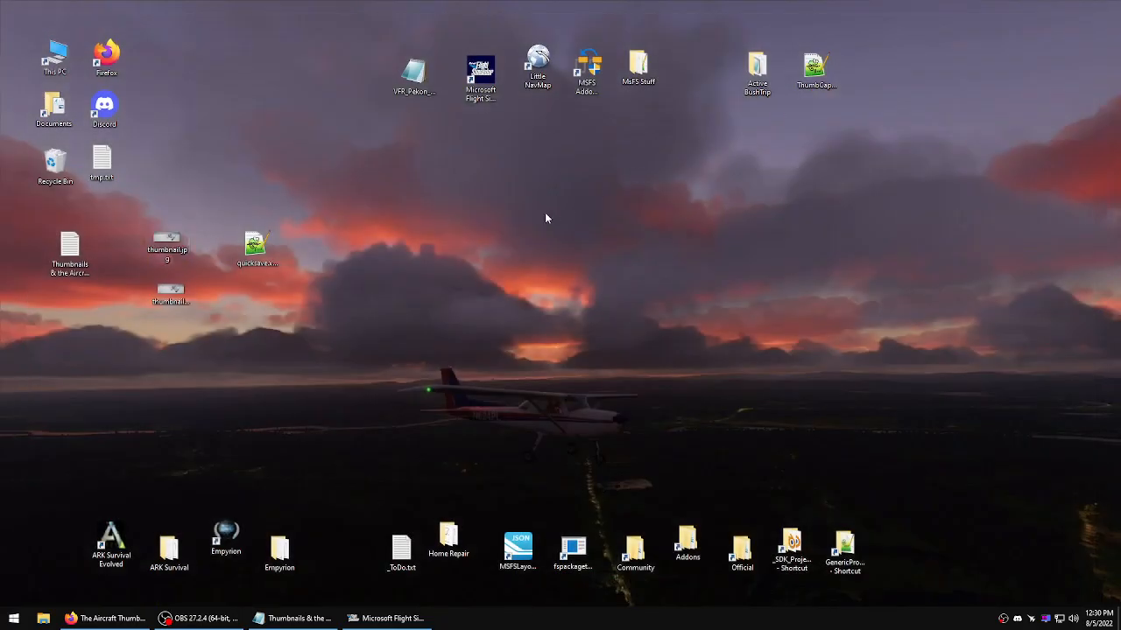
click(257, 248)
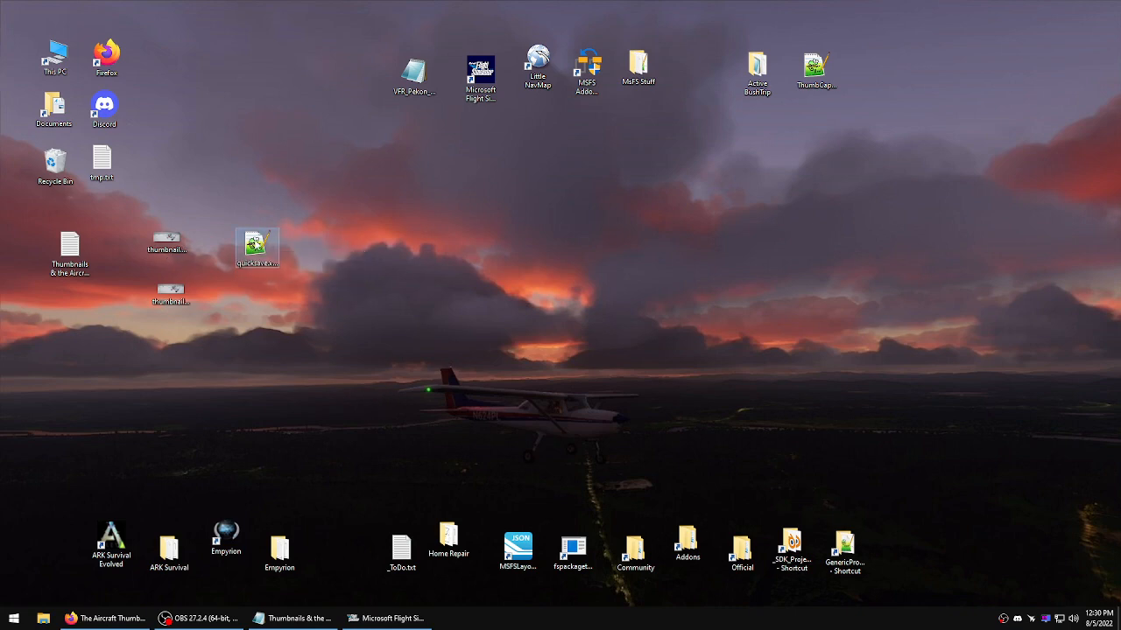
- Check quicksave.xml in Notepad++ and switch back to the simulator
double_click(256, 245)
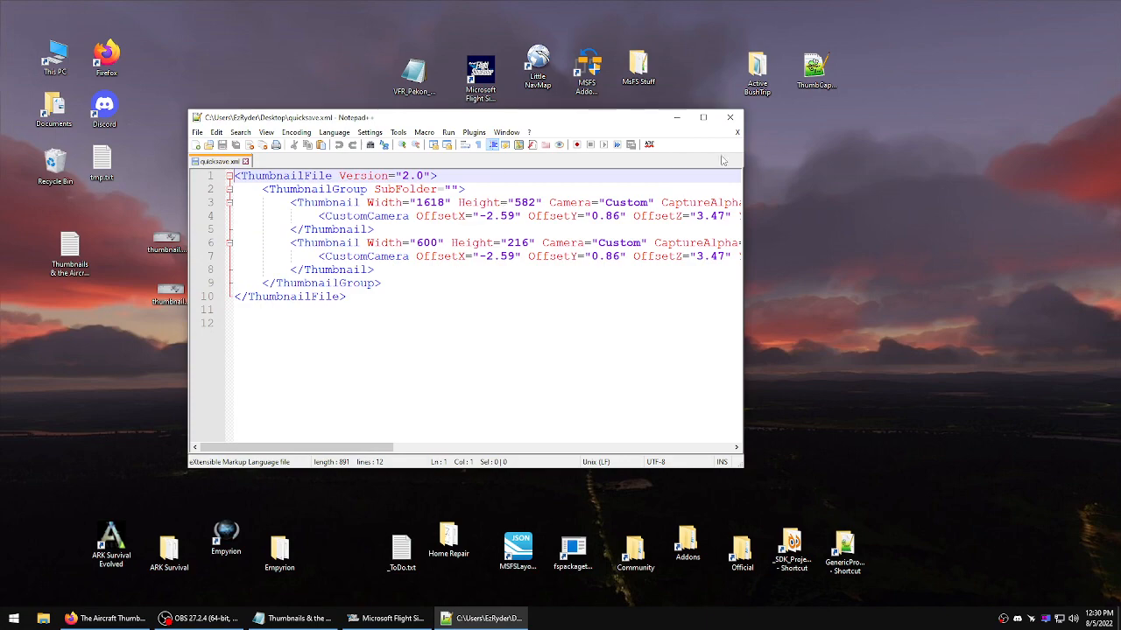
click(385, 618)
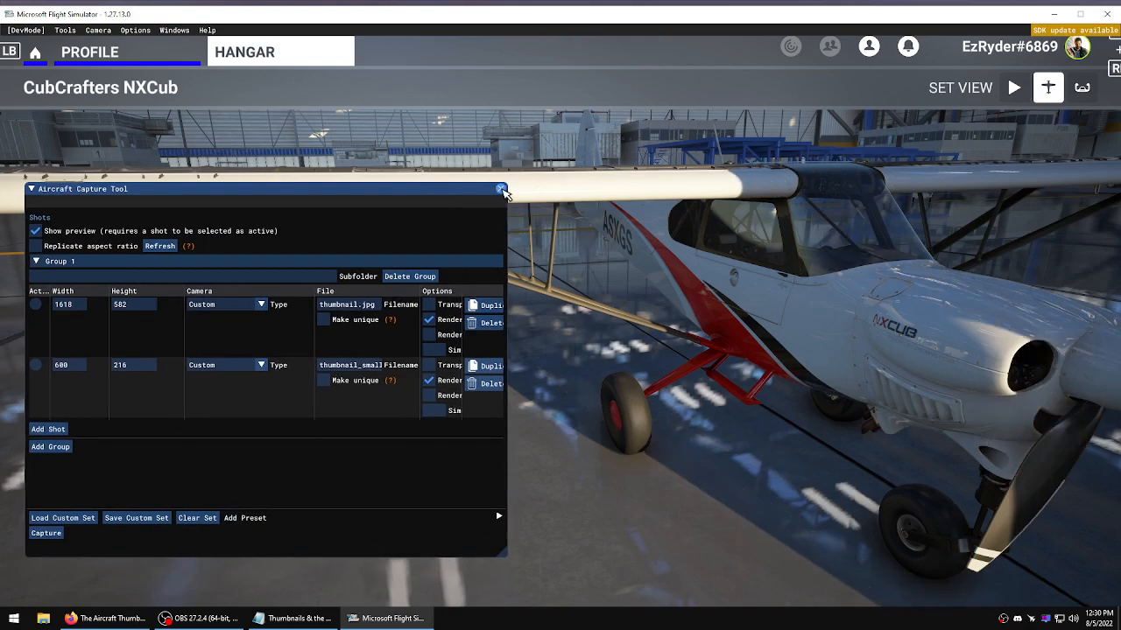
- Close and reopen the Aircraft Capture Tool from the developer tools menu
click(501, 189)
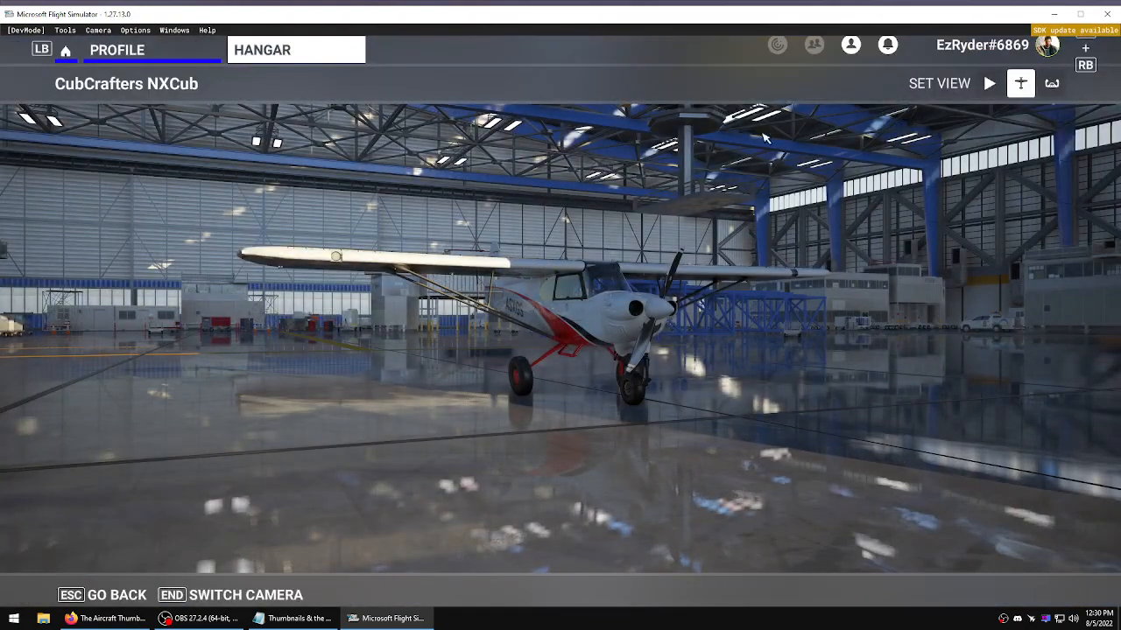
click(65, 30)
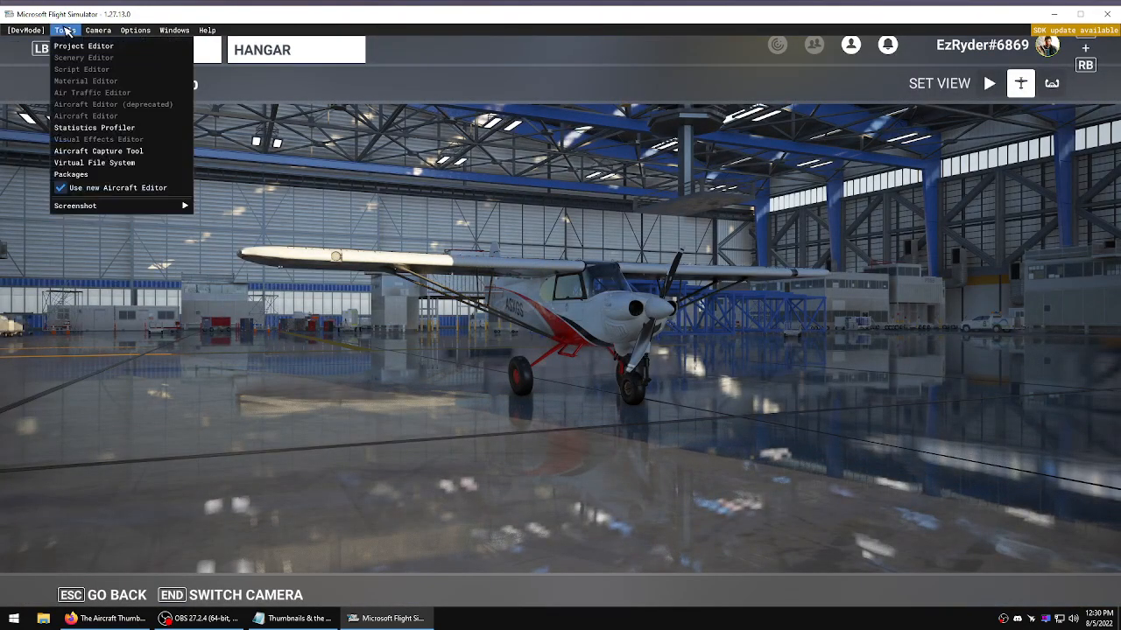
mouse_move(98, 151)
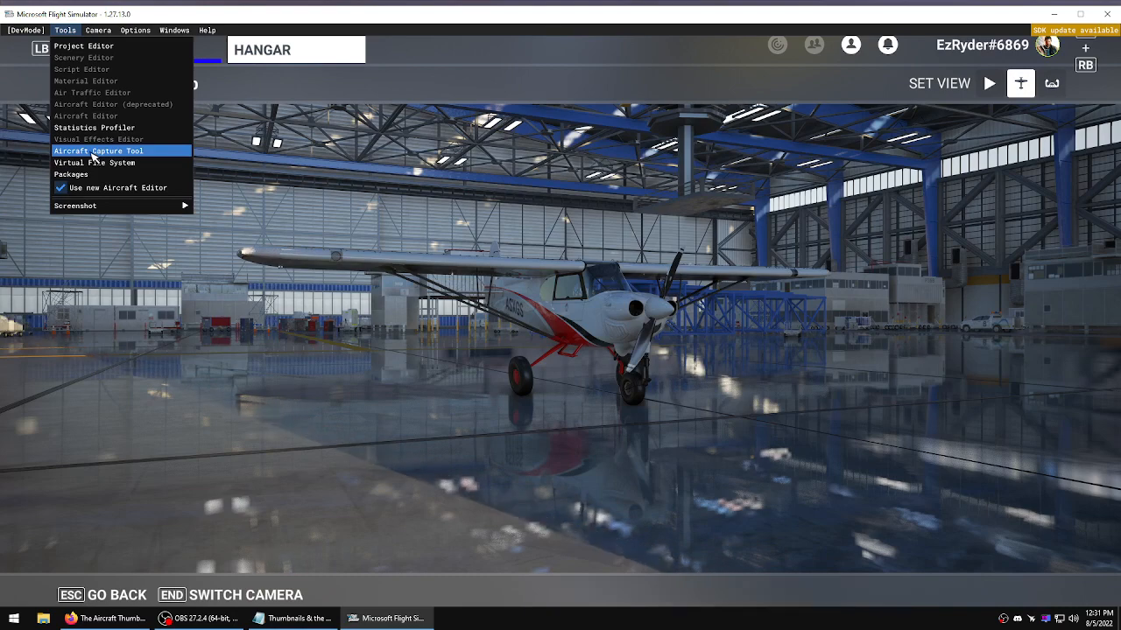
click(99, 151)
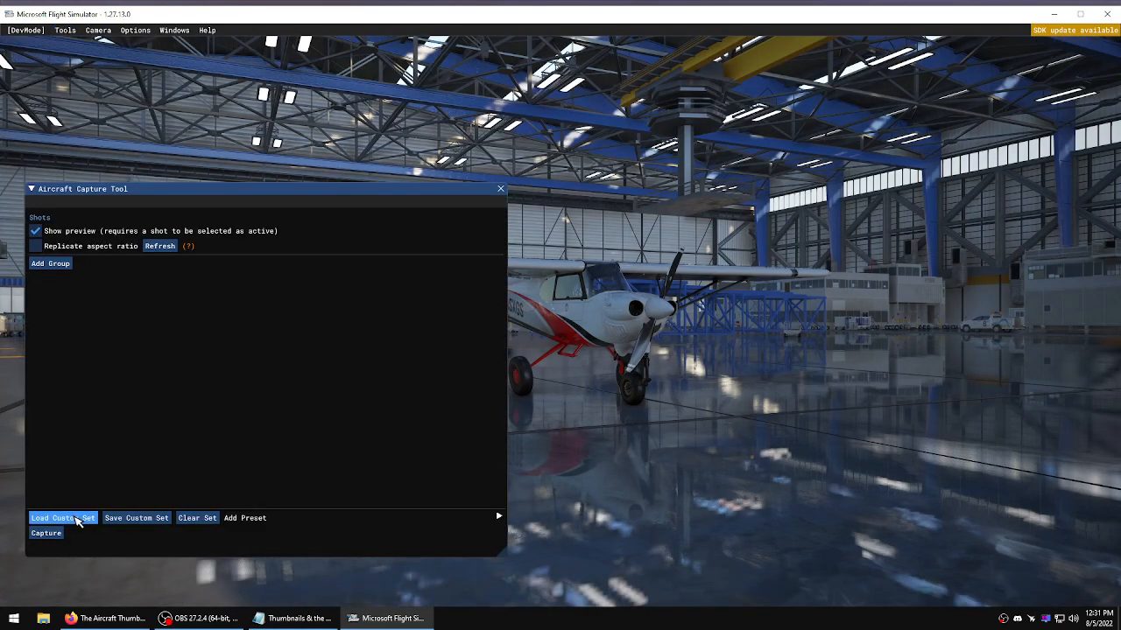
- Load quicksave.xml instead of ThumbCaptureSA.xml and bring up the output folder chooser
click(63, 518)
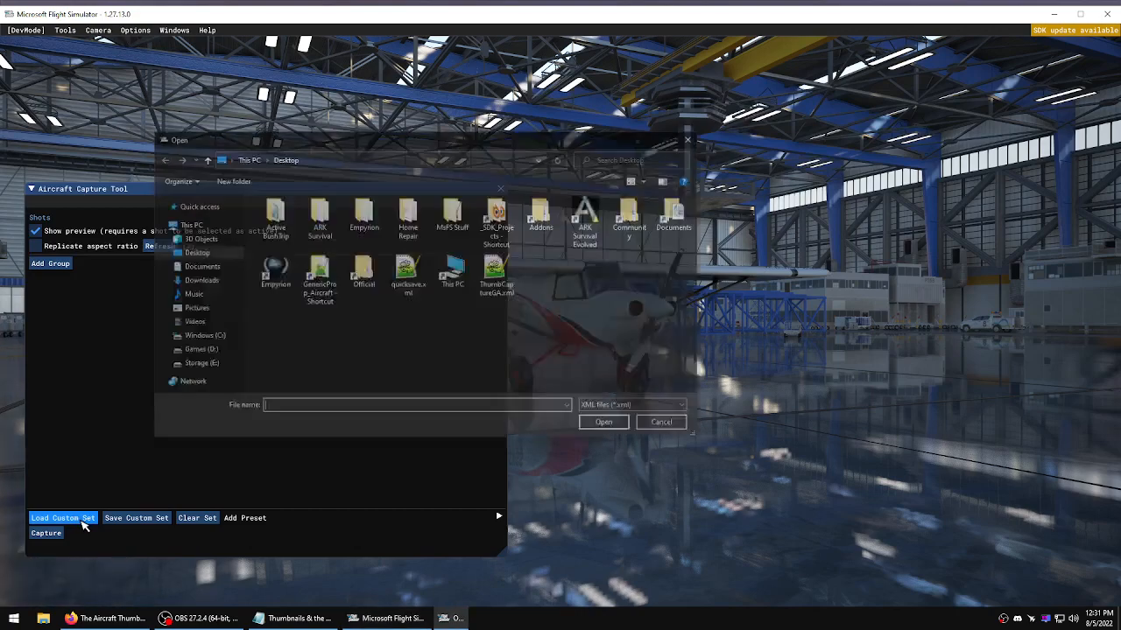
click(499, 277)
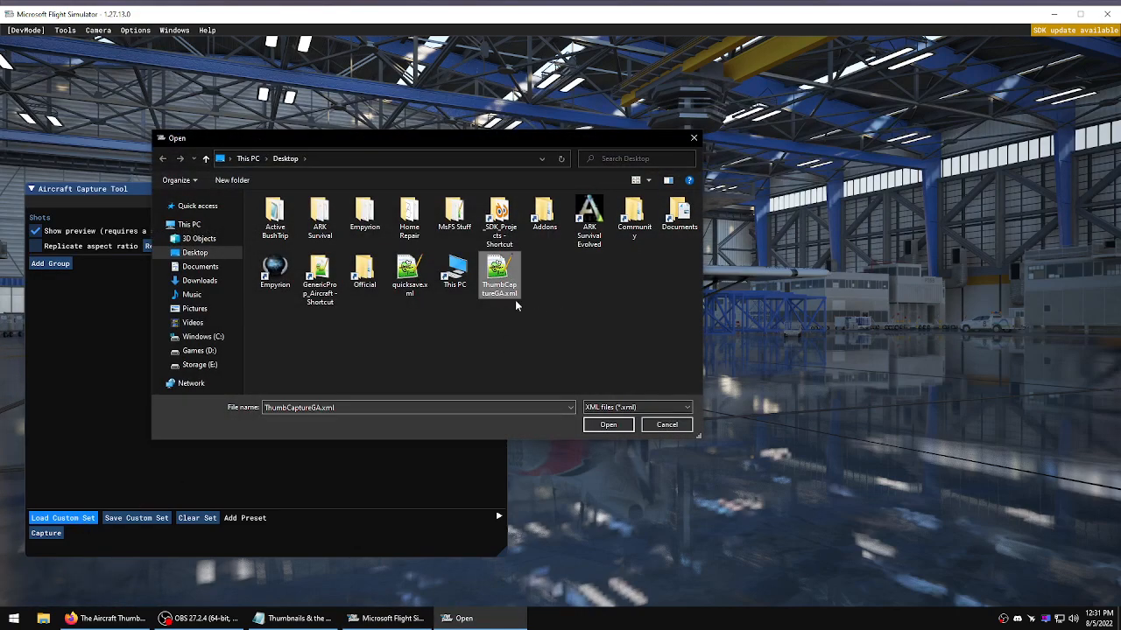
click(409, 273)
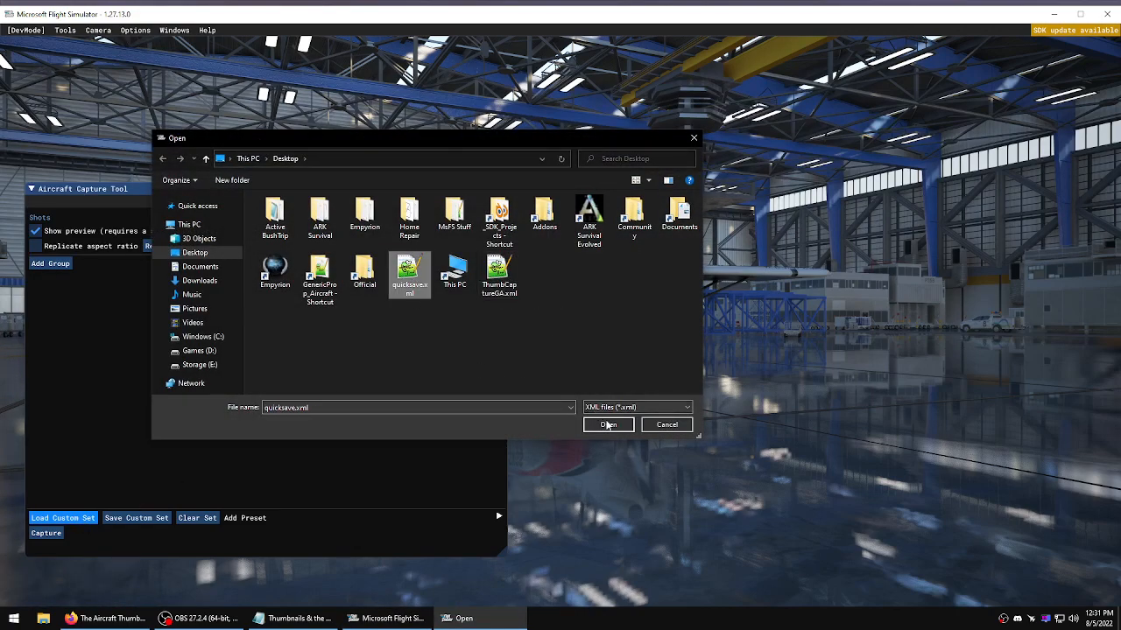
click(608, 425)
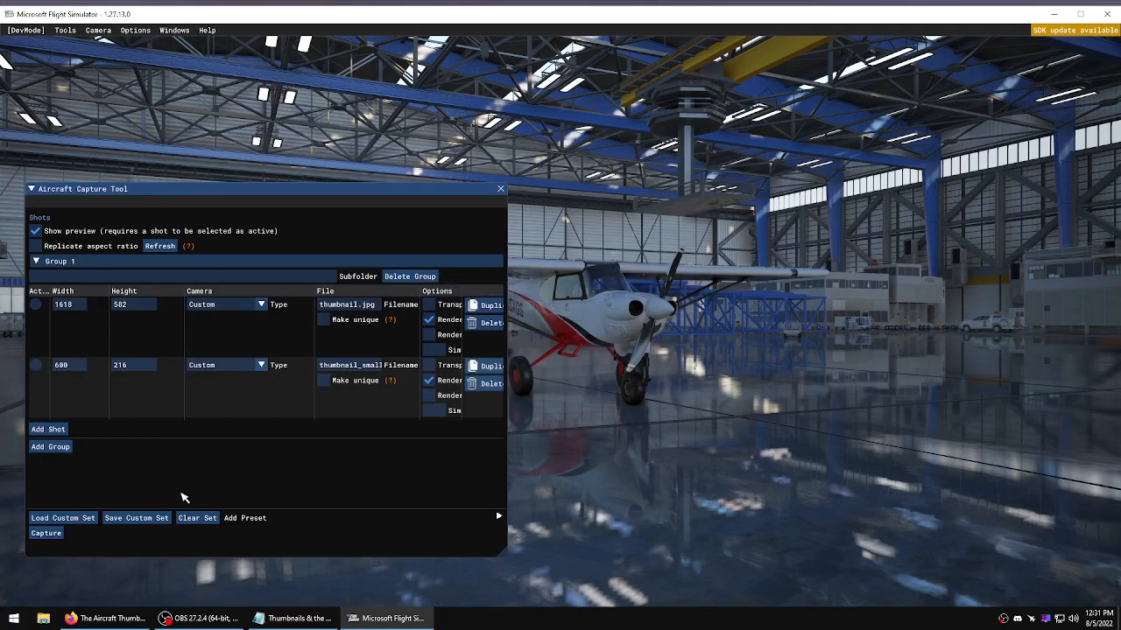
click(358, 276)
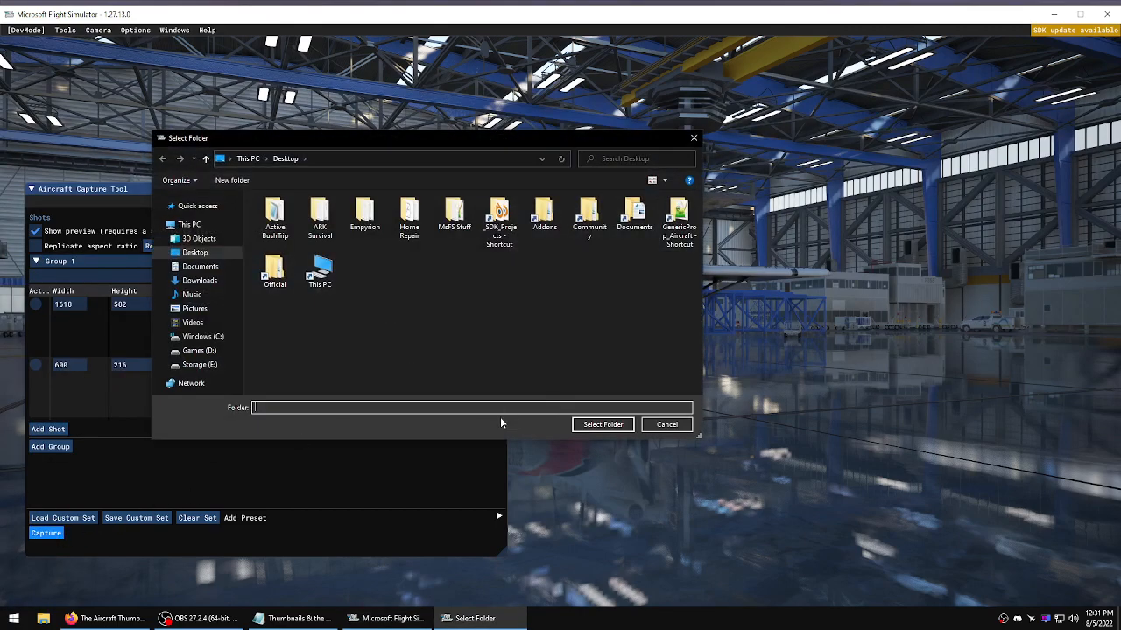
click(665, 425)
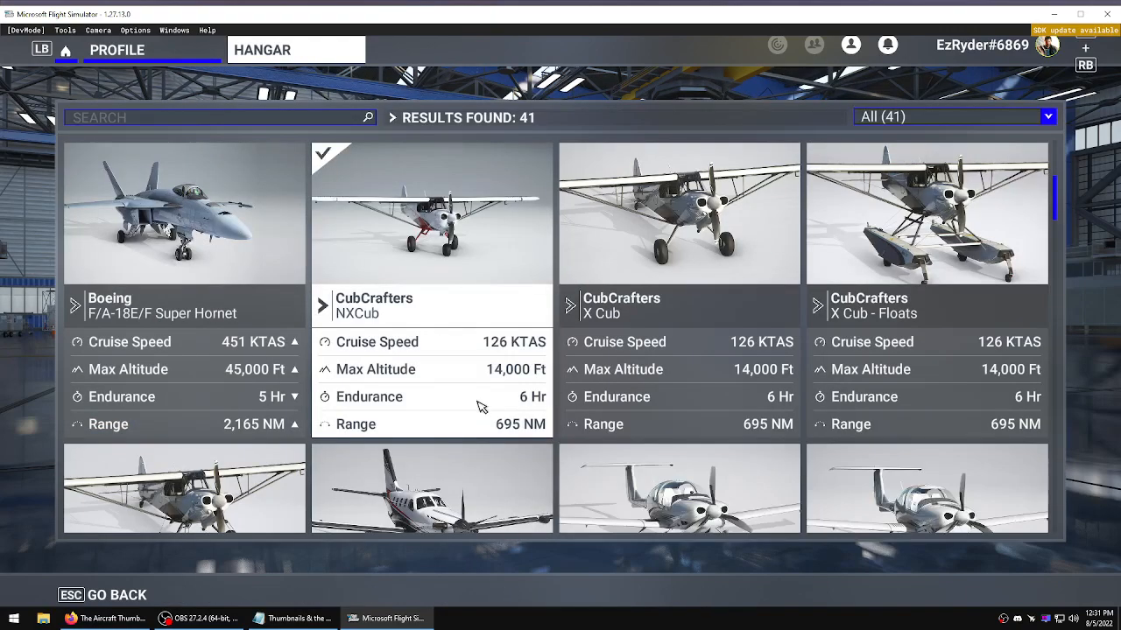
mouse_move(756, 284)
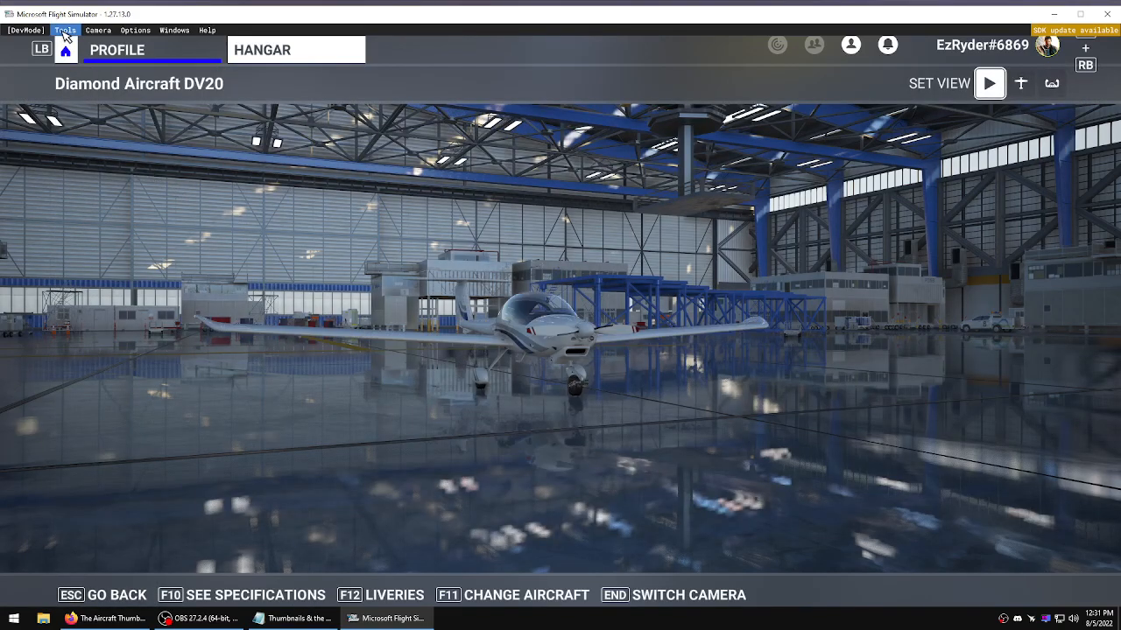
- Reopen the Aircraft Capture Tool, load the saved custom shot set and capture the DV20 thumbnails
click(65, 30)
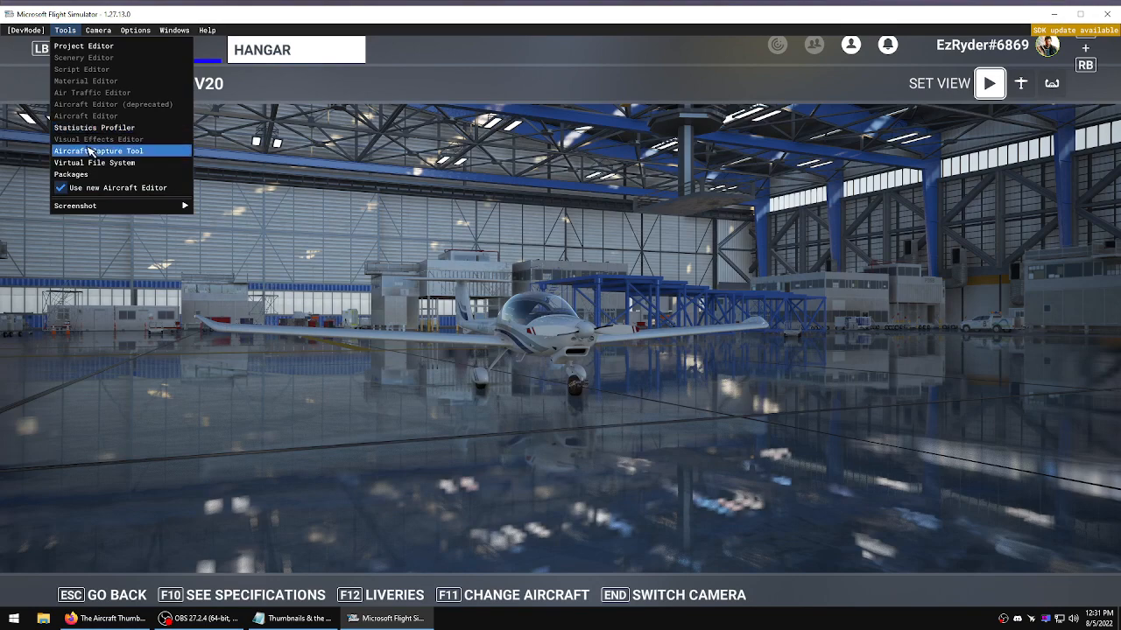
click(98, 151)
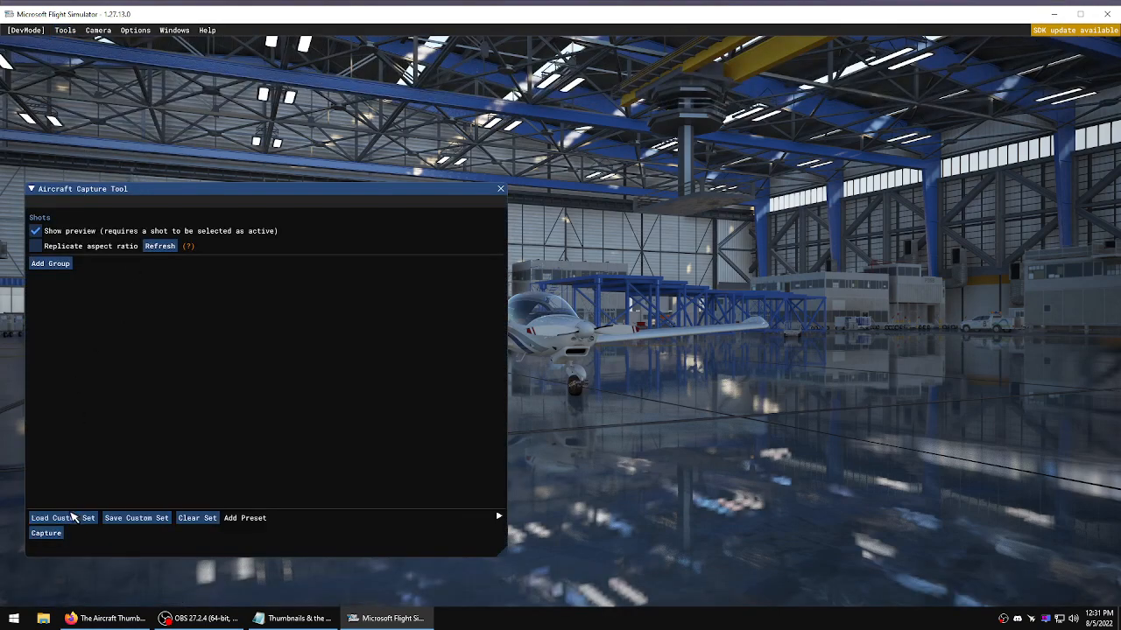
click(63, 518)
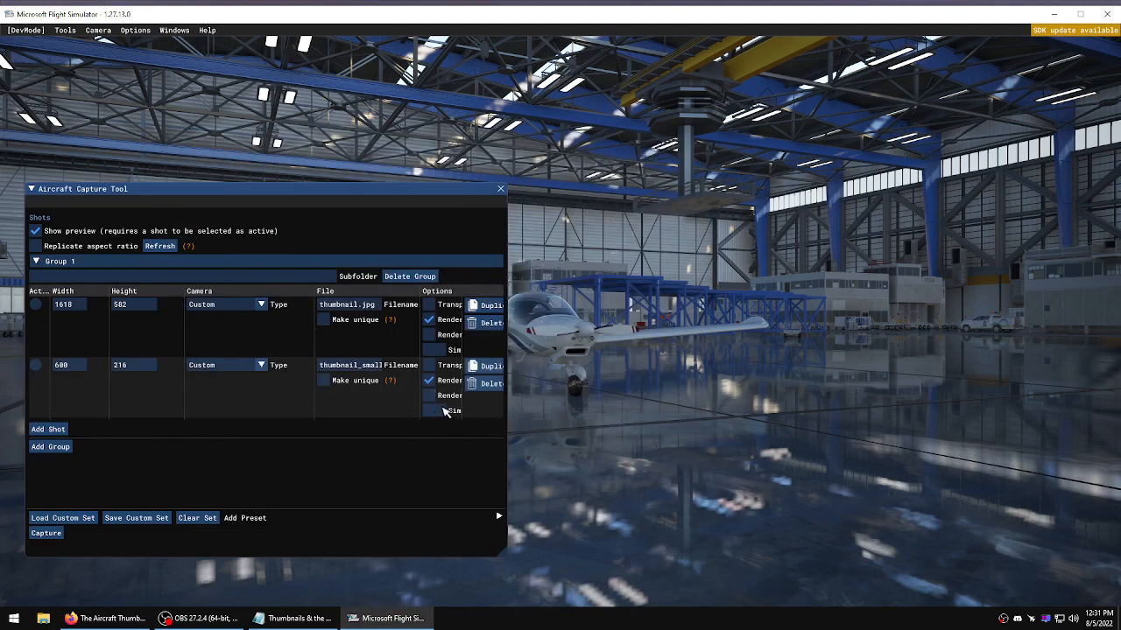
click(46, 533)
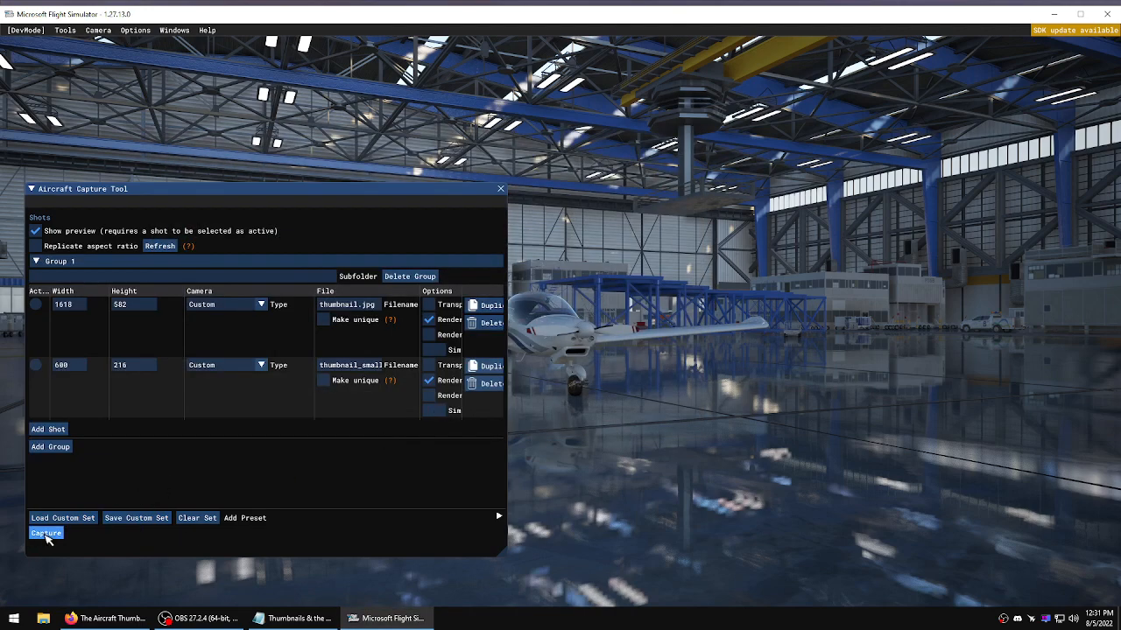
click(45, 532)
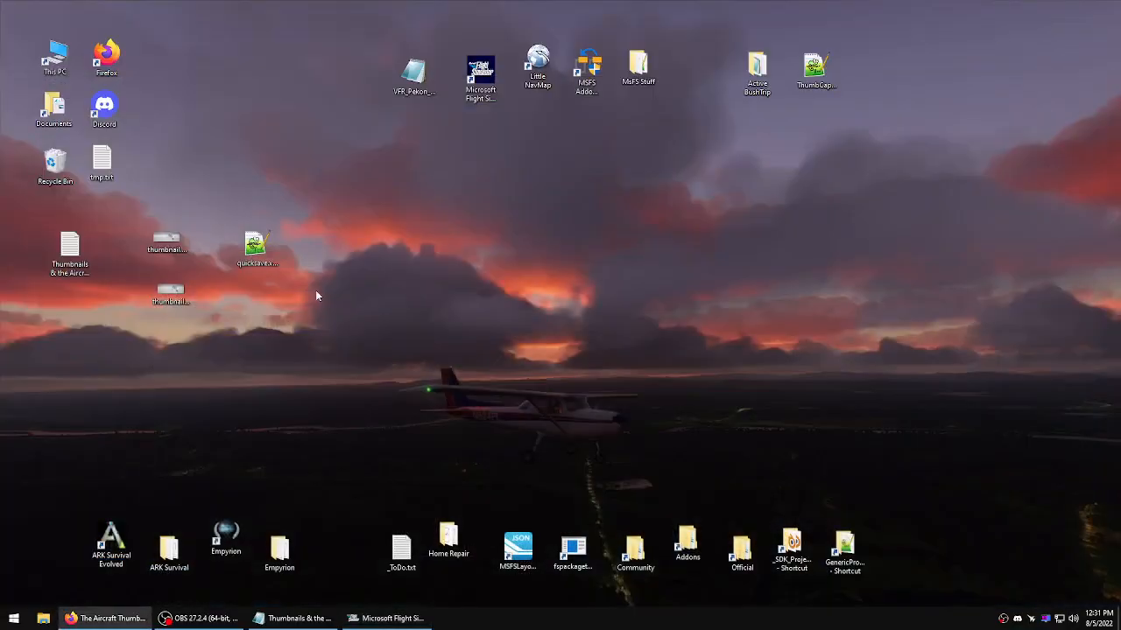
click(166, 238)
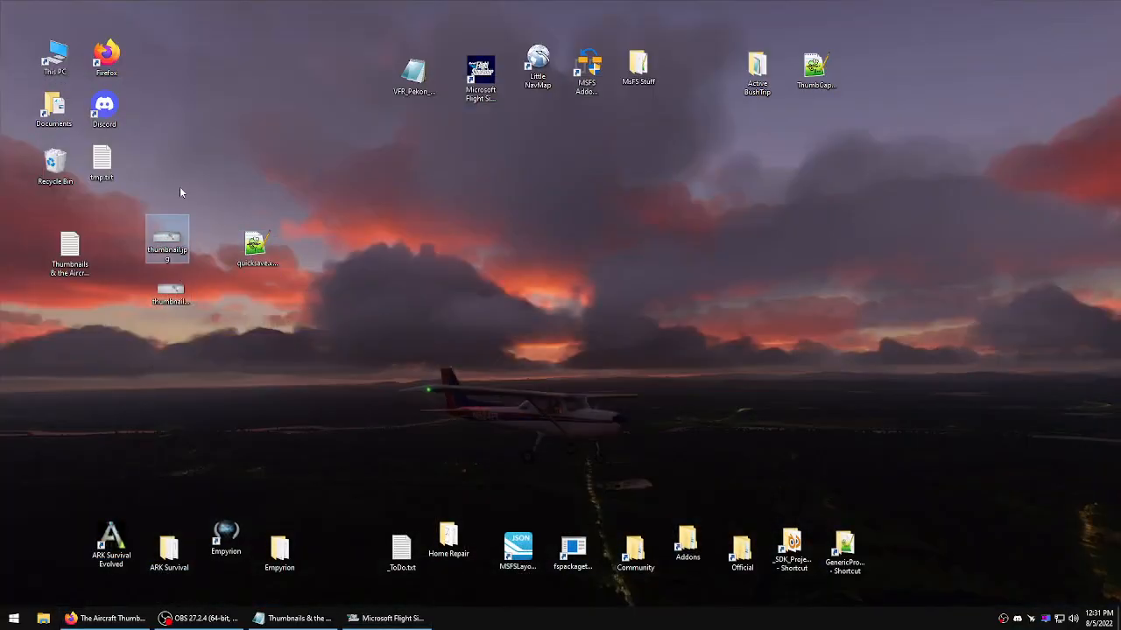
double_click(168, 238)
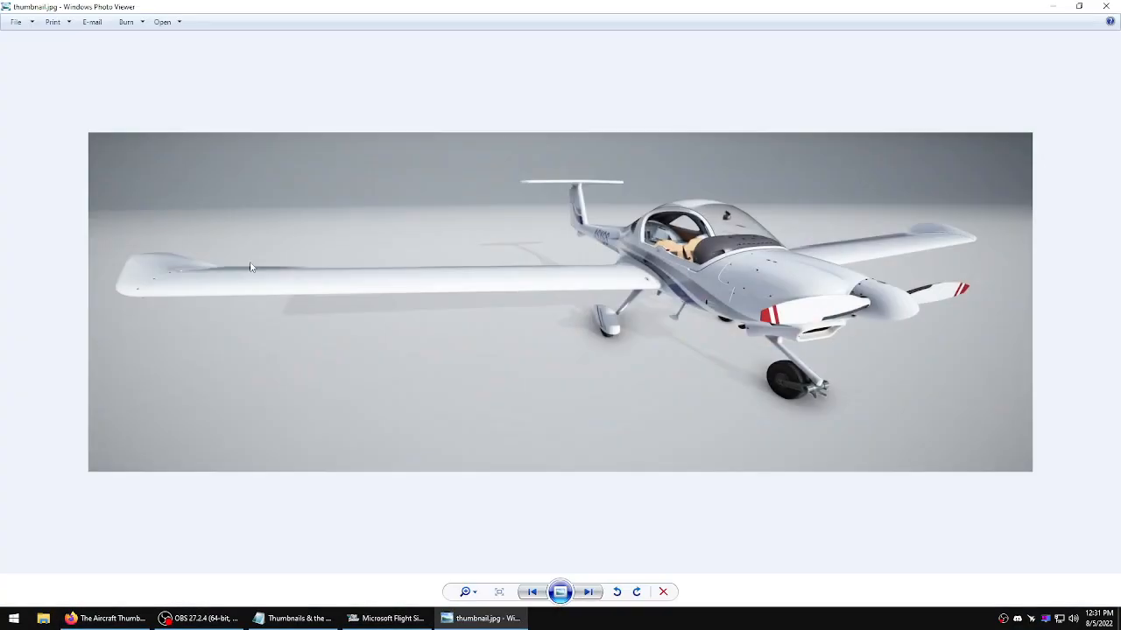
click(589, 592)
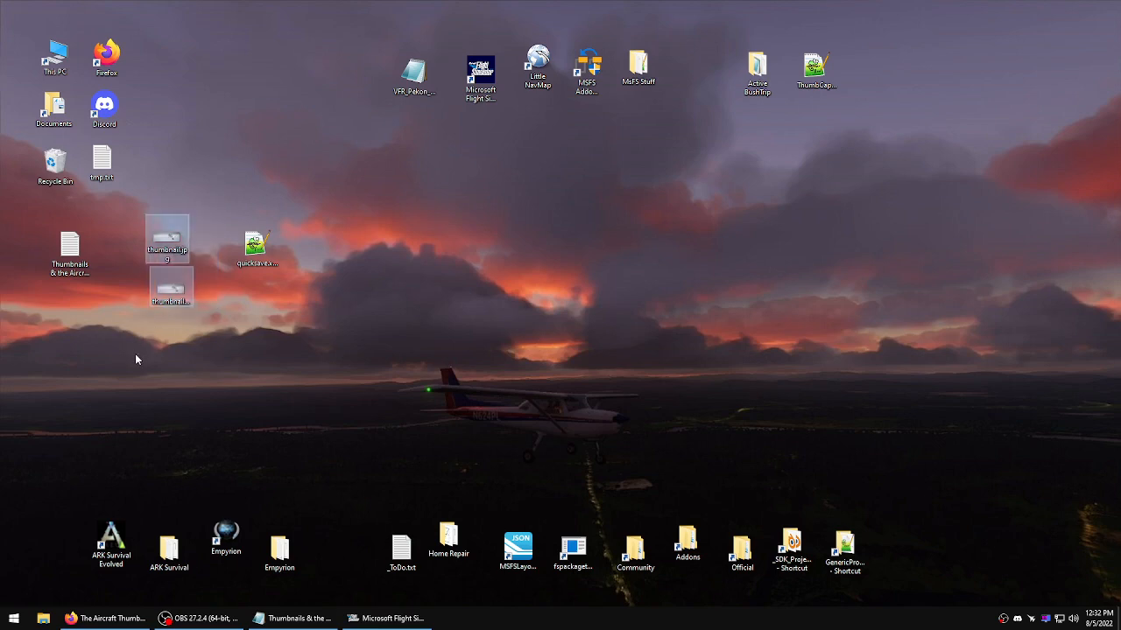
mouse_move(448, 427)
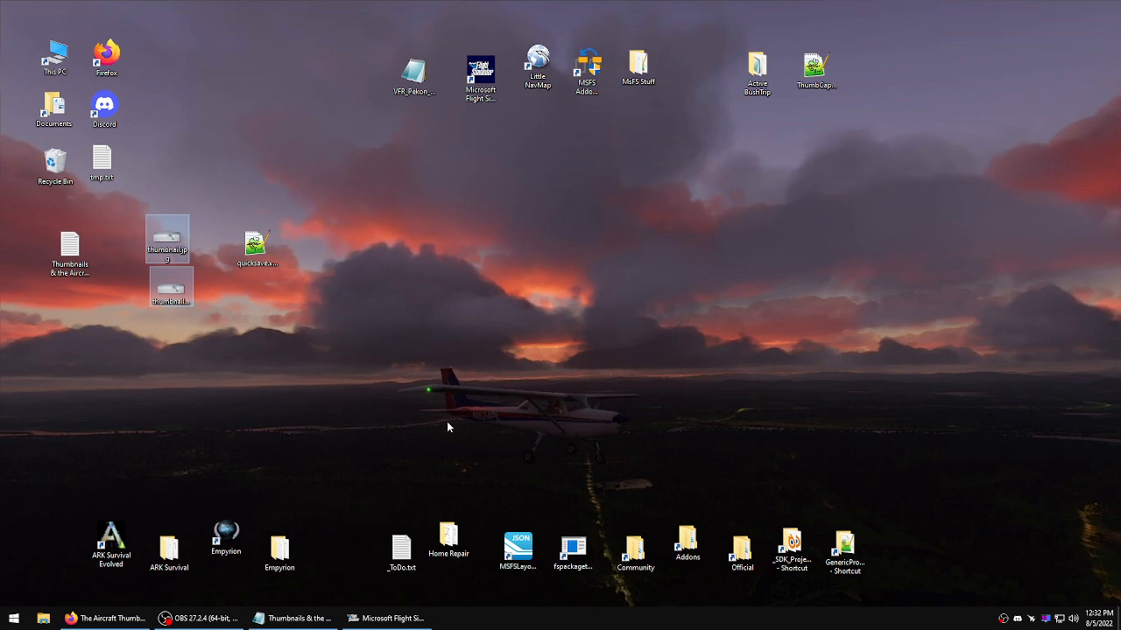
click(448, 428)
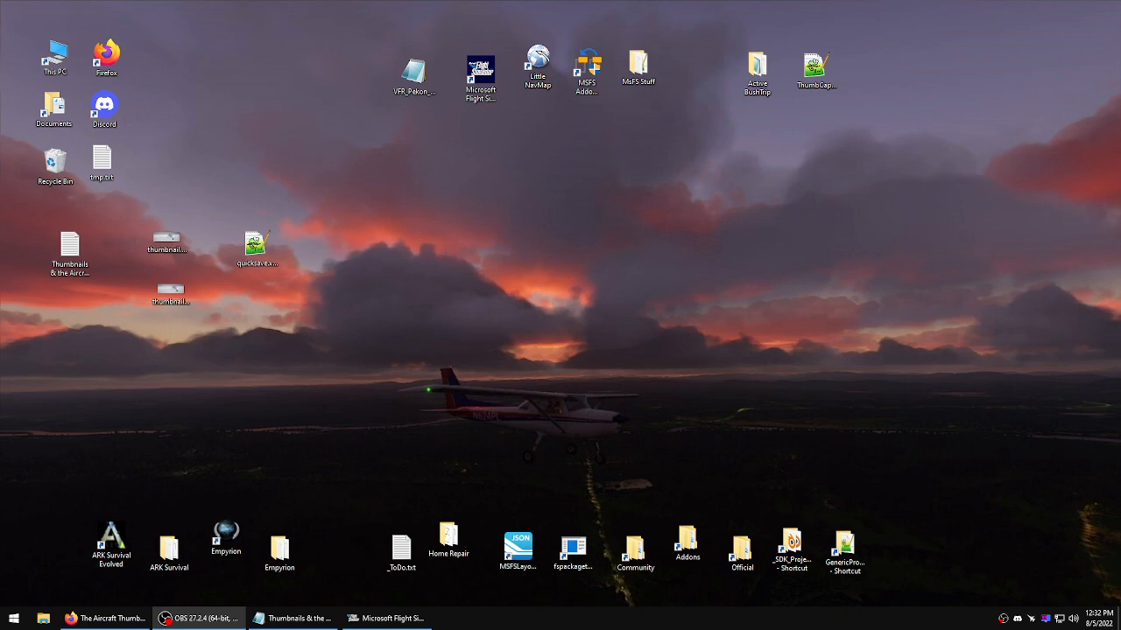
mouse_move(155, 387)
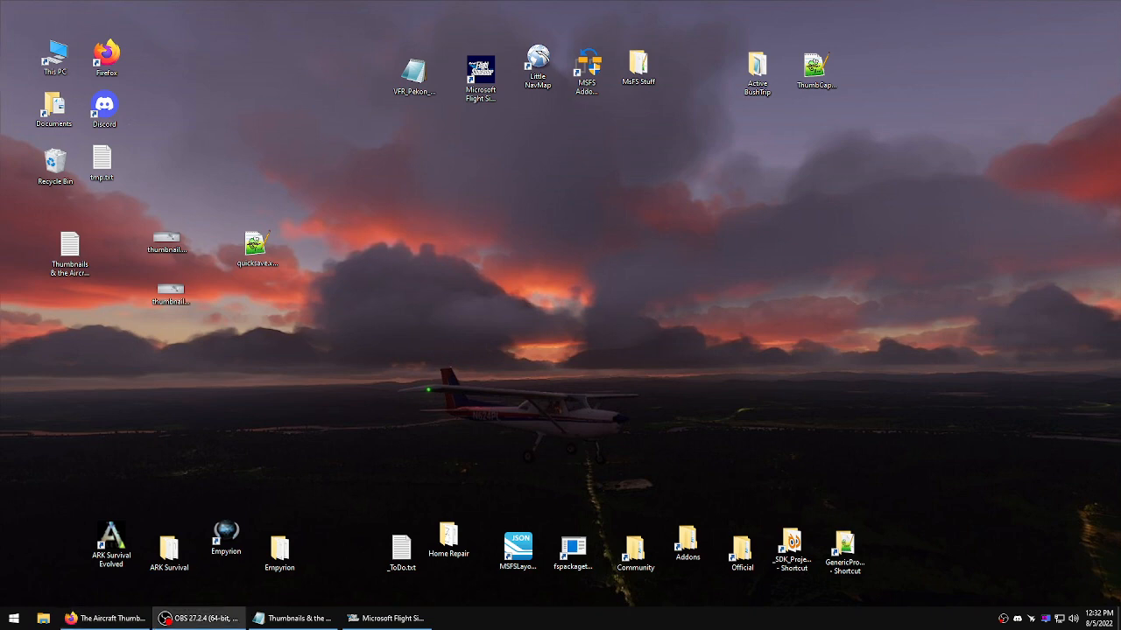
mouse_move(441, 392)
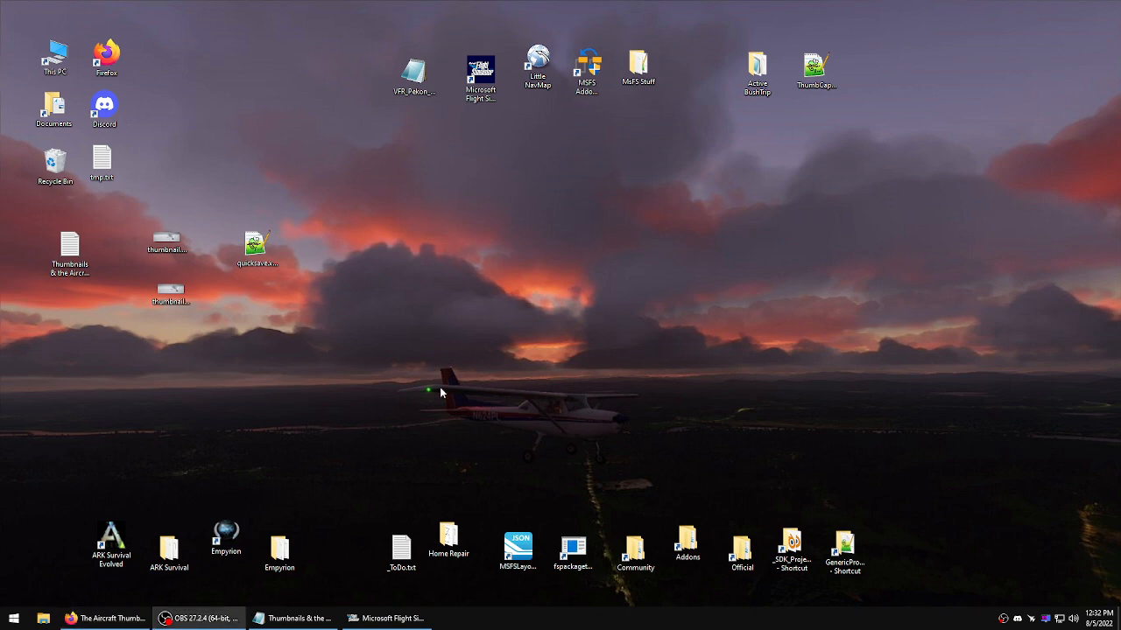
click(385, 618)
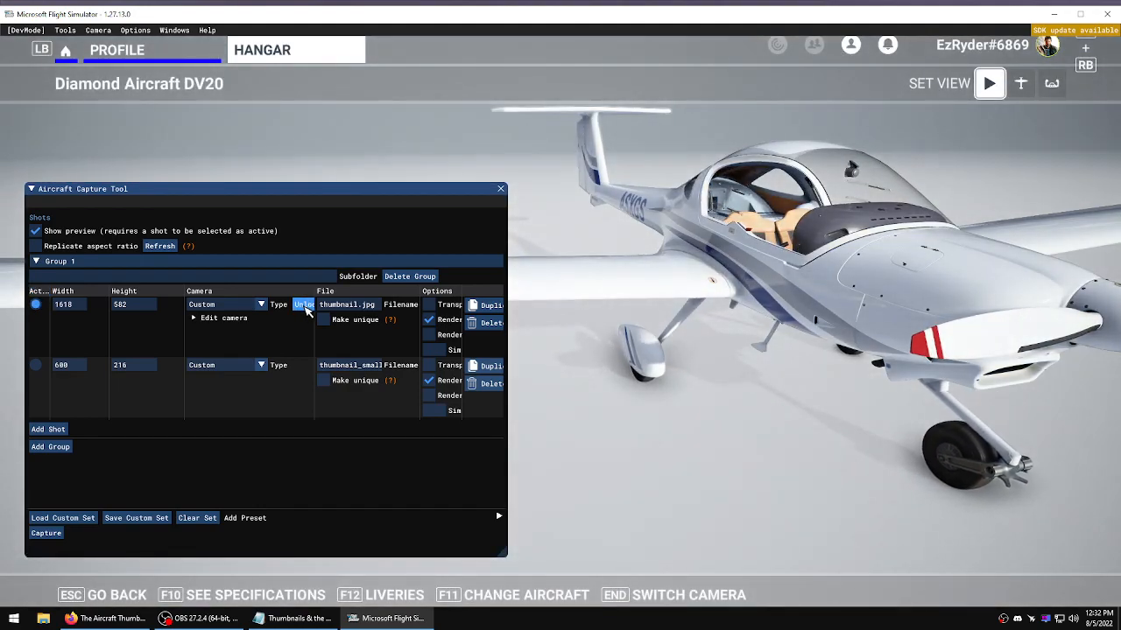
- Uncheck Show preview and close the Aircraft Capture Tool, returning to the DV20 hangar view
click(304, 305)
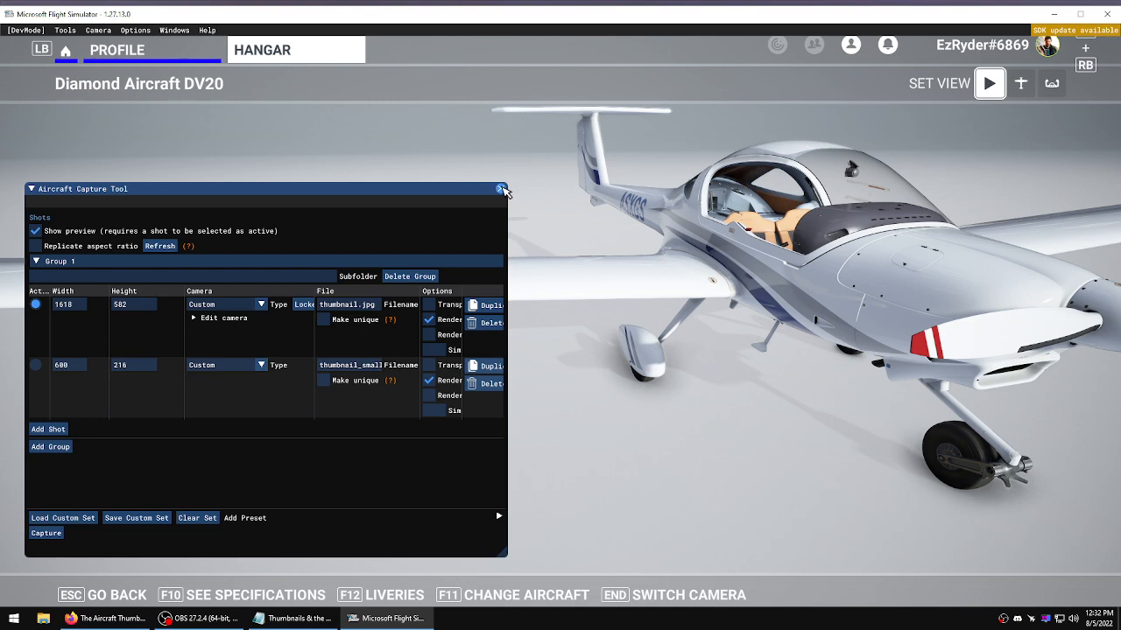
mouse_move(113, 241)
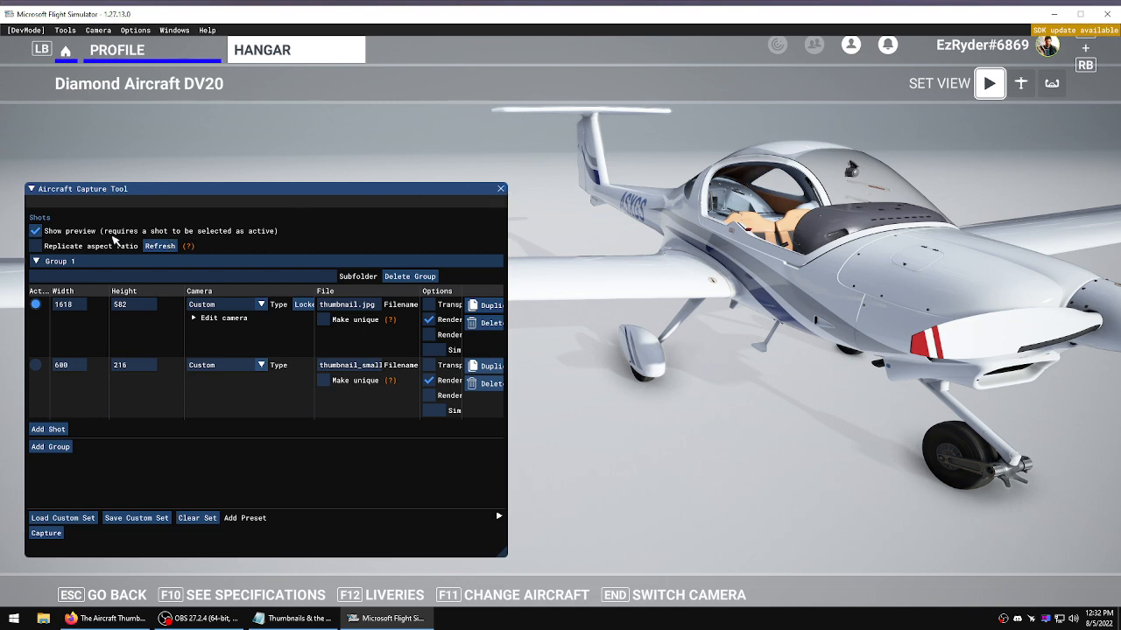
click(35, 231)
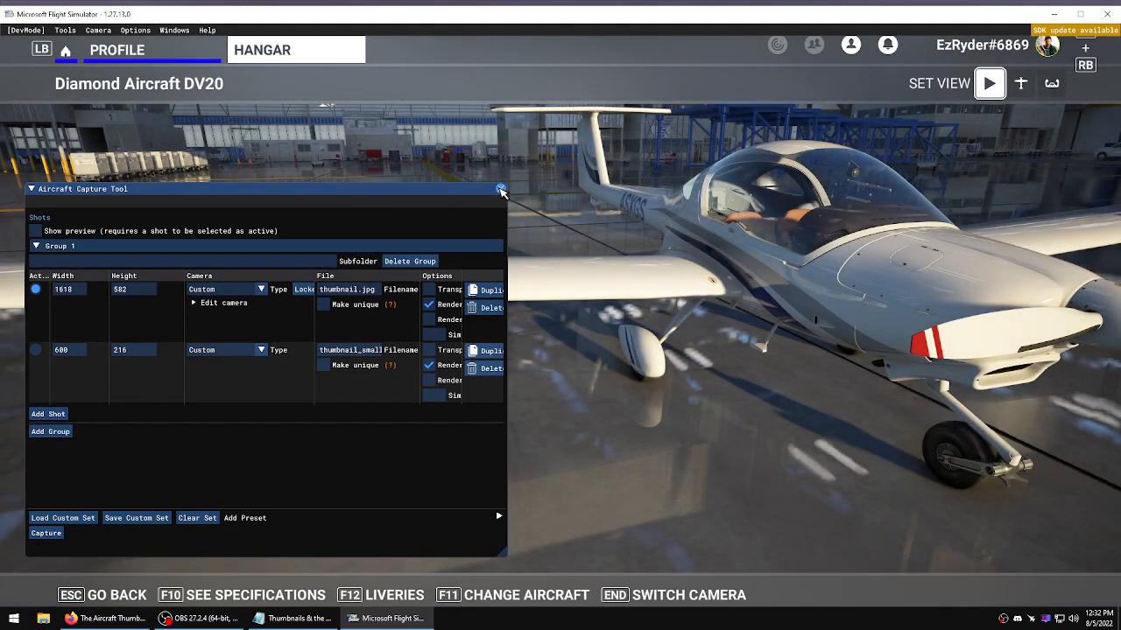
click(501, 189)
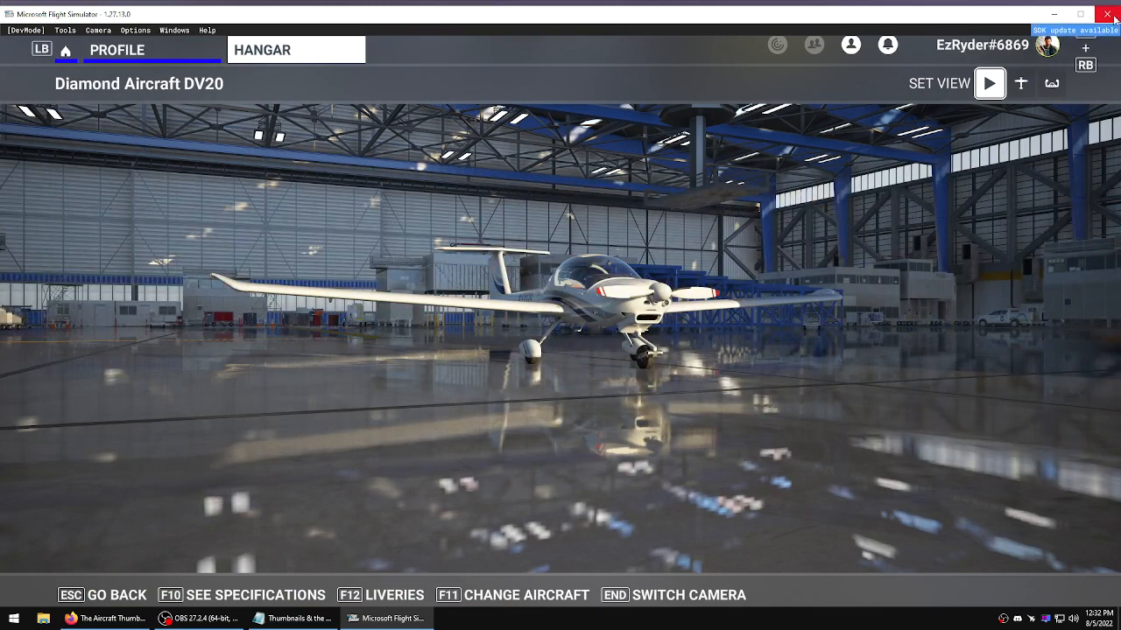